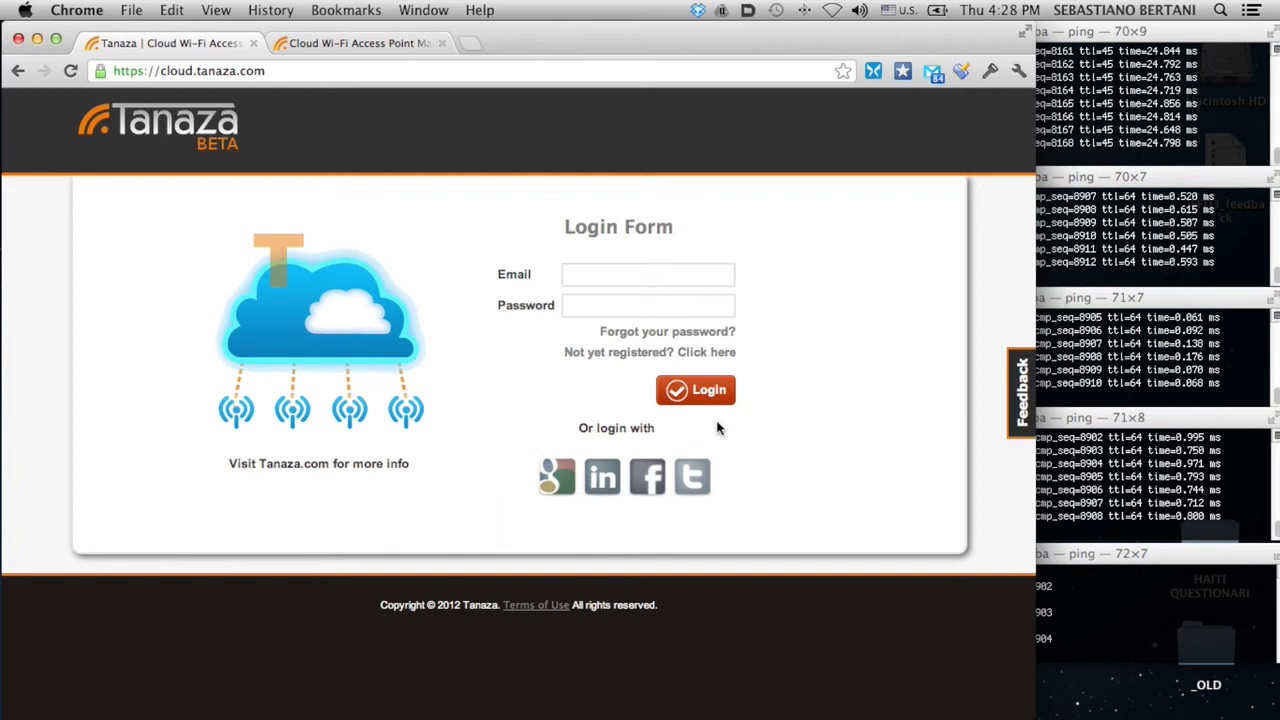
mouse_move(1222, 118)
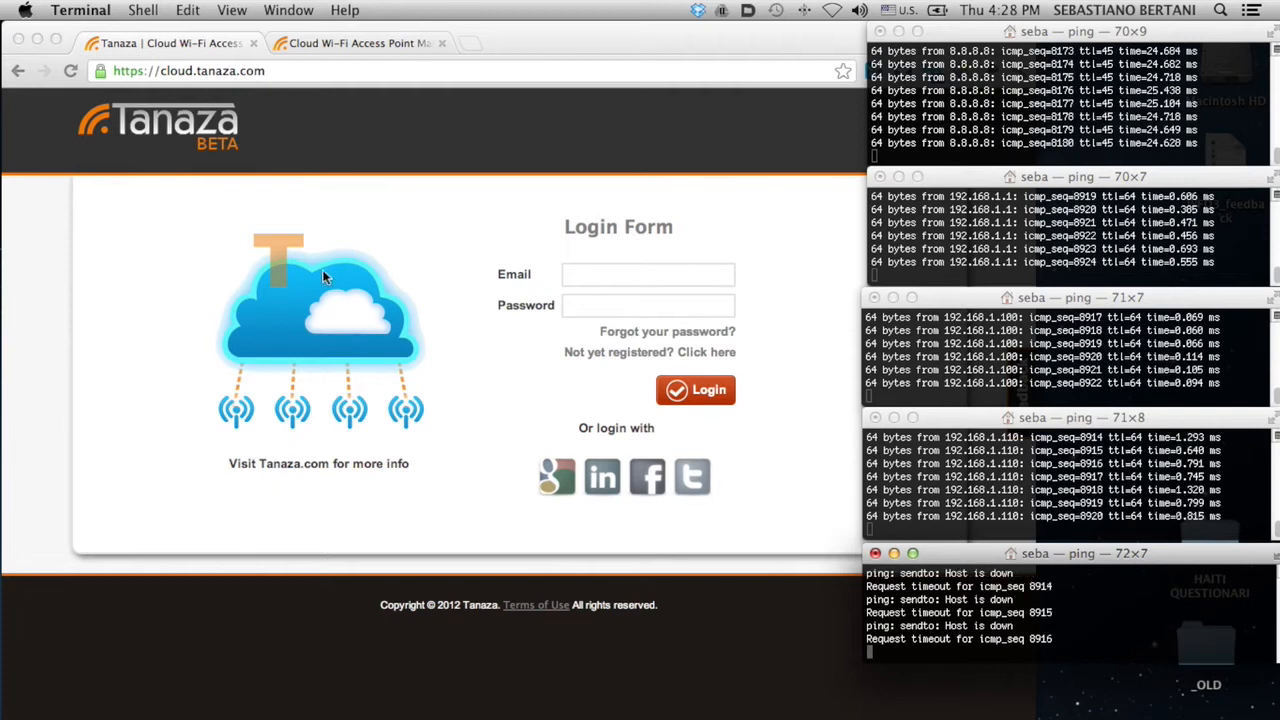
mouse_move(396, 212)
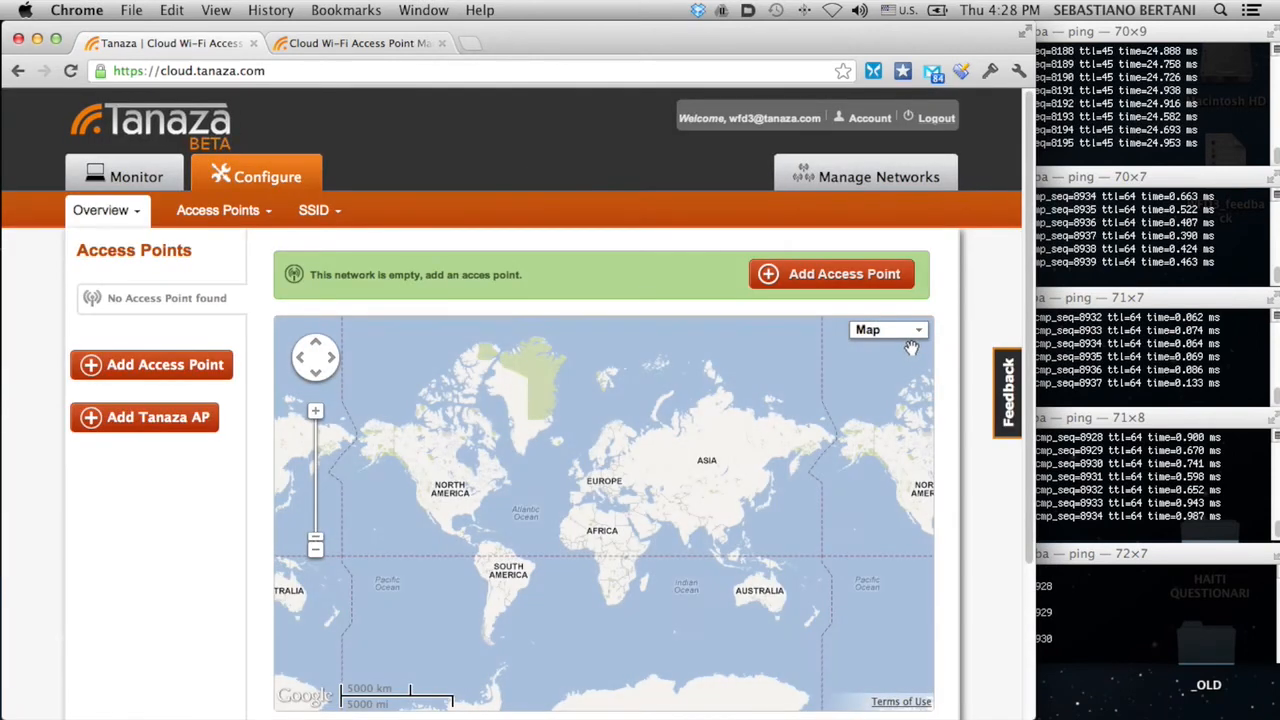
mouse_move(978, 506)
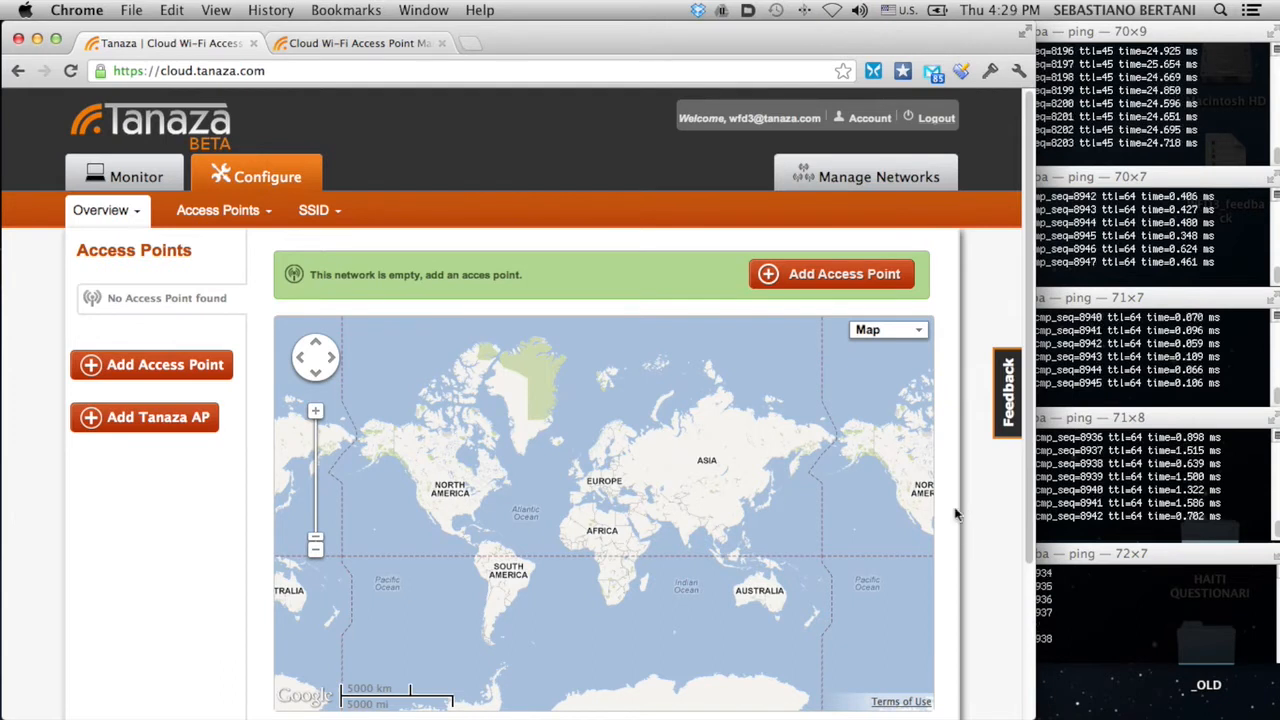
mouse_move(664, 420)
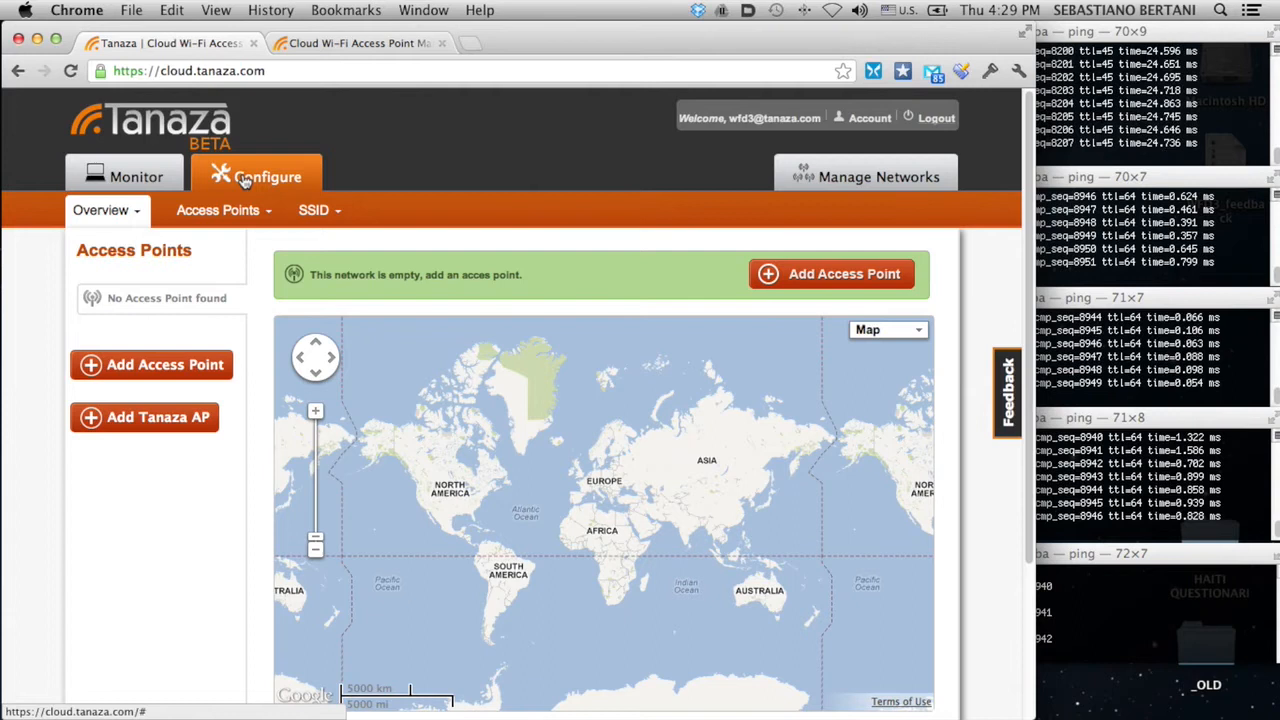
mouse_move(462, 152)
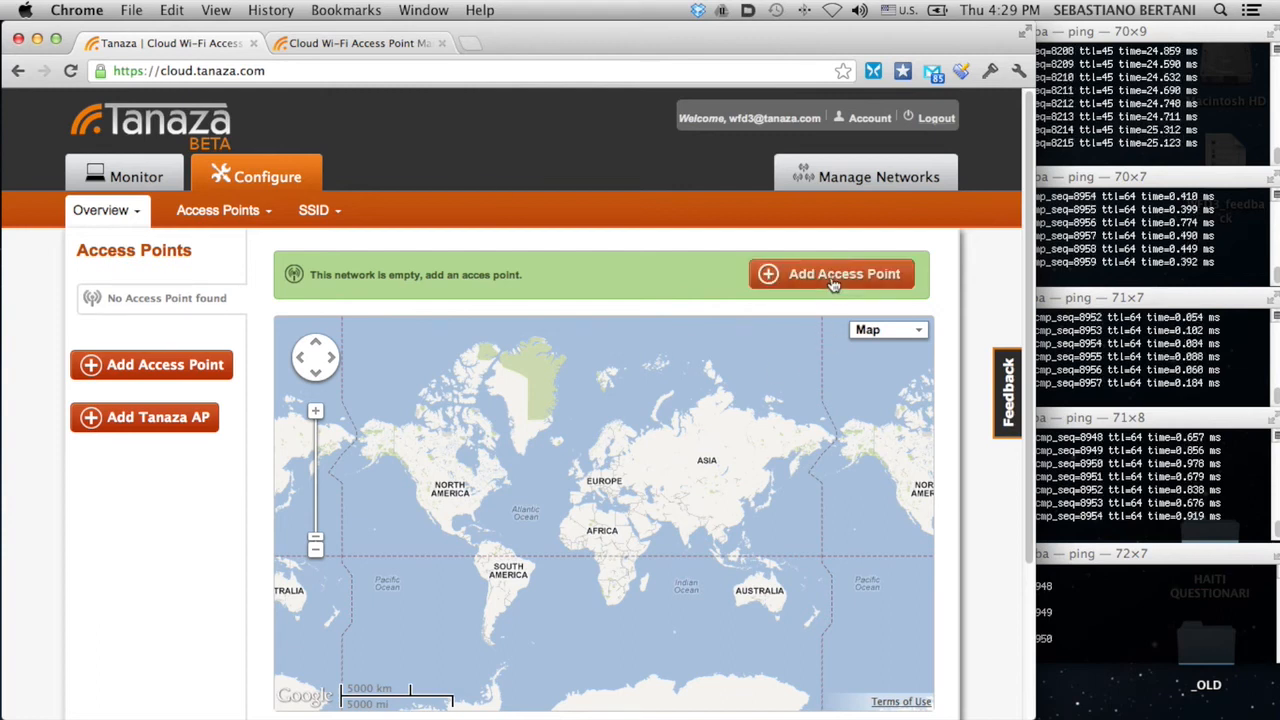
- Start the Add Access Point wizard with IP 192.168.1.110 and the Localhost agent
left_click(832, 272)
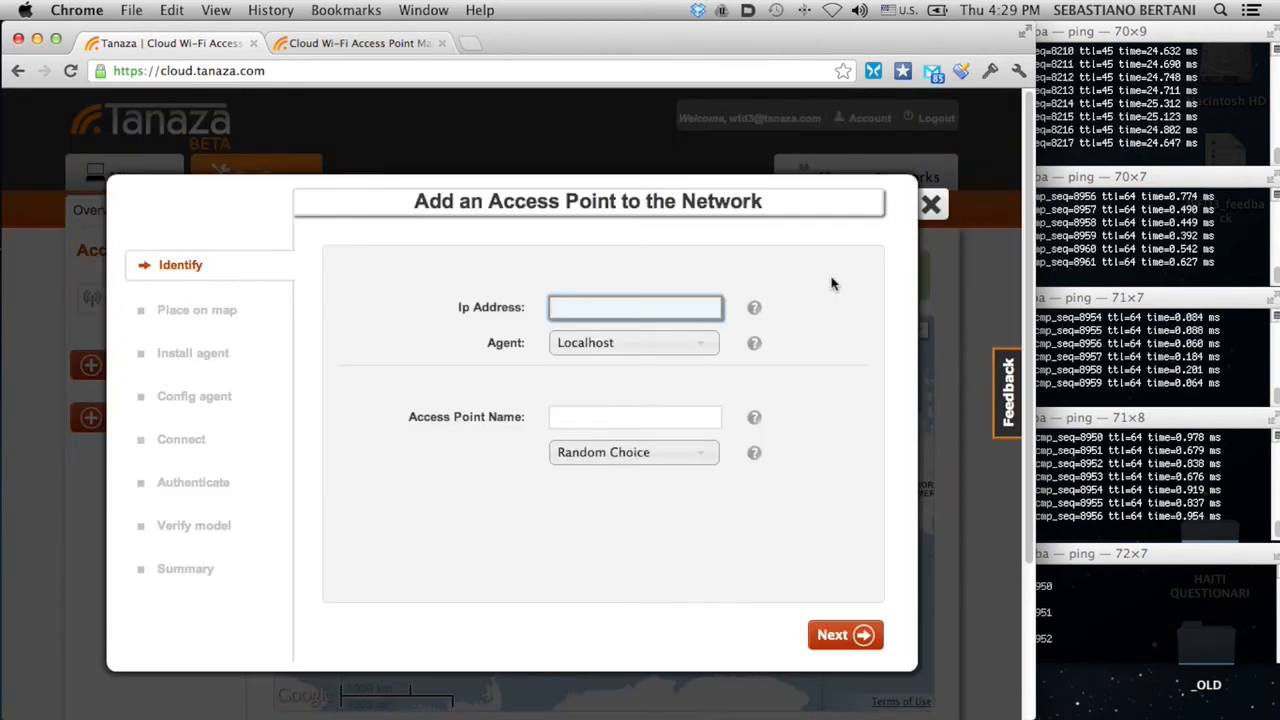
mouse_move(822, 392)
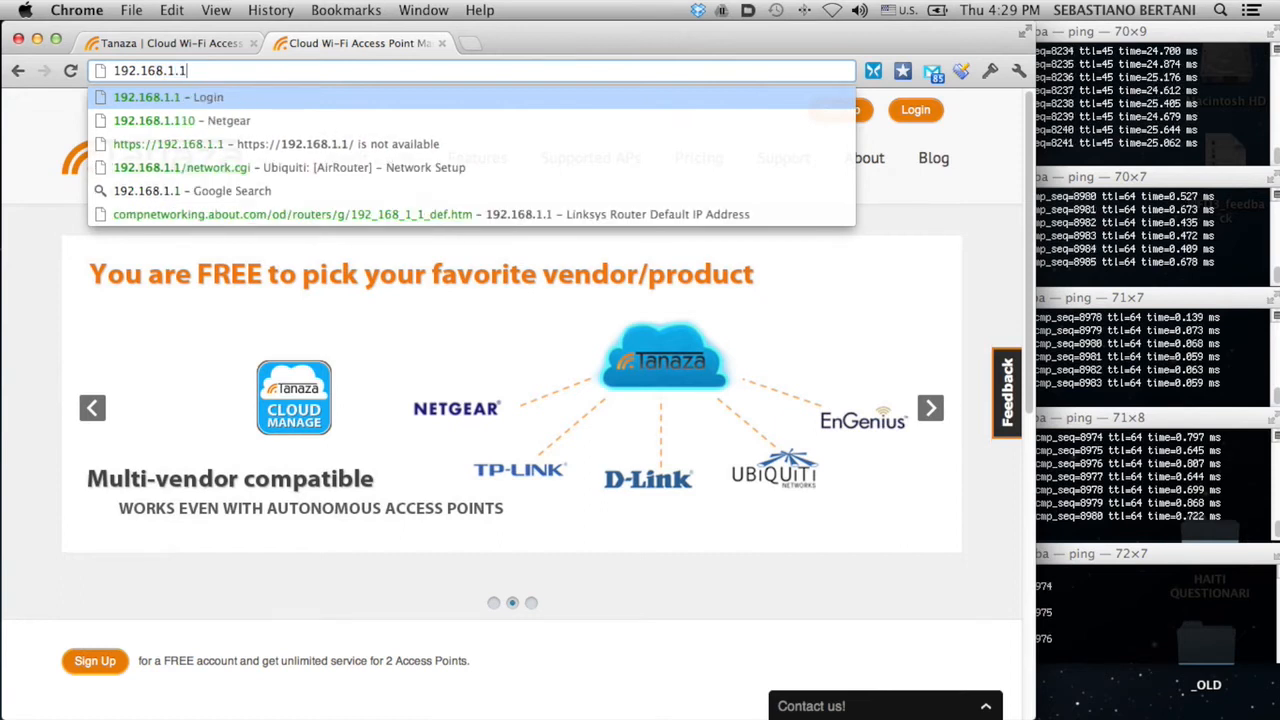
left_click(152, 120)
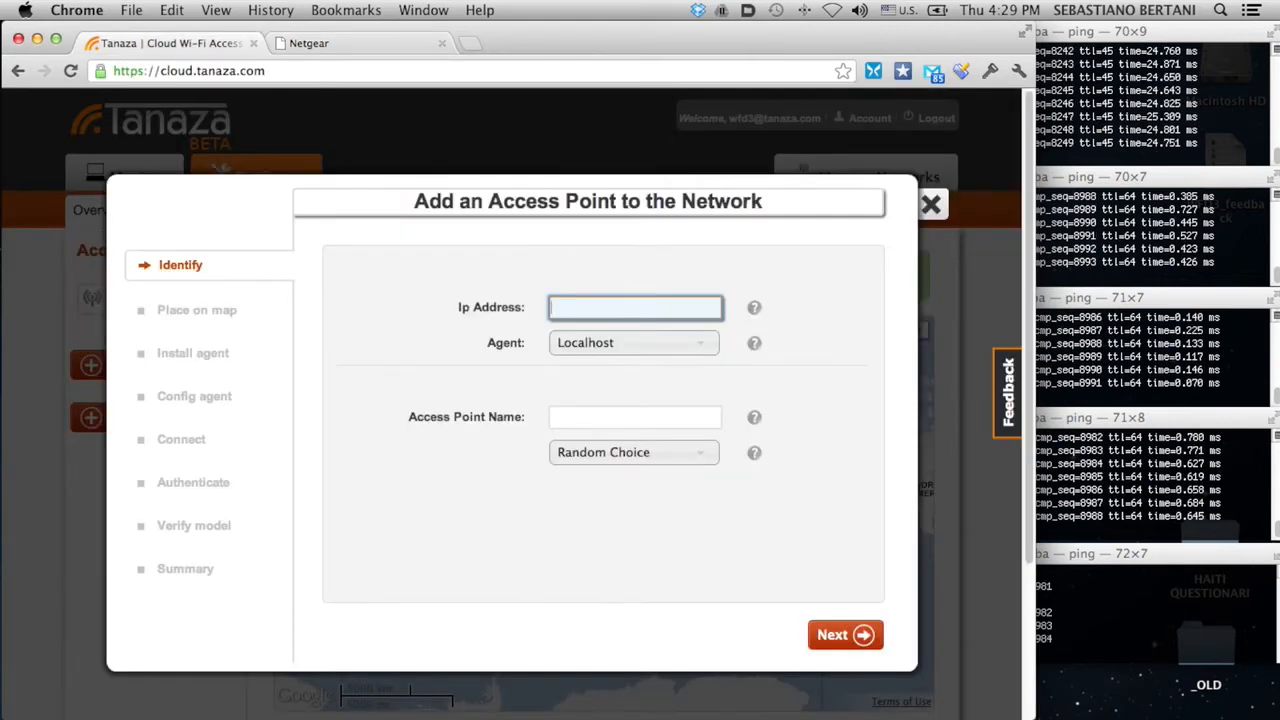
type("192.168.1.110")
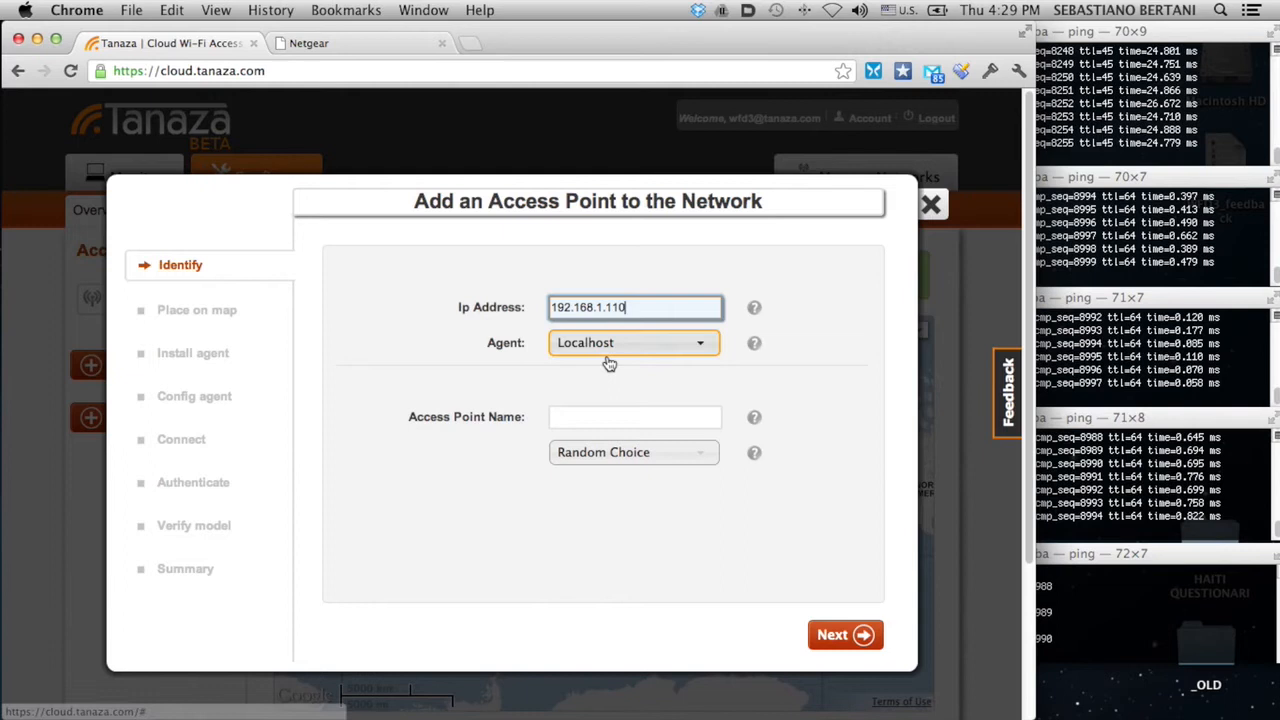
left_click(632, 342)
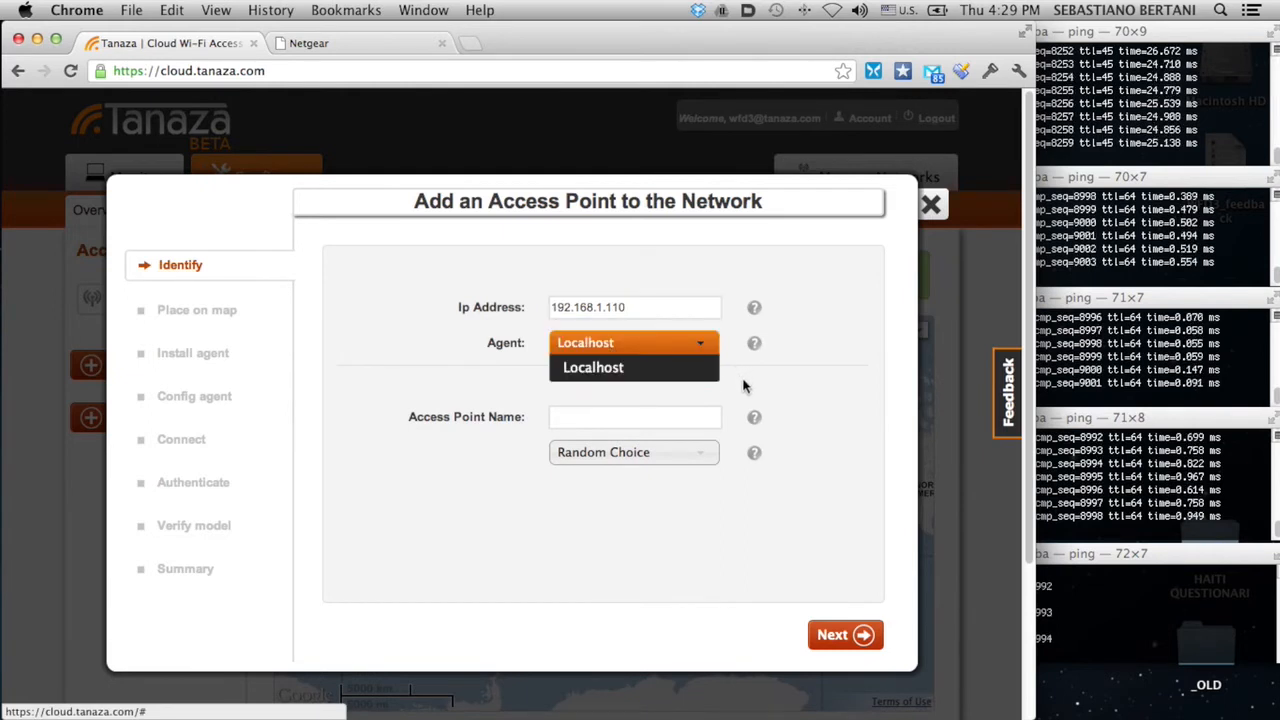
left_click(592, 368)
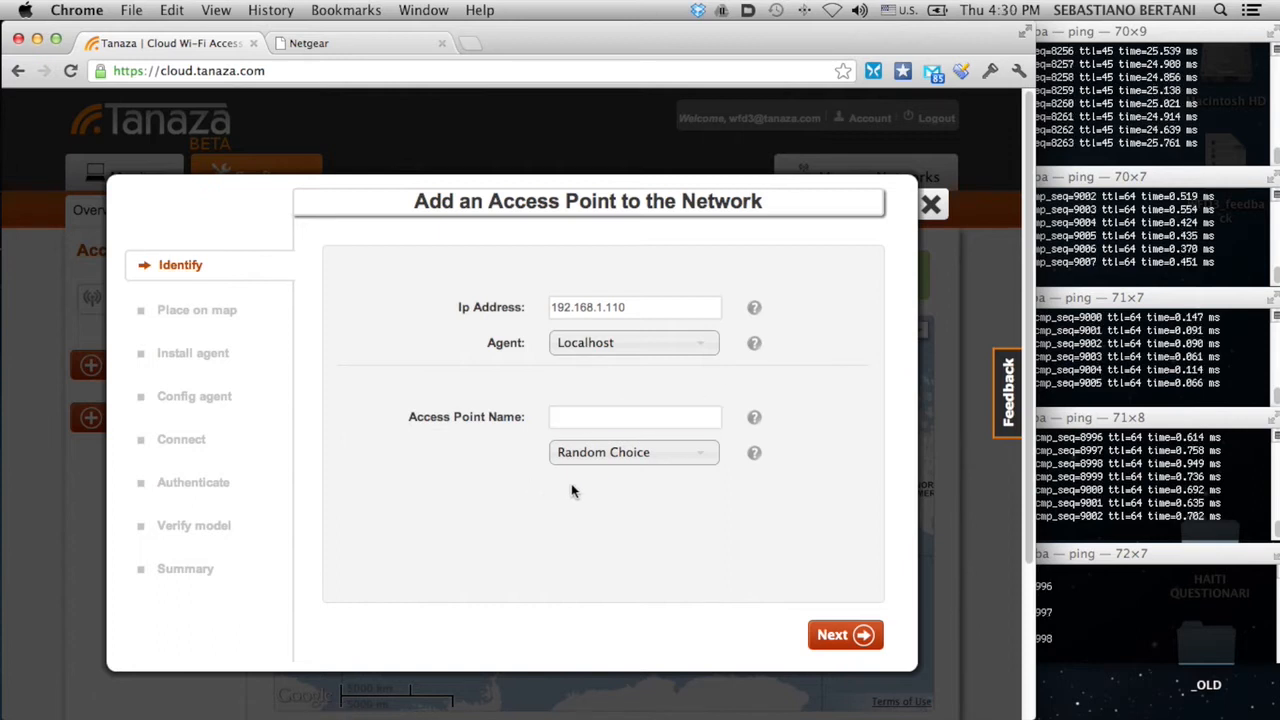
- Choose the Star Wars naming theme, name the access point Han Solo and continue to the map
left_click(634, 452)
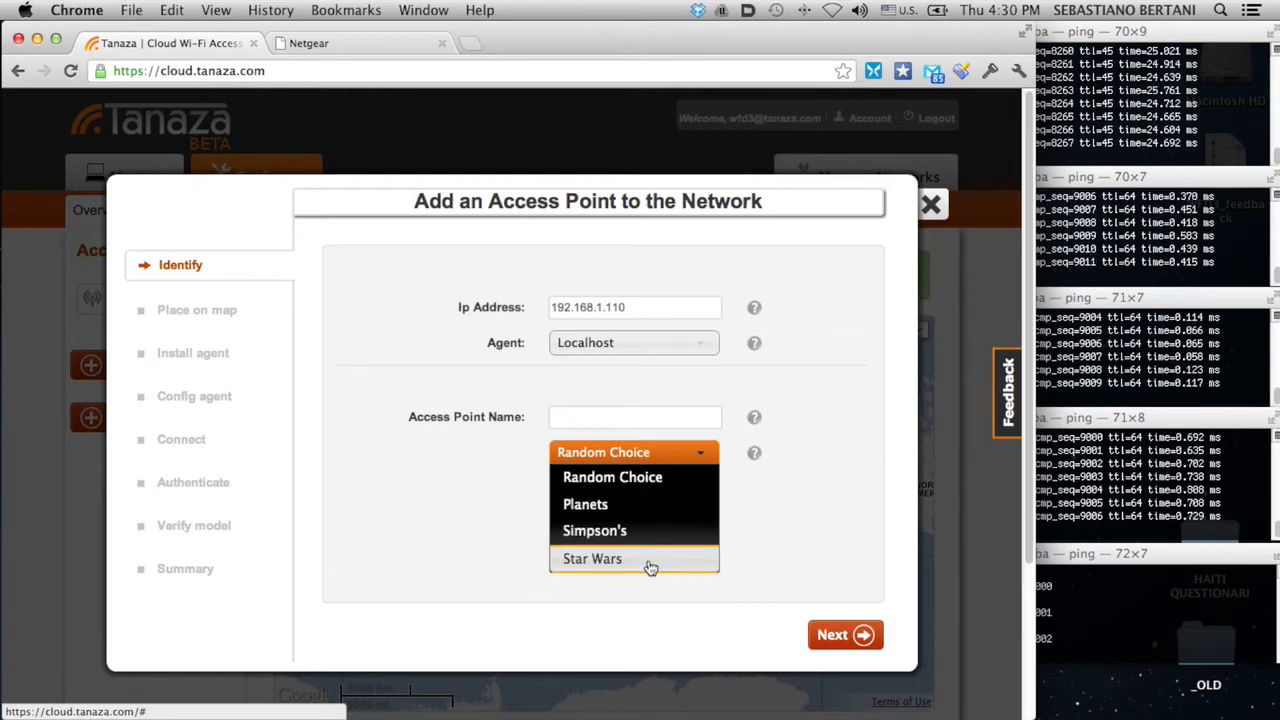
left_click(592, 558)
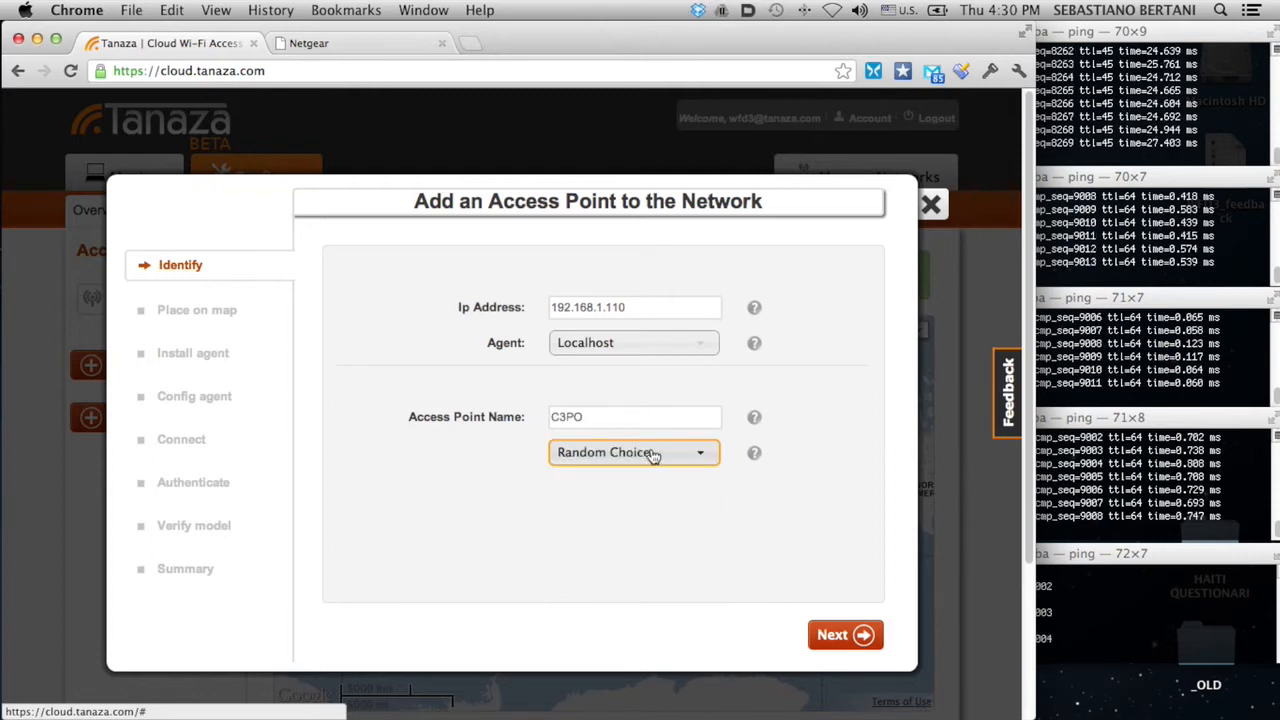
type("Han Solo")
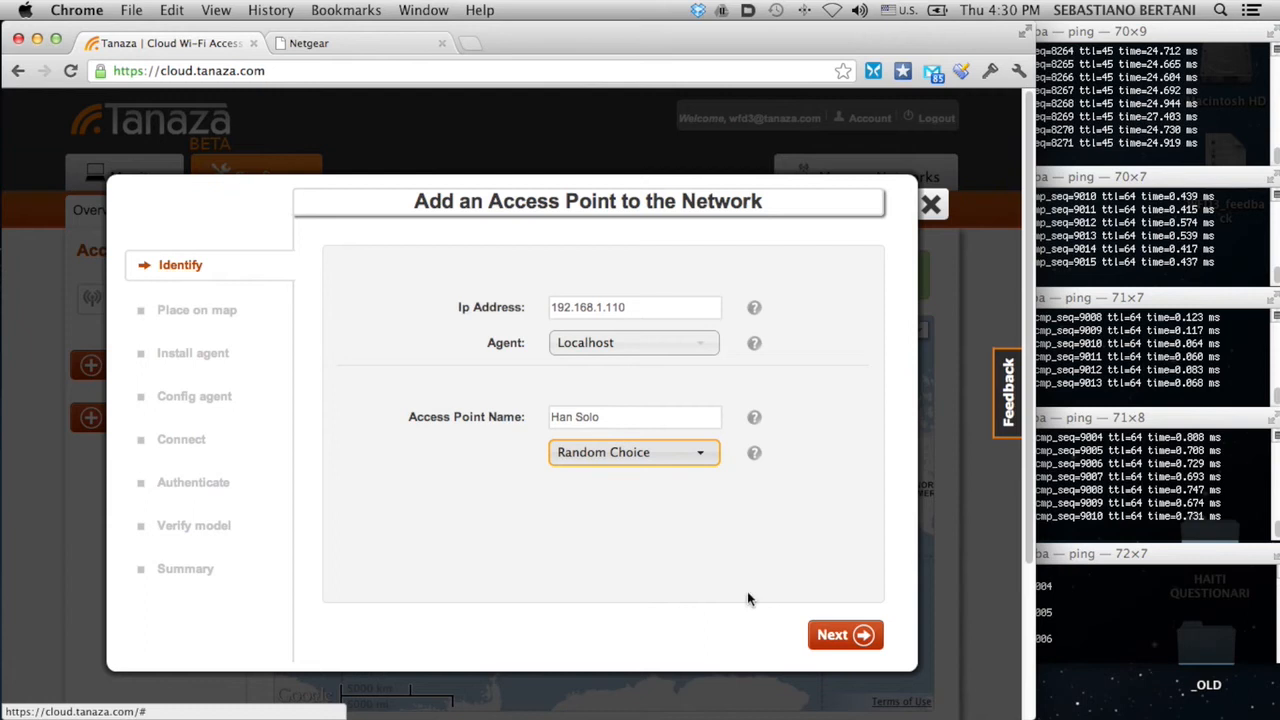
left_click(844, 634)
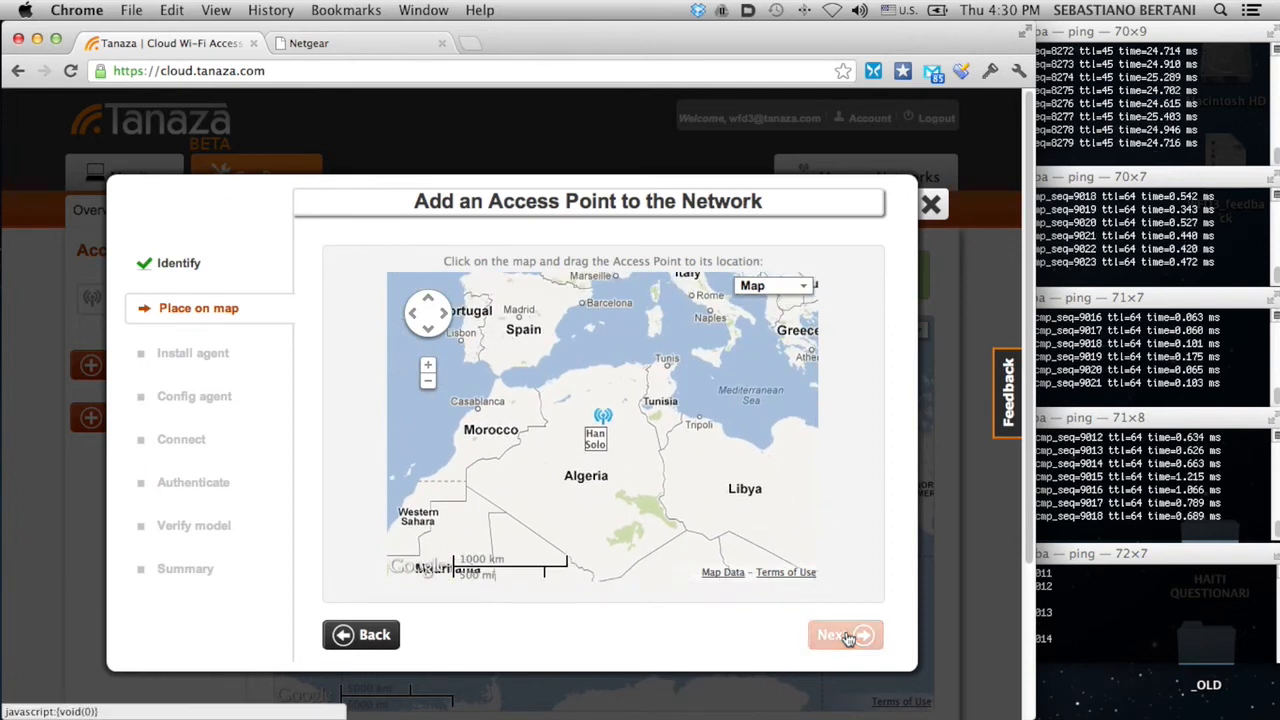
- Accept the map location and authorize the Tanaza agent install with the system password
left_click(844, 636)
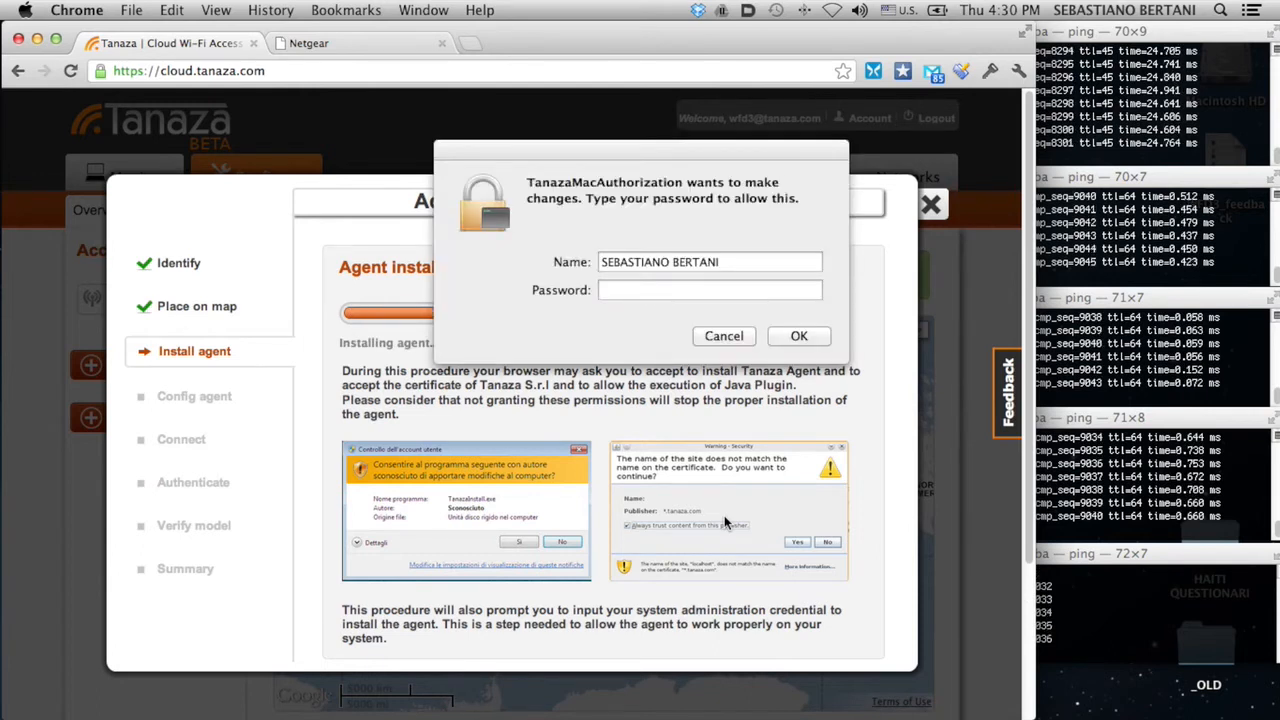
left_click(710, 290)
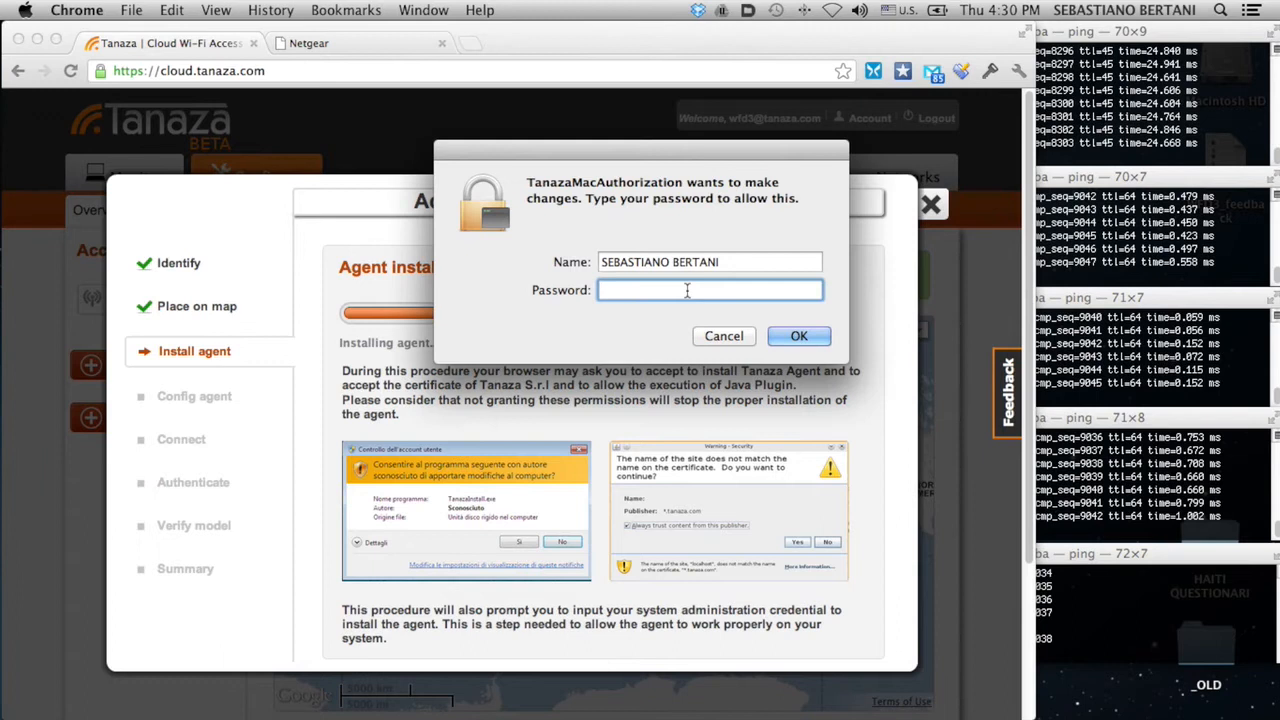
type("password")
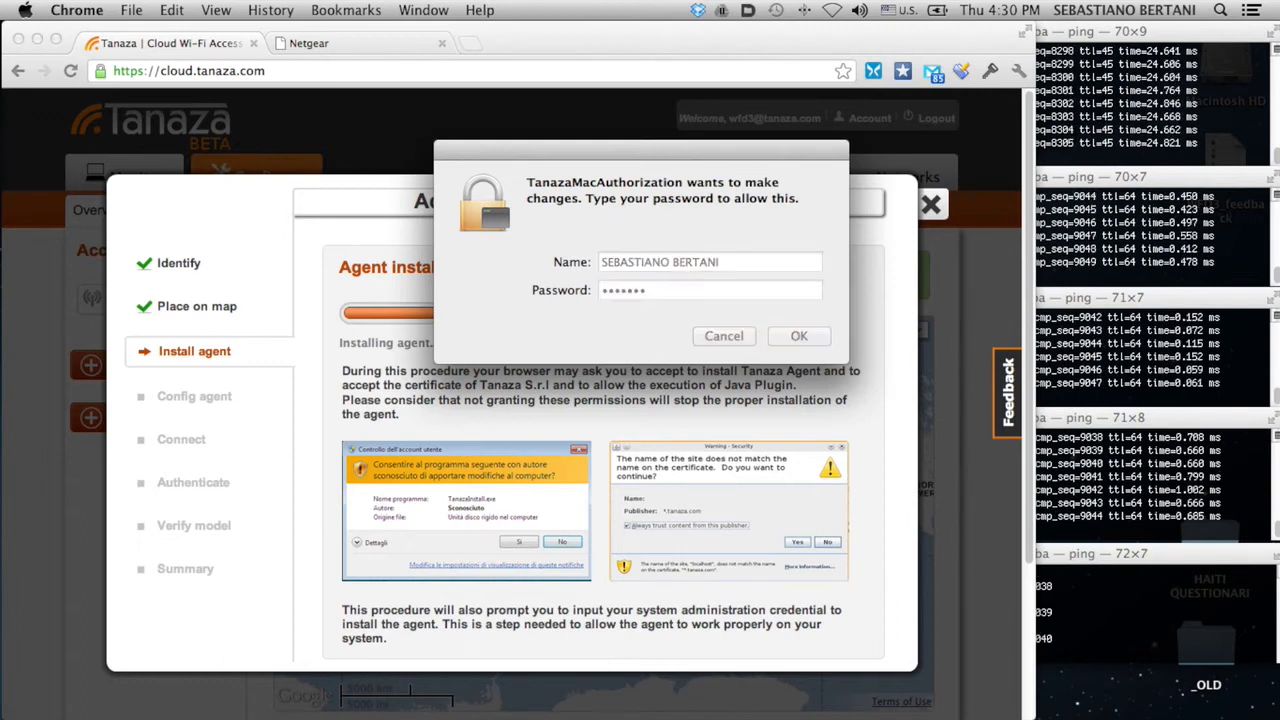
left_click(800, 336)
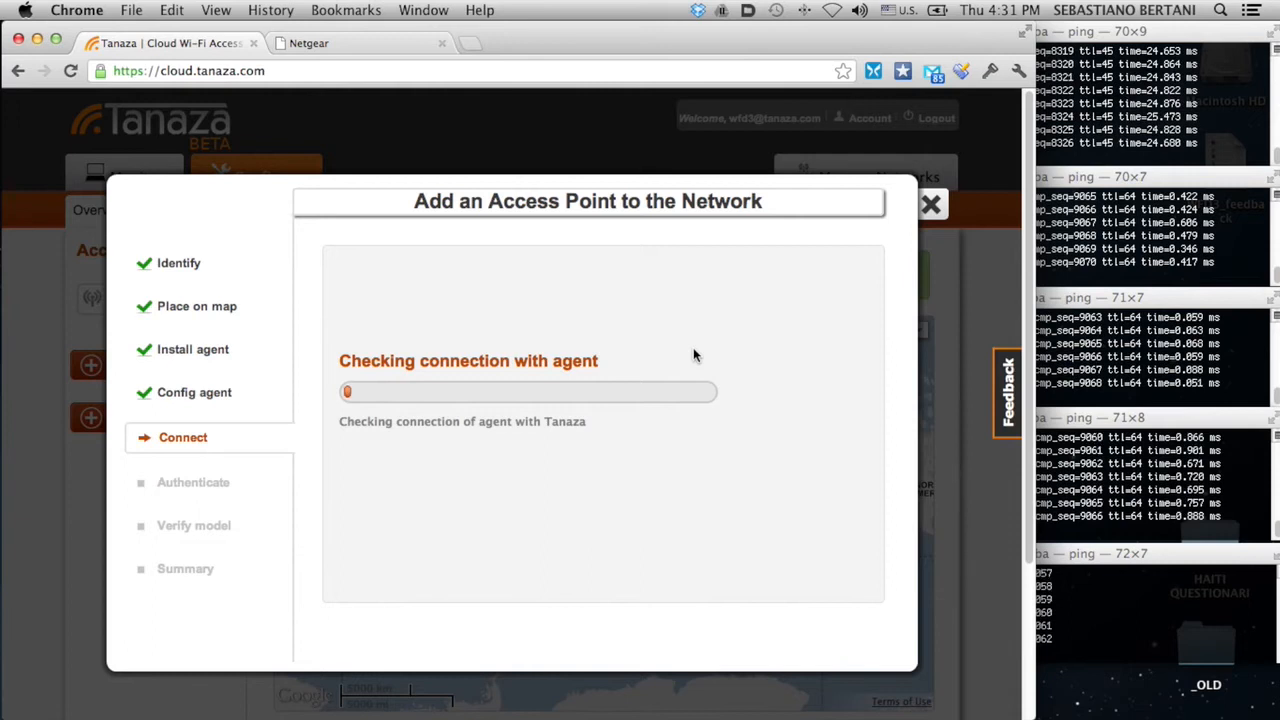
mouse_move(730, 332)
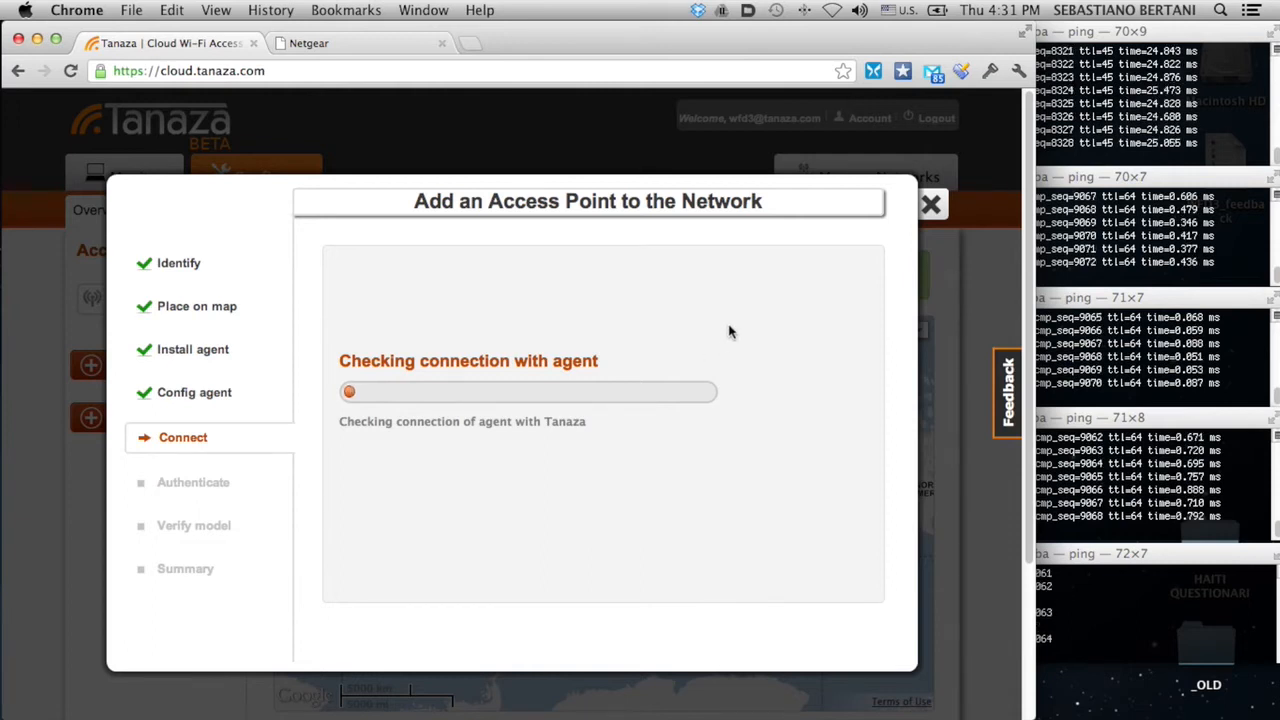
mouse_move(748, 136)
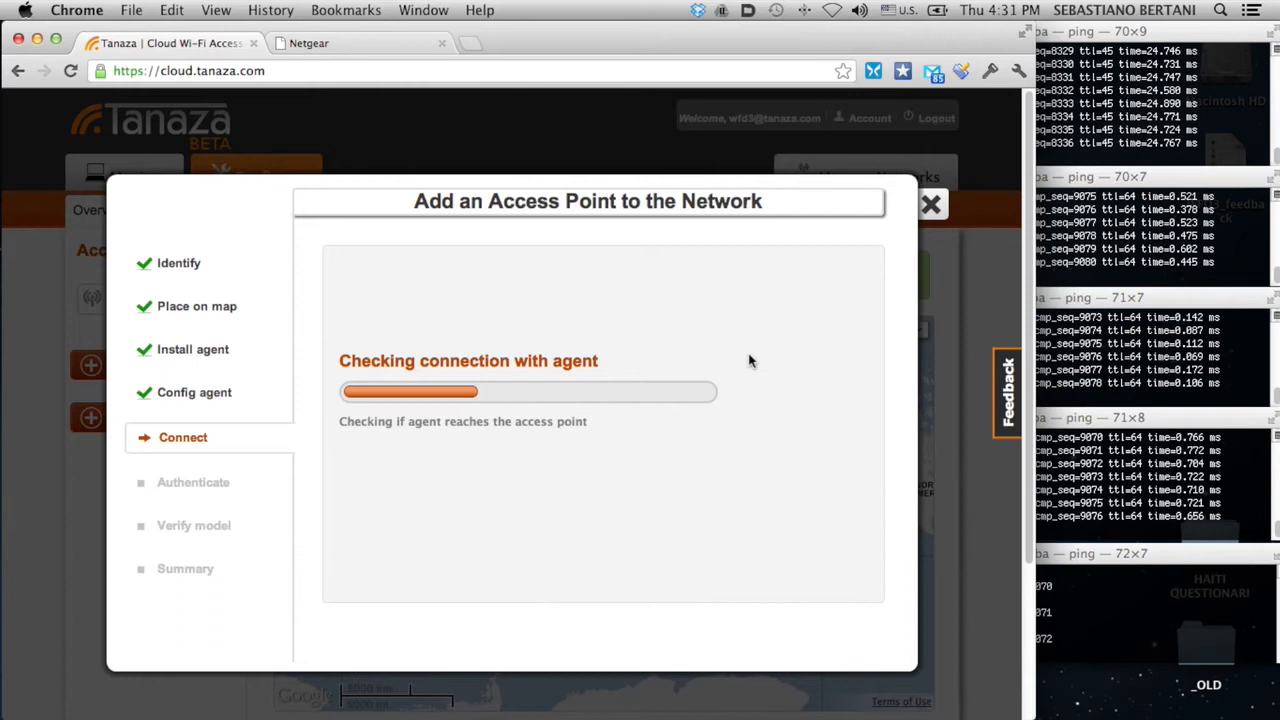
mouse_move(232, 342)
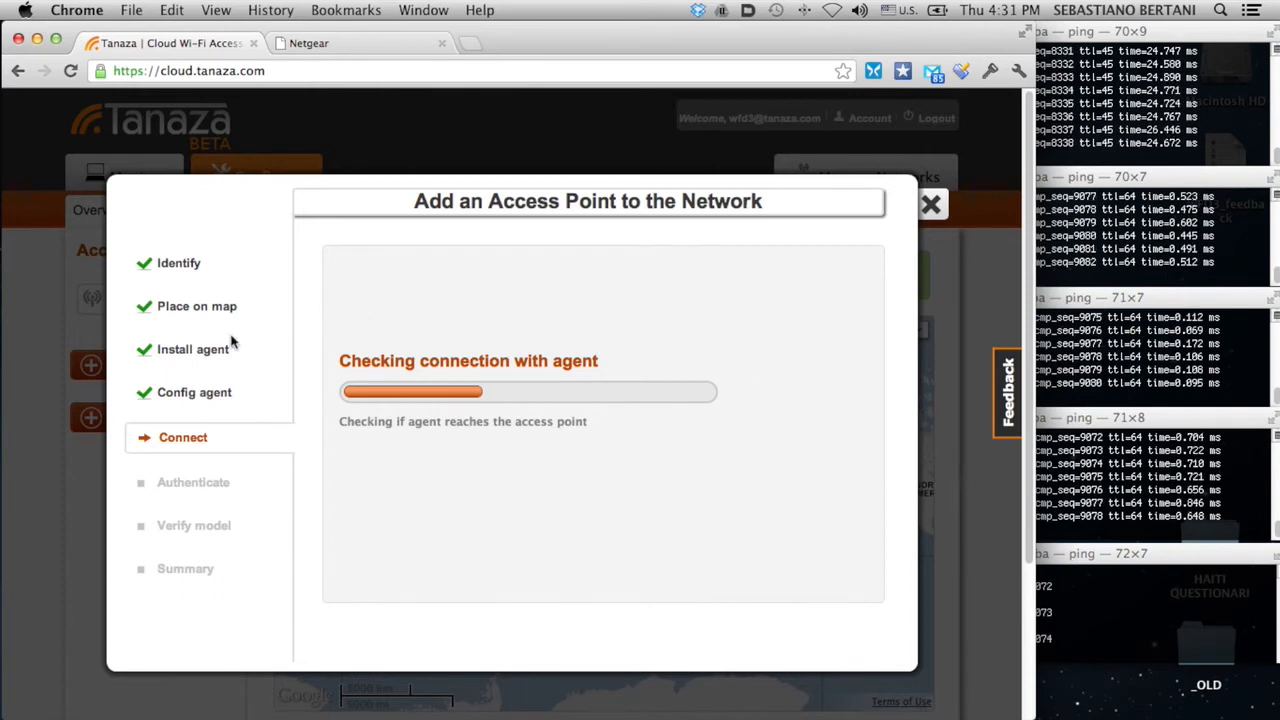
mouse_move(250, 396)
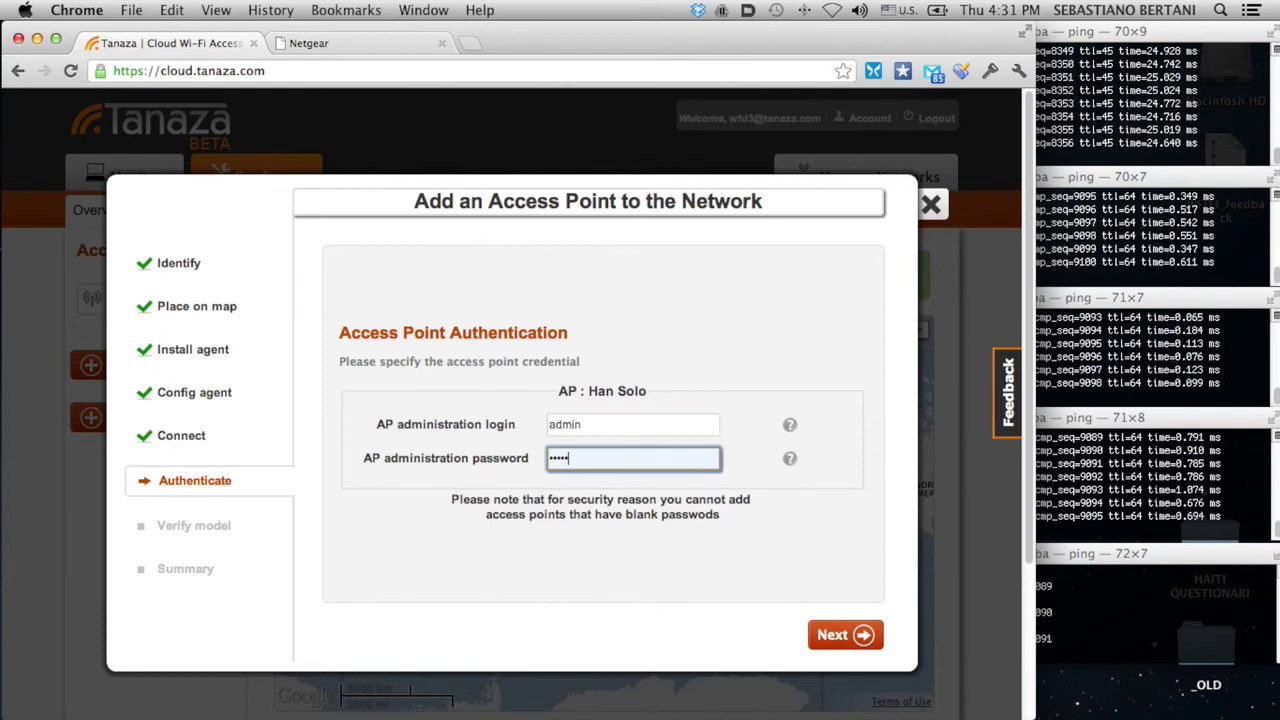
- Enter the administration password for the admin login on the Authenticate step
type("•••")
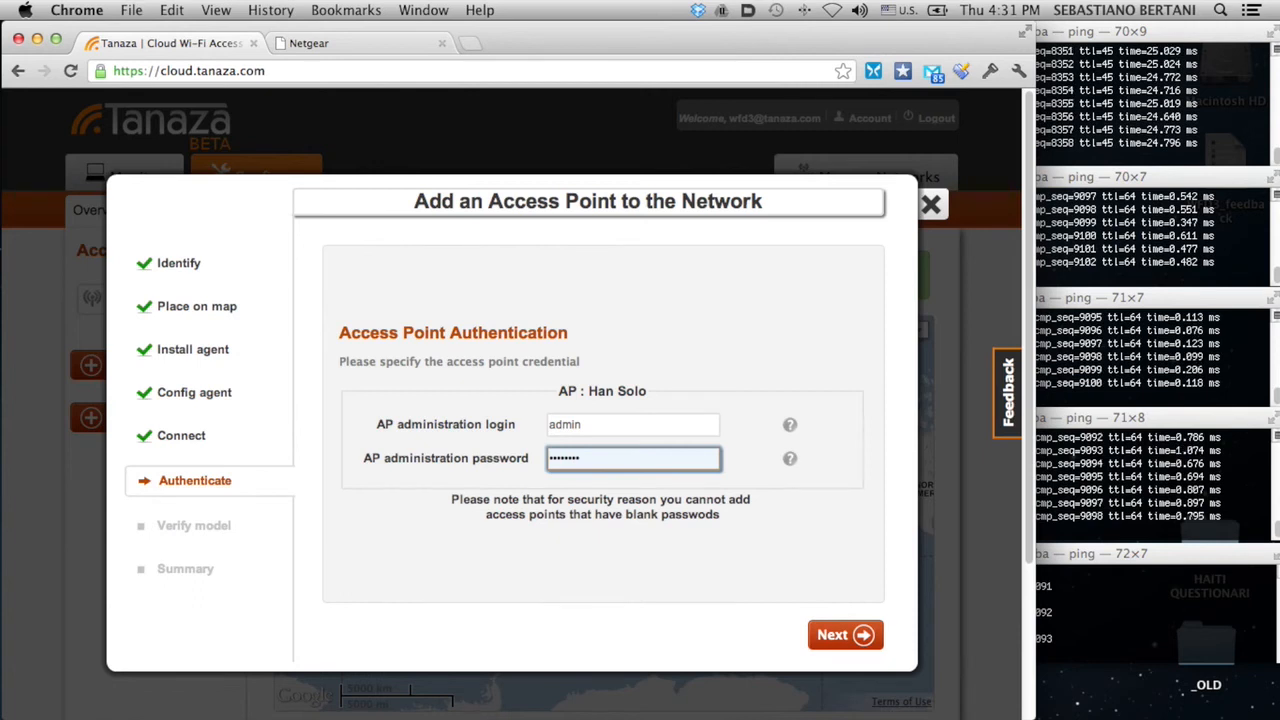
mouse_move(638, 642)
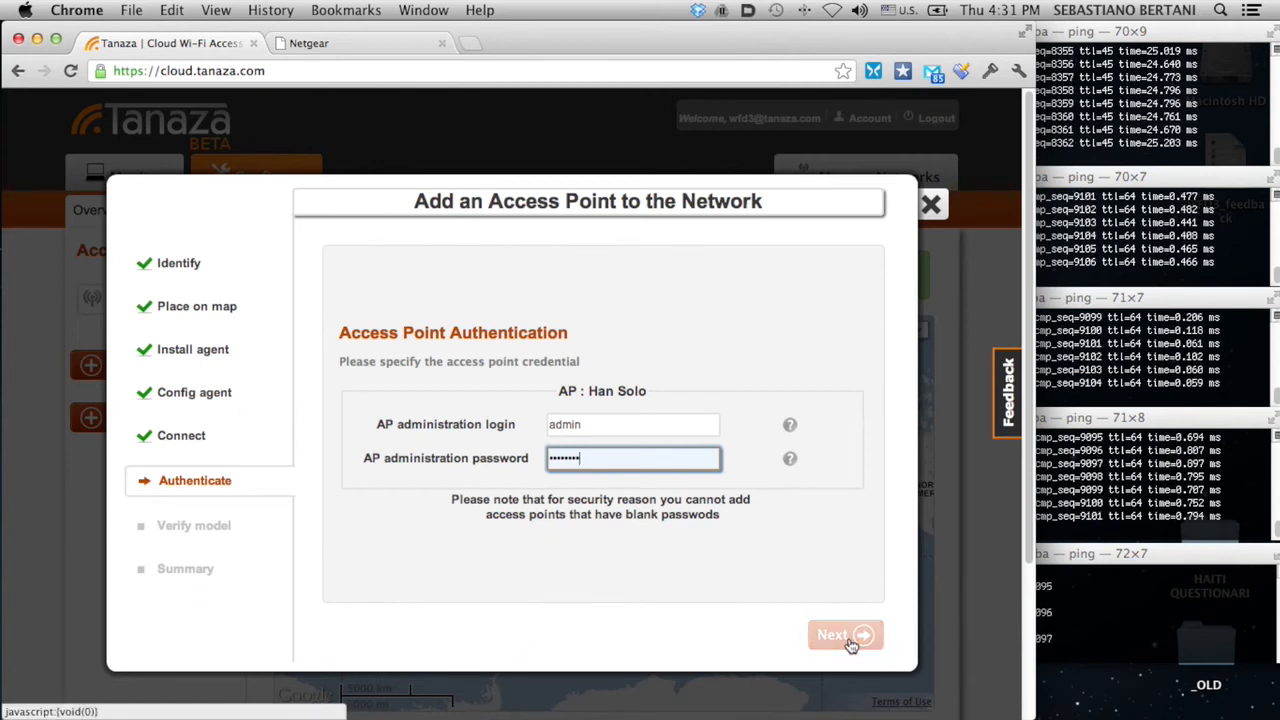
- Submit the credentials so Han Solo (Netgear WG103) is added, then go to Configure AP
left_click(844, 634)
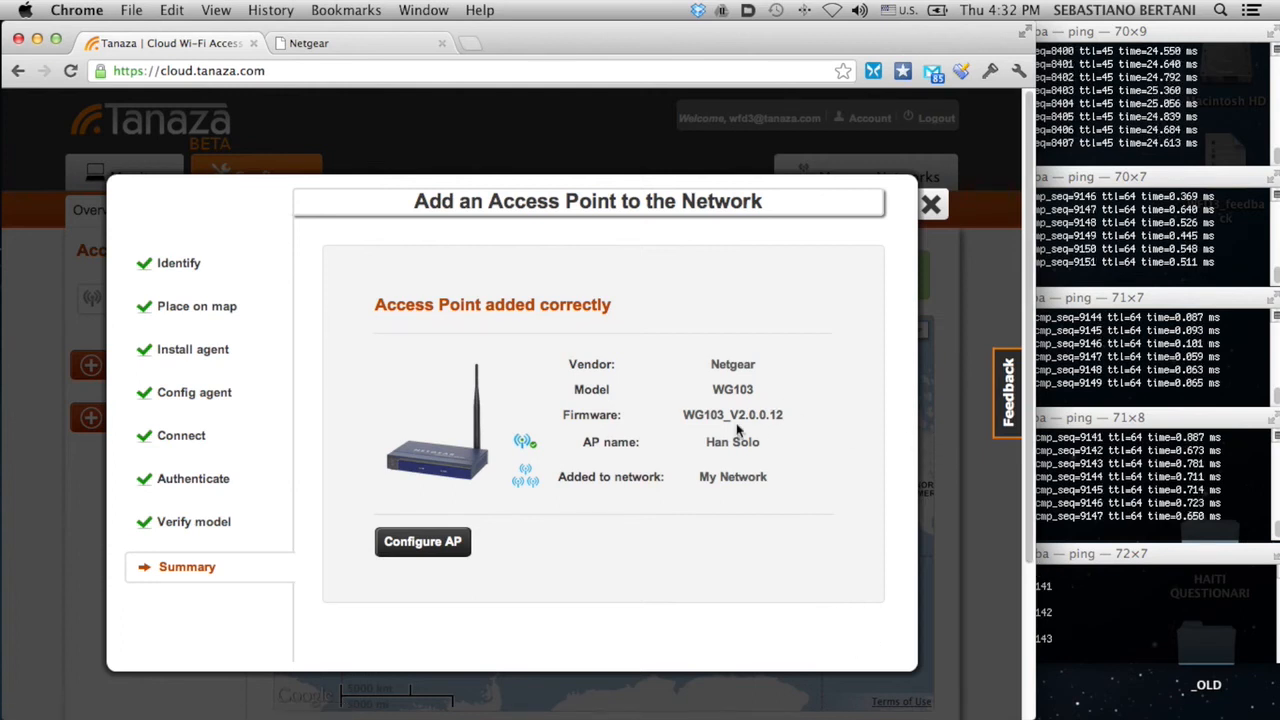
mouse_move(788, 456)
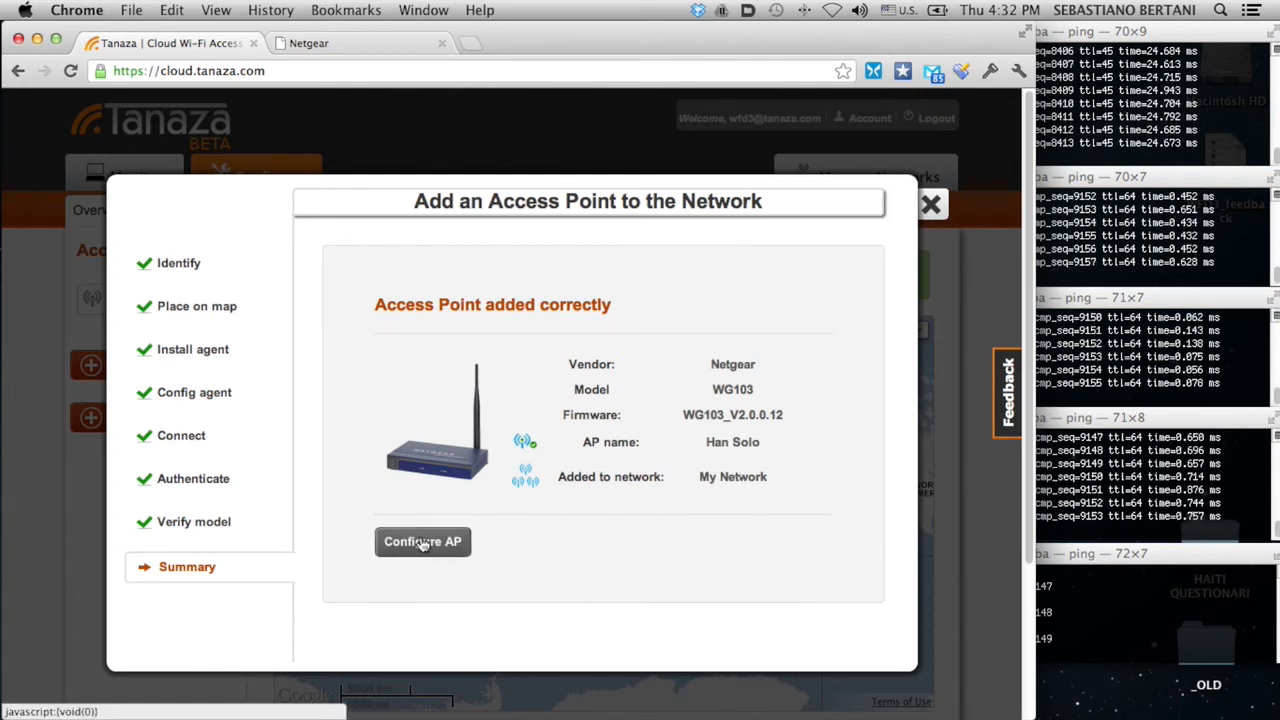
left_click(422, 540)
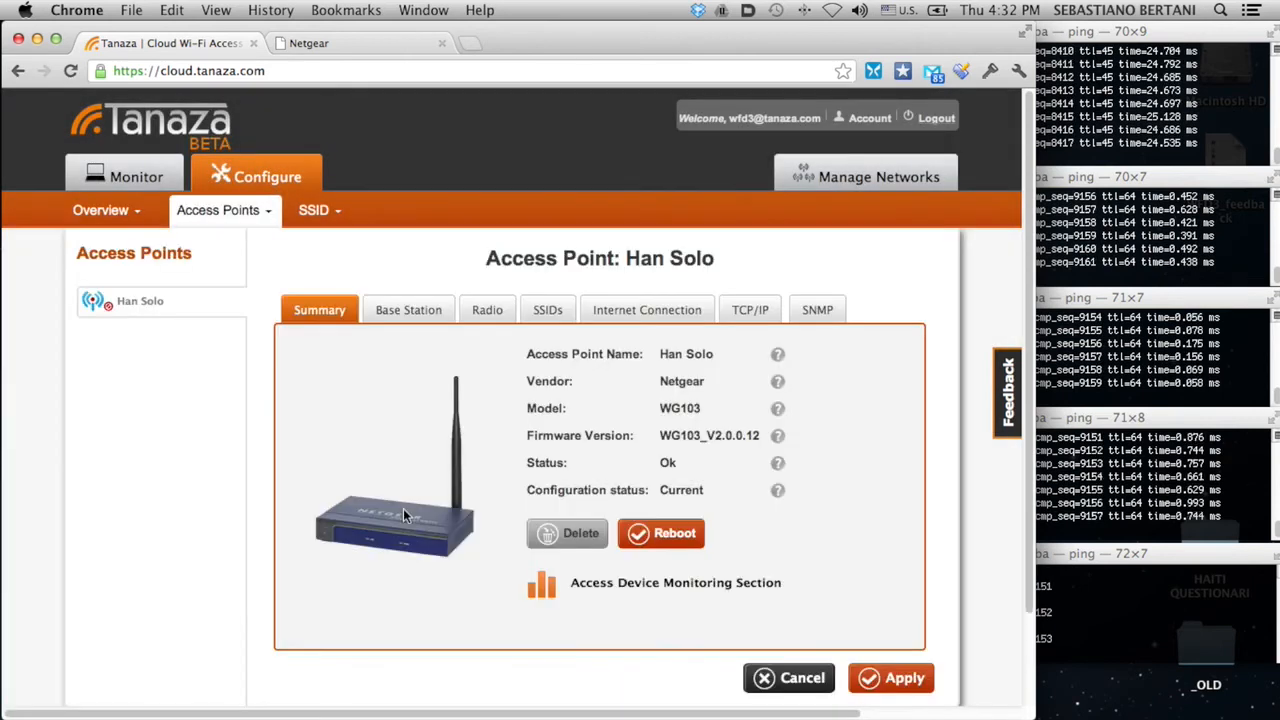
- Review Han Solo's radio, TCP/IP and base station settings and list its SSIDs AdminSSID and GuestSSID
left_click(488, 308)
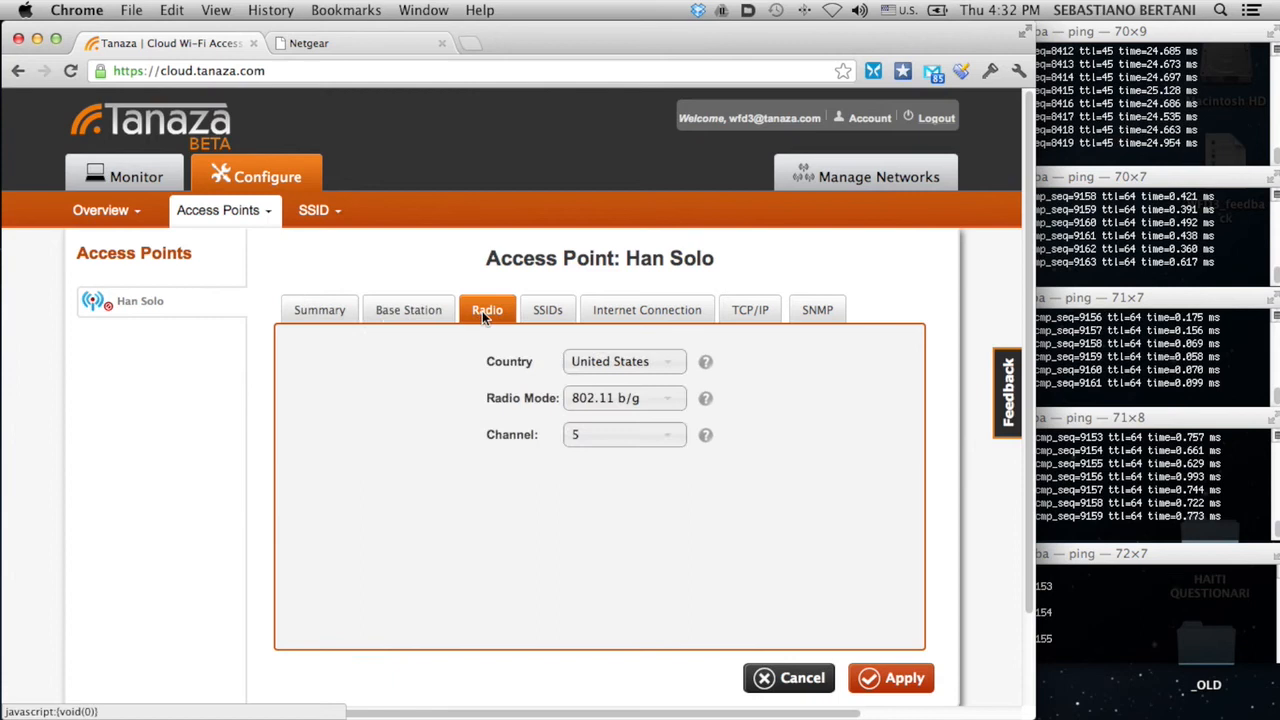
left_click(648, 308)
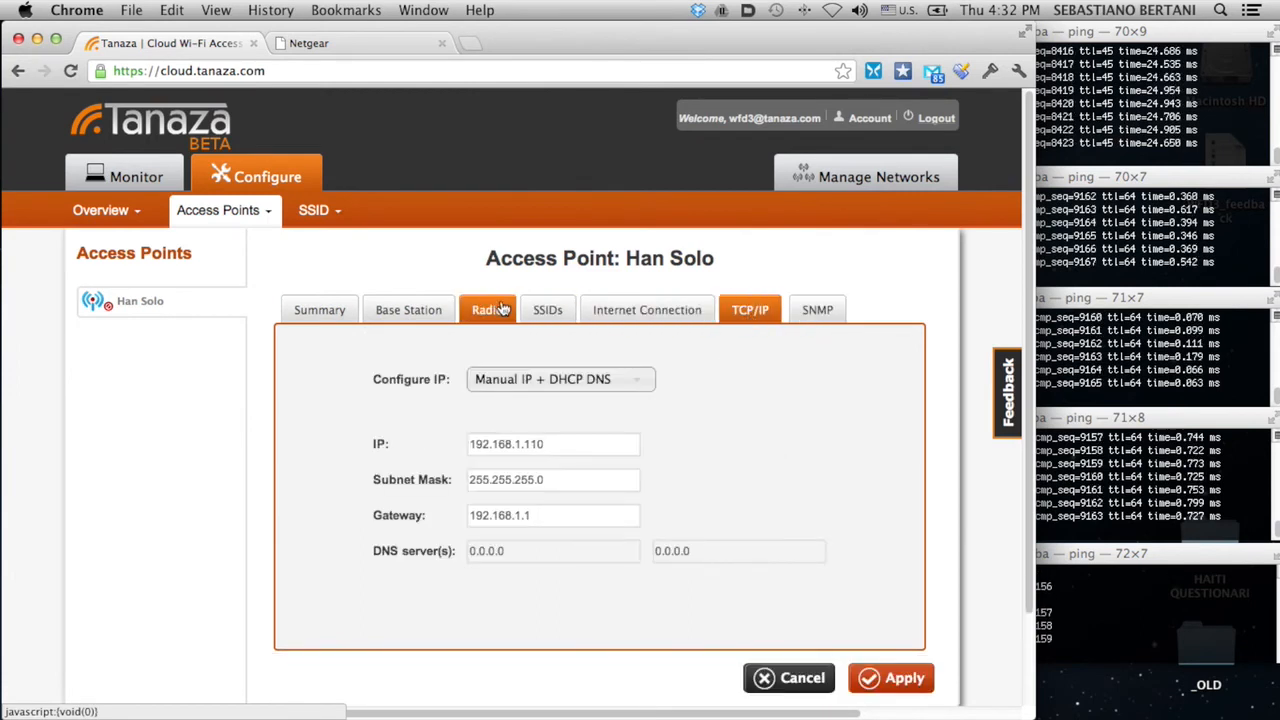
left_click(408, 308)
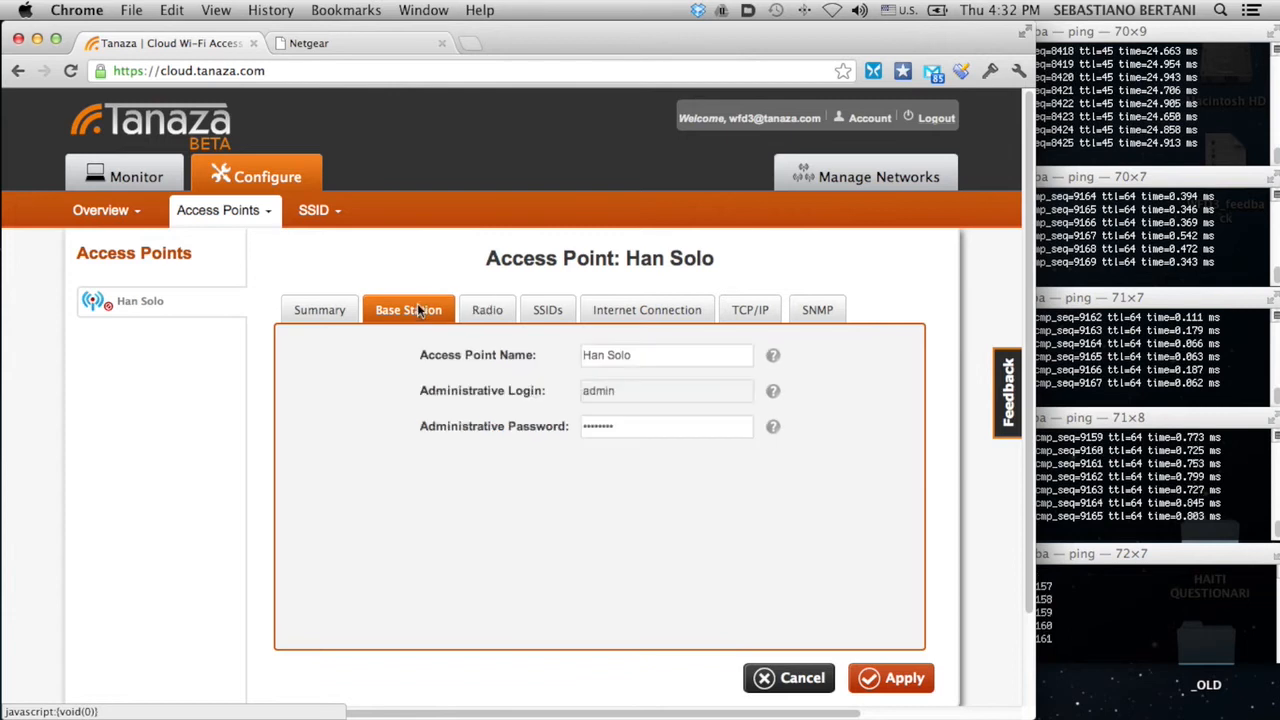
left_click(548, 308)
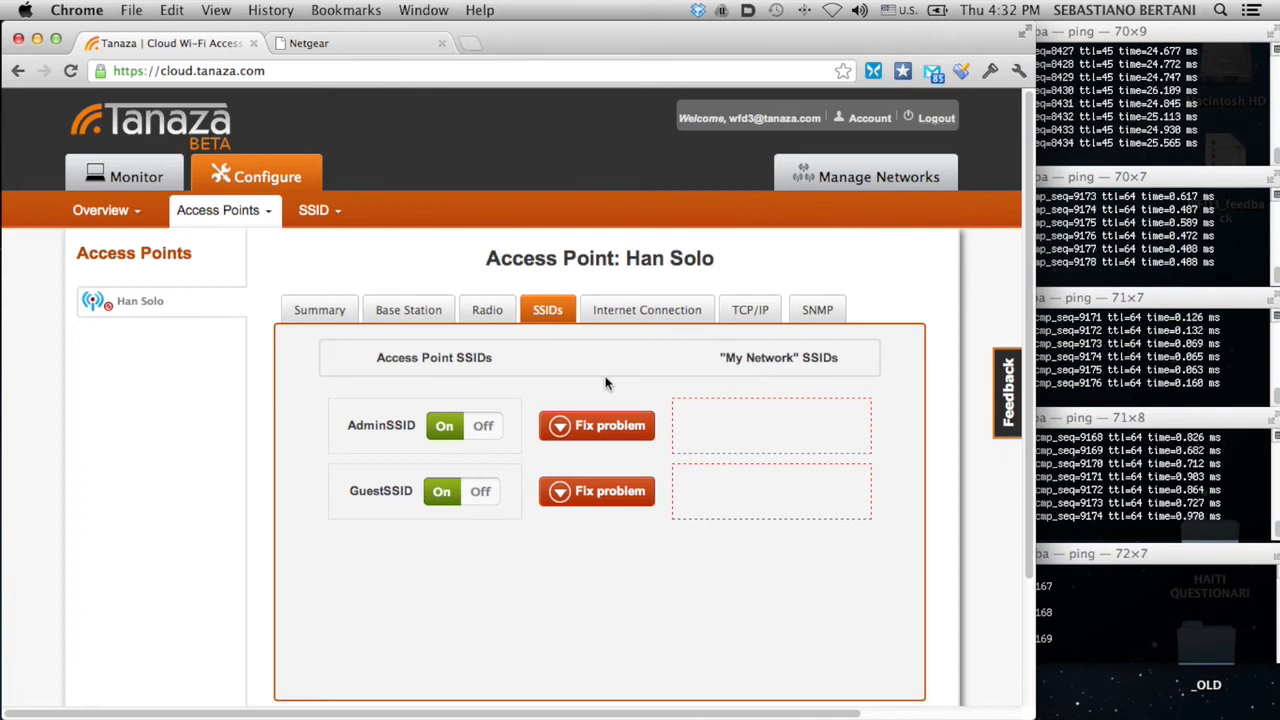
mouse_move(590, 360)
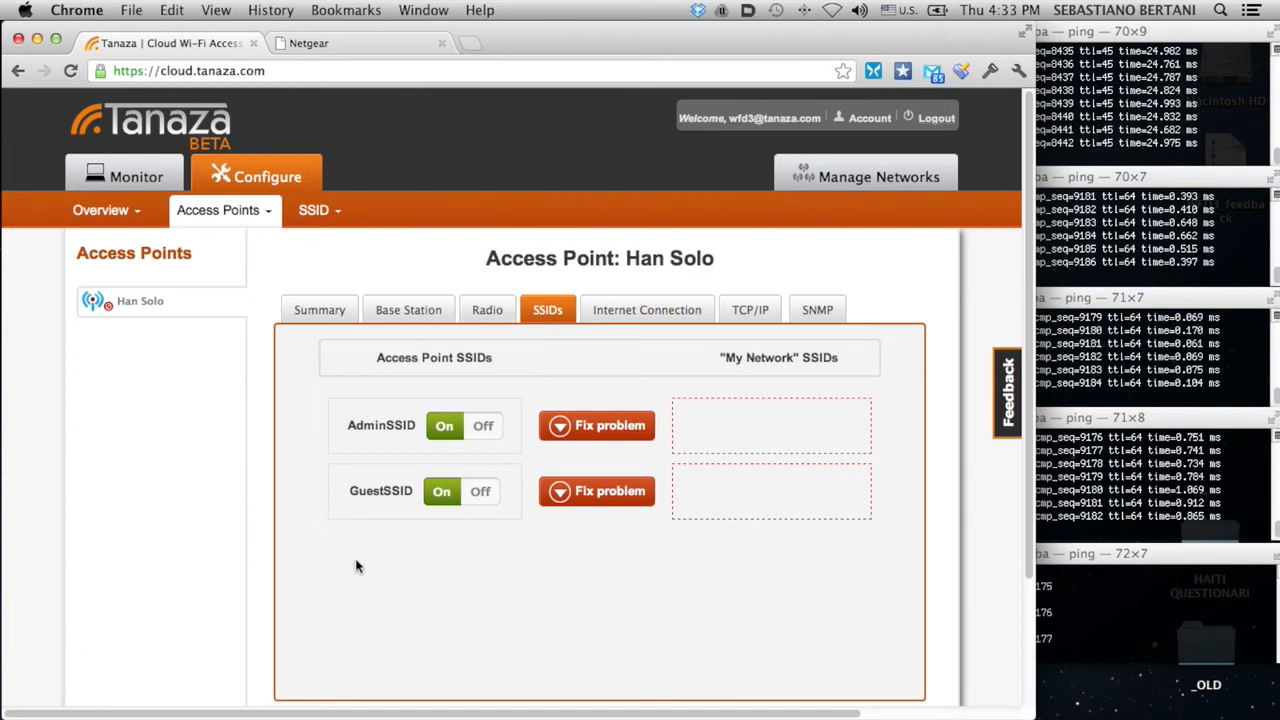
mouse_move(430, 450)
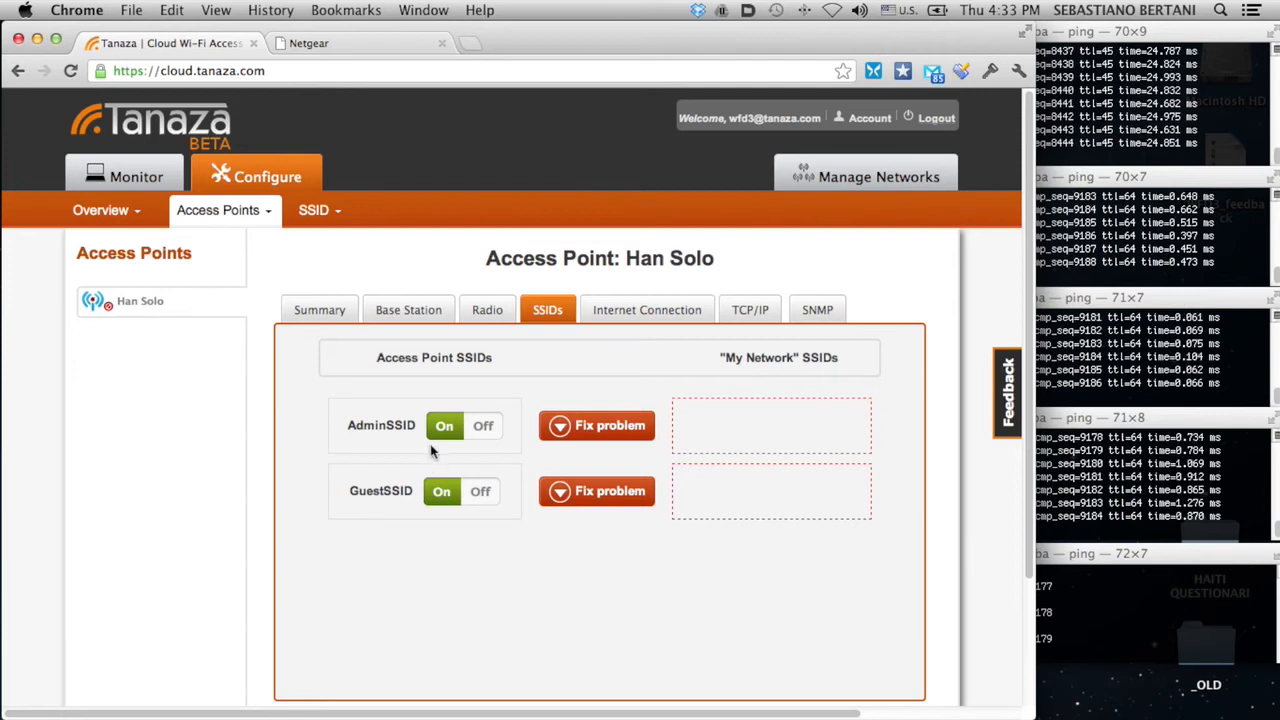
mouse_move(436, 560)
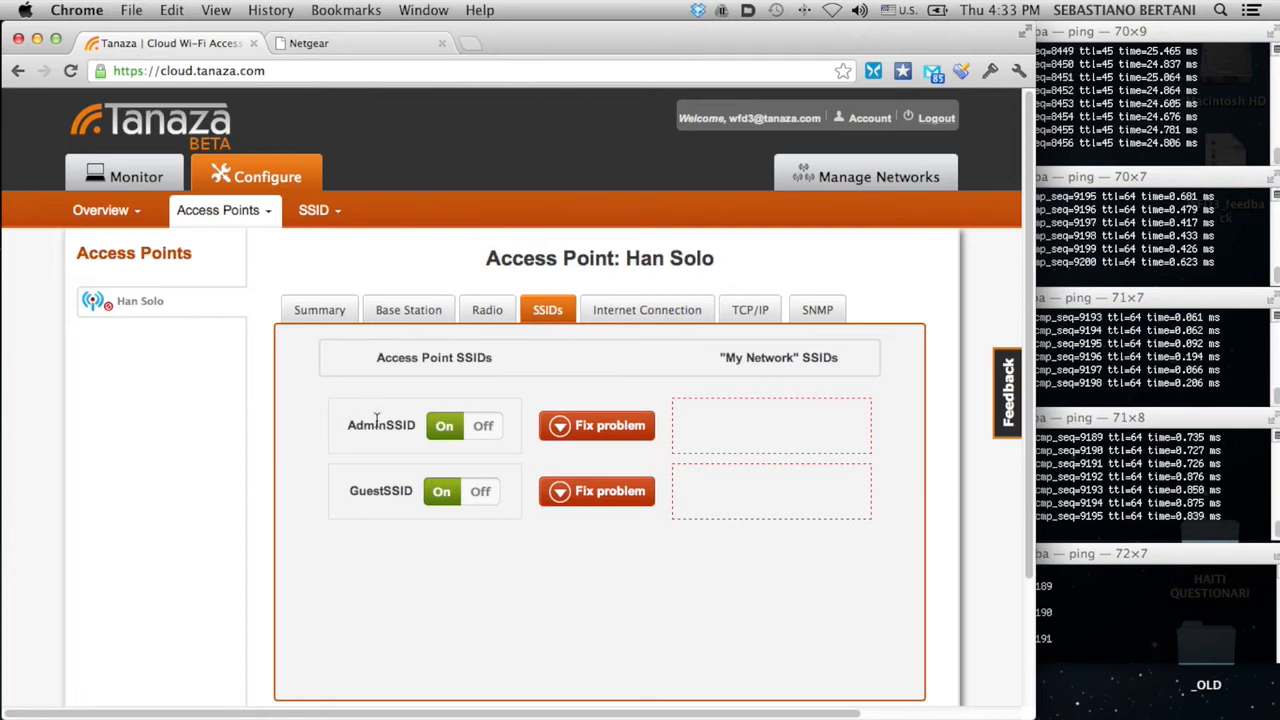
- Resolve the AdminSSID conflict by adding it to My Network SSIDs
left_click(596, 424)
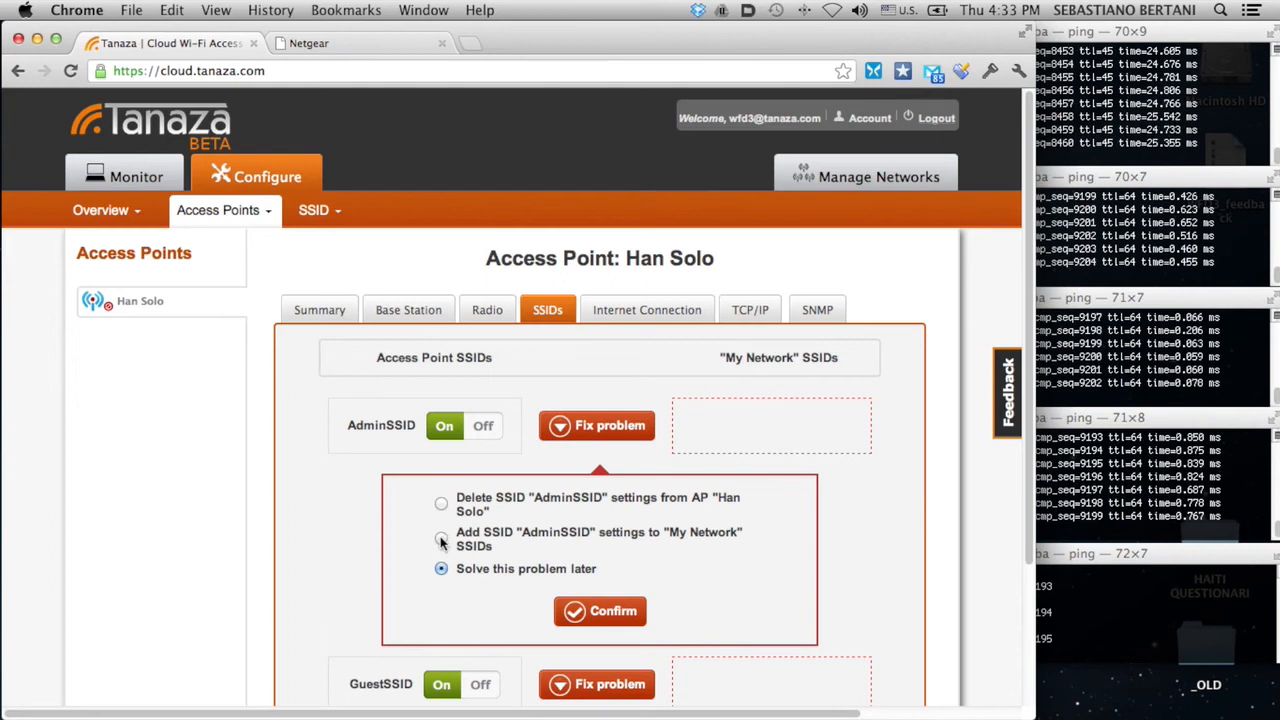
left_click(440, 538)
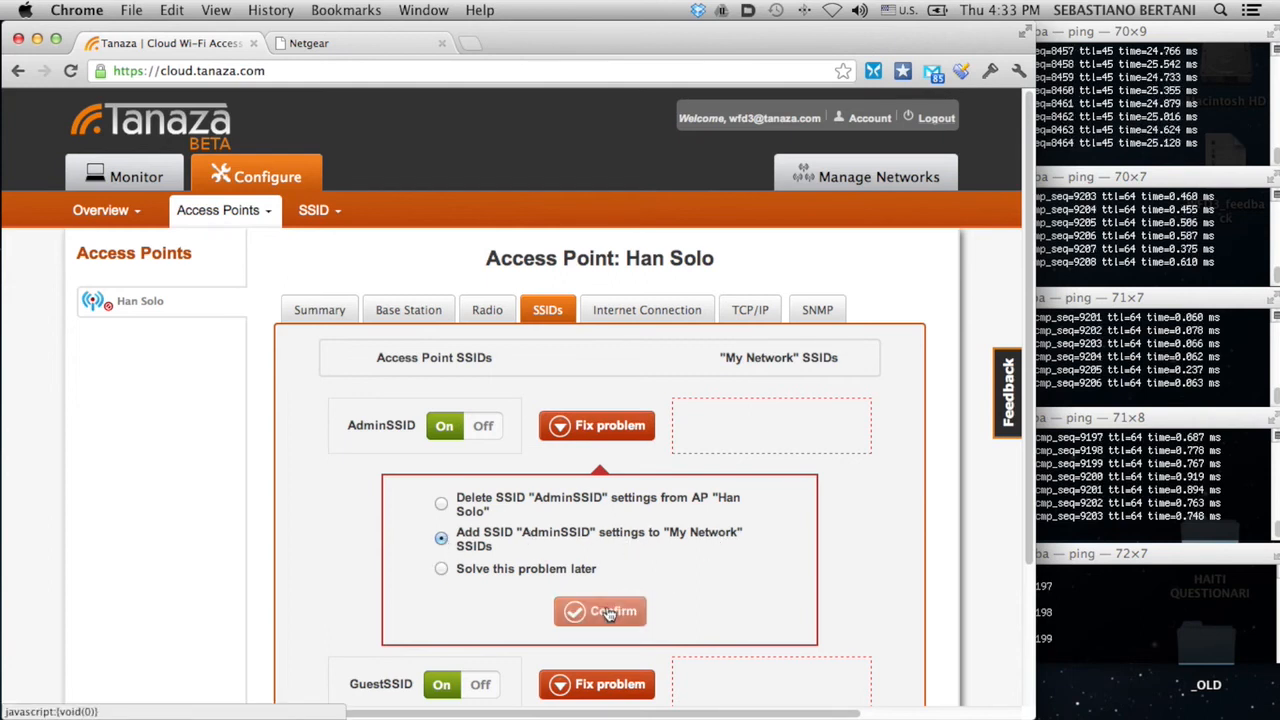
left_click(600, 612)
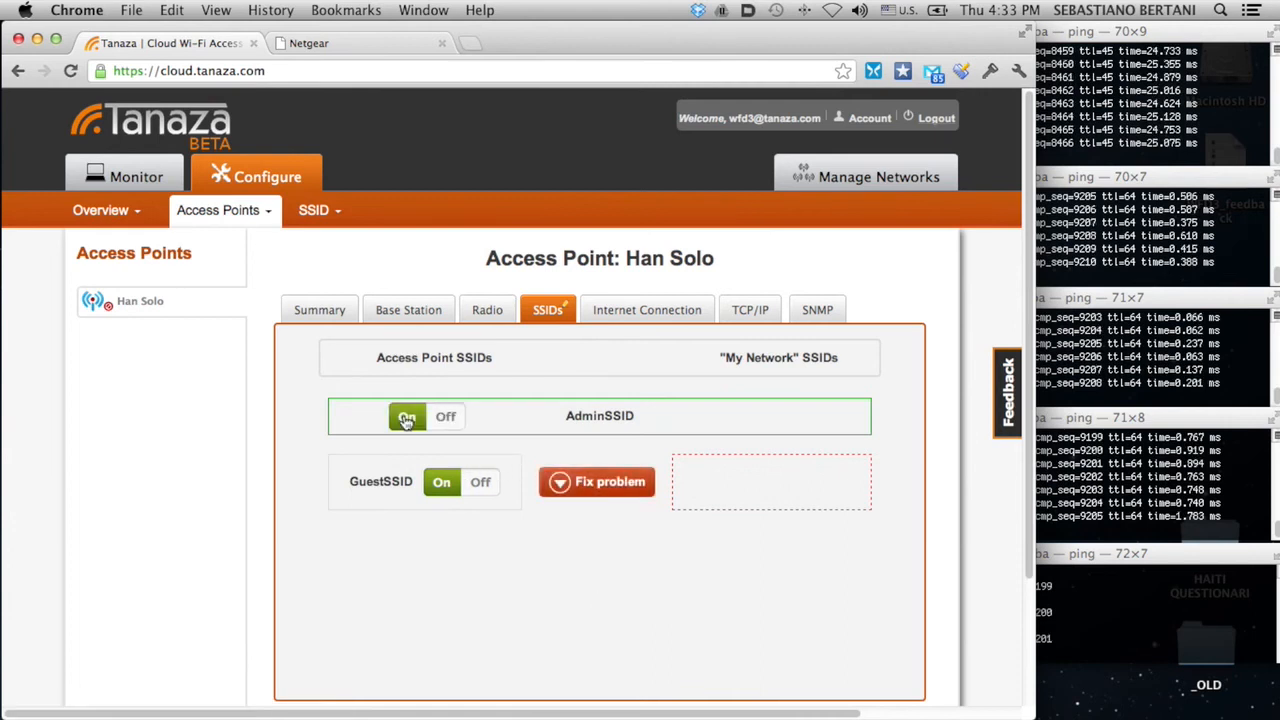
- Add GuestSSID to My Network SSIDs, switch it On for Han Solo and apply the changes
left_click(596, 480)
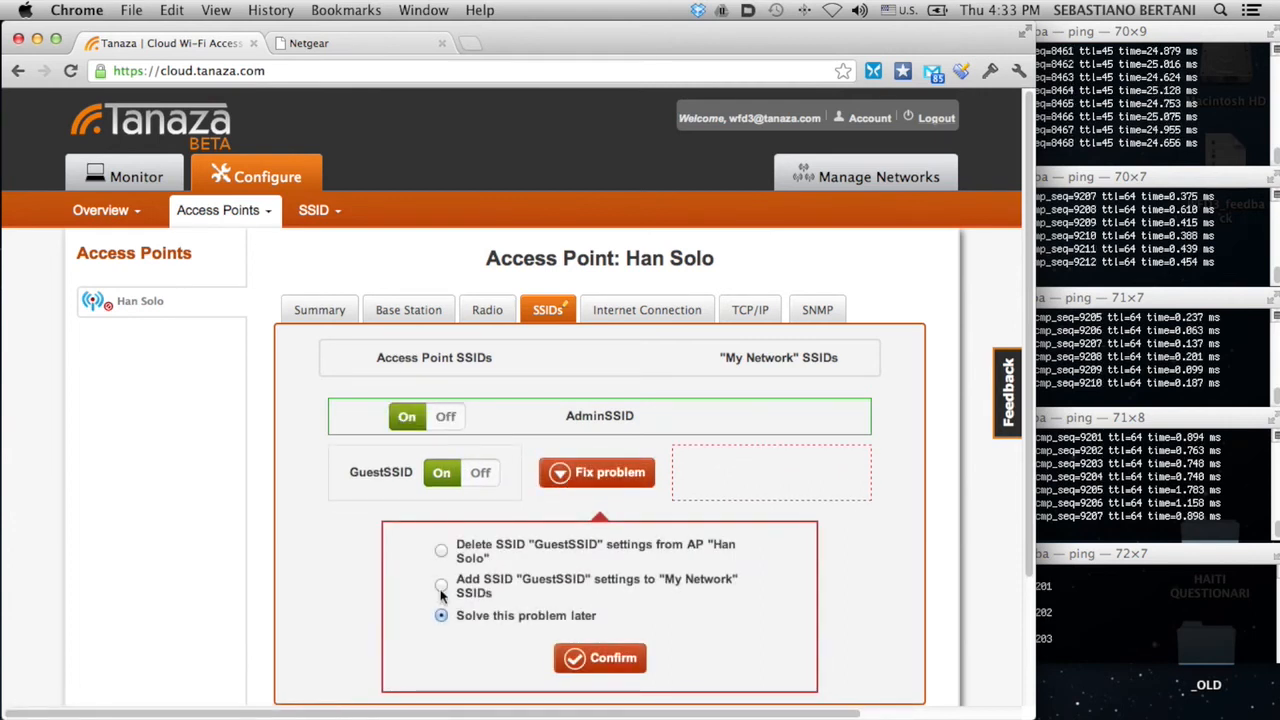
left_click(600, 656)
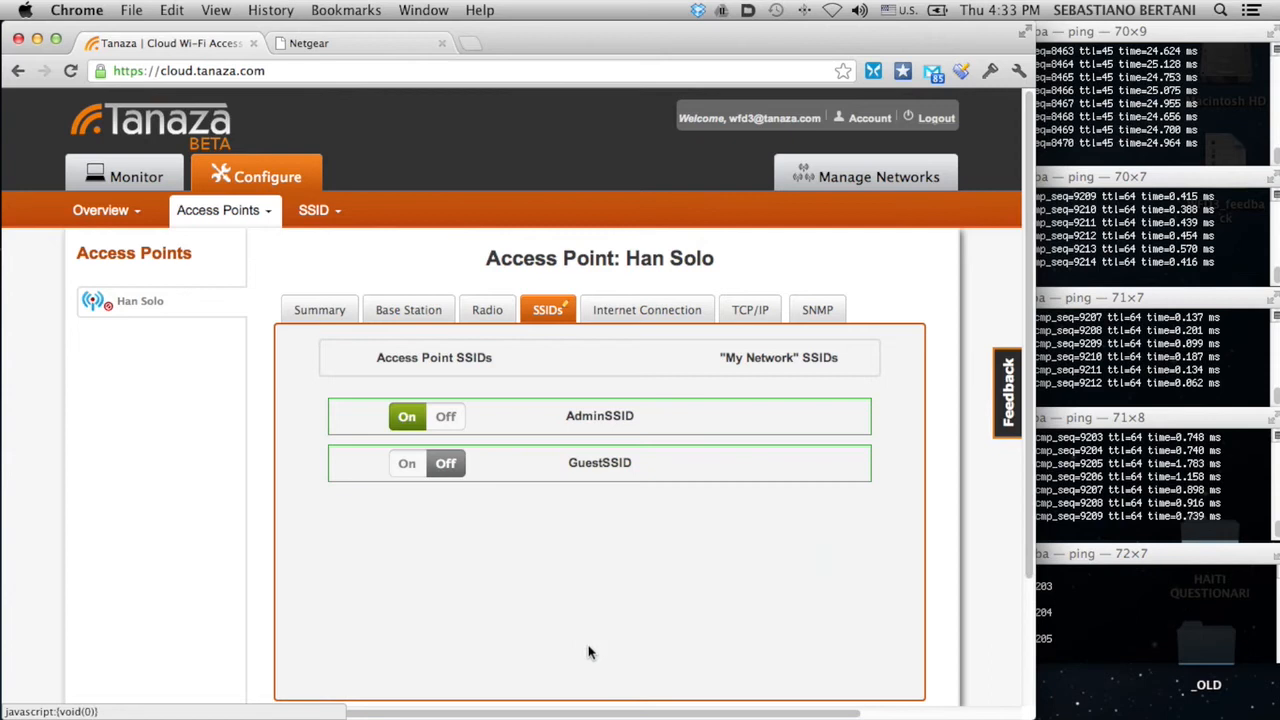
left_click(406, 462)
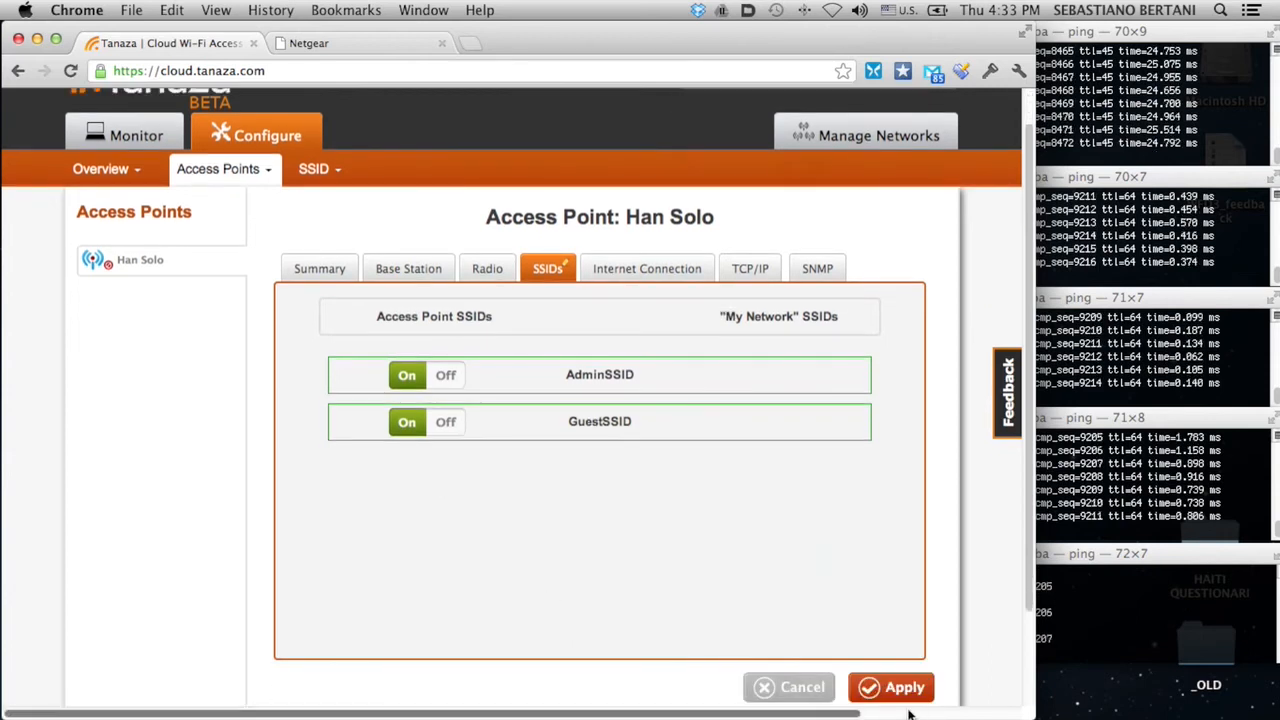
left_click(904, 688)
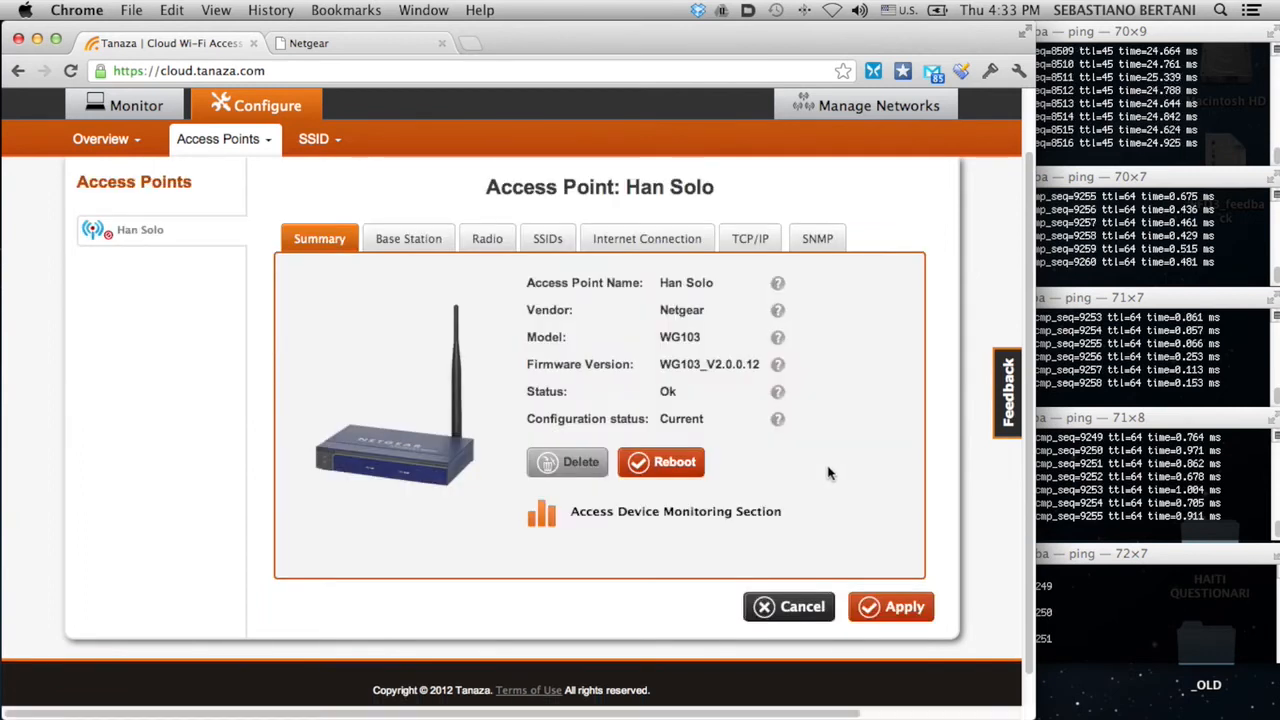
mouse_move(832, 482)
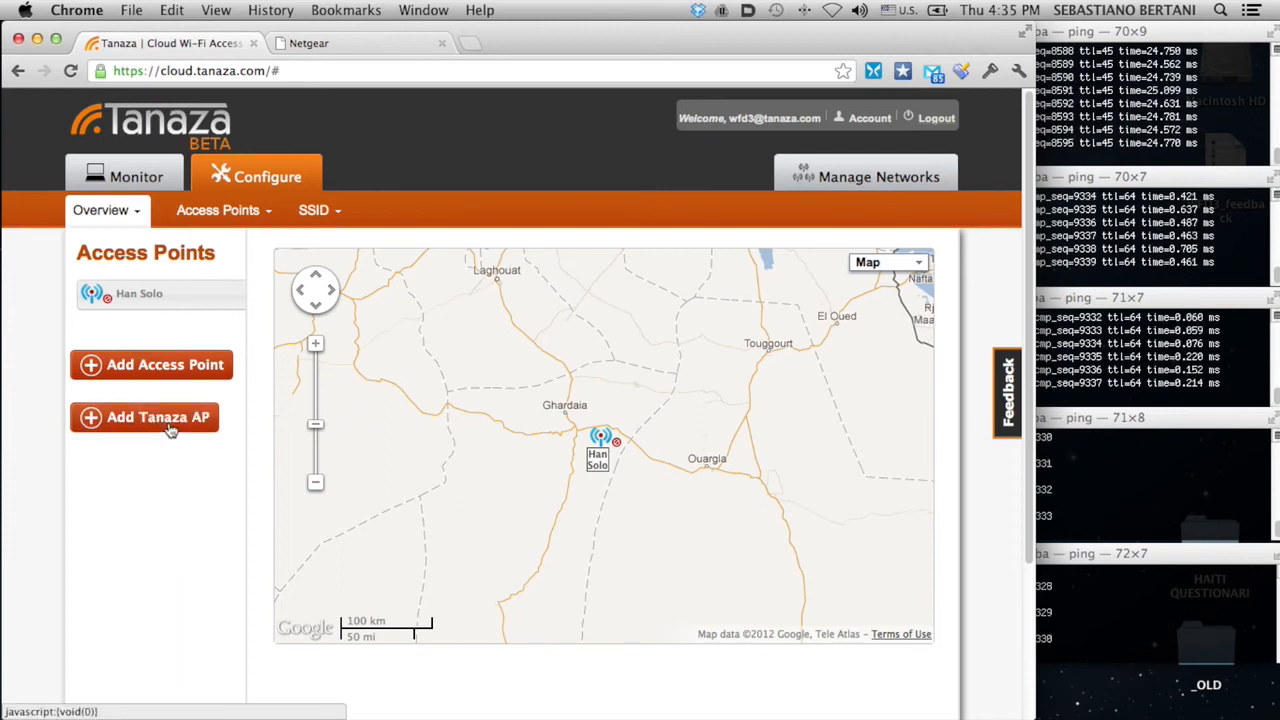
- Start the Add Tanaza AP wizard from the network overview
left_click(144, 418)
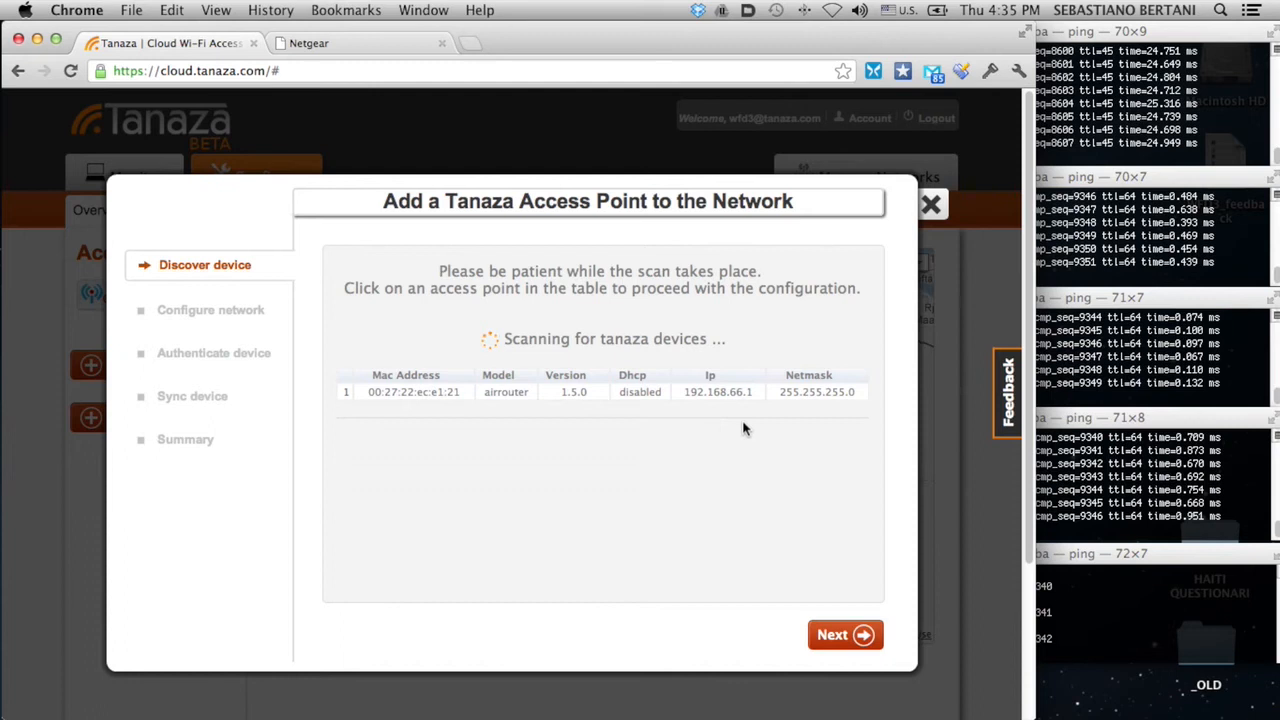
mouse_move(736, 430)
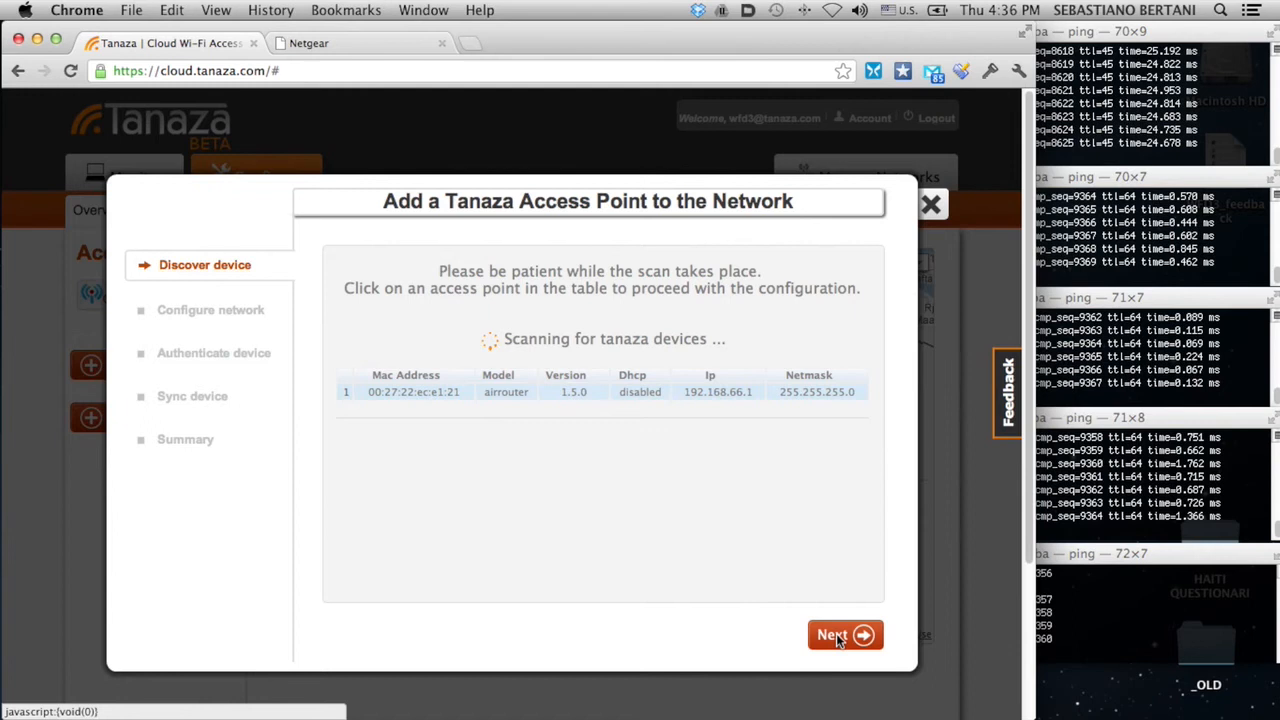
- Give the airrouter static IP 192.168.1.120 with gateway and DNS 192.168.1.1 and submit
left_click(844, 636)
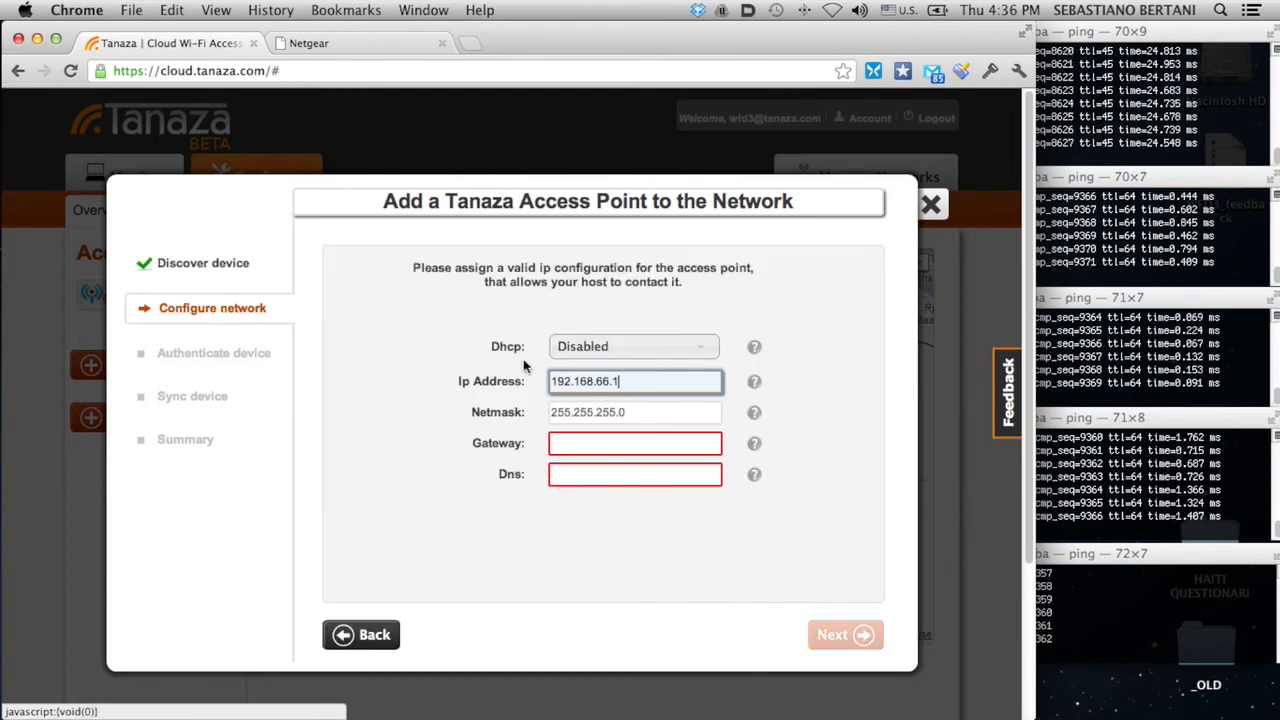
type("192.168.1.")
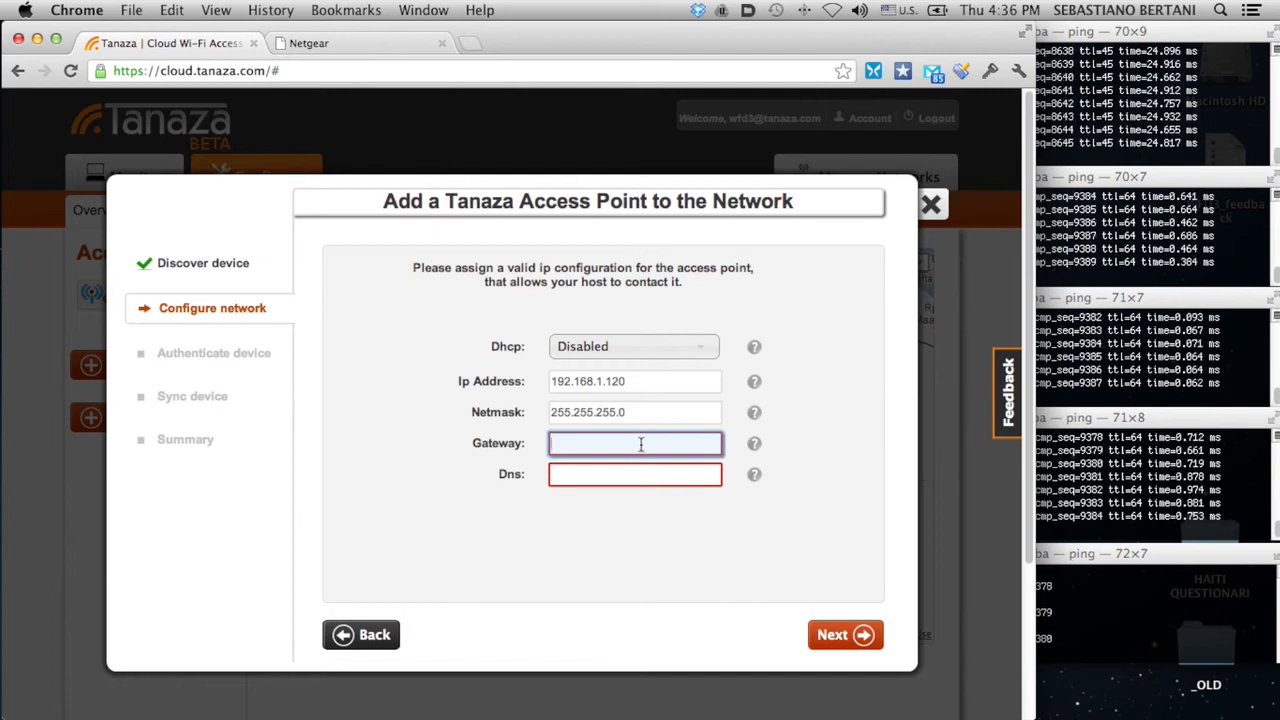
type("192.168.1.1")
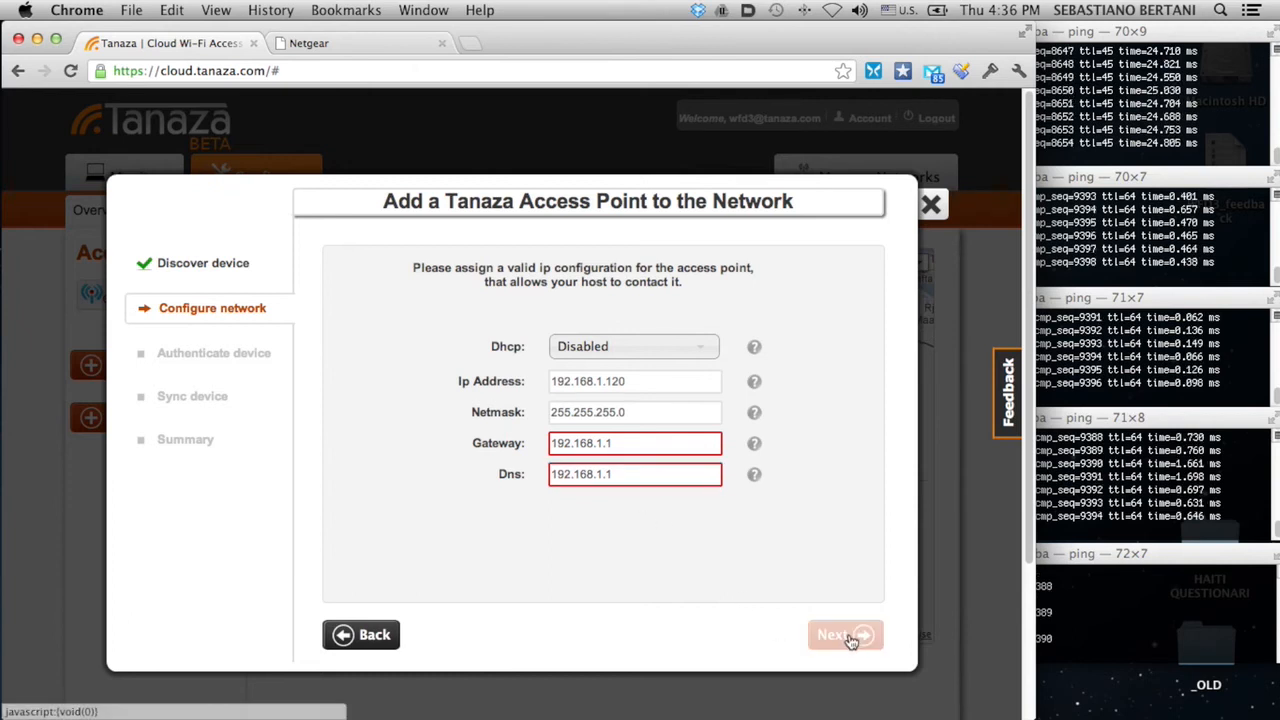
left_click(844, 634)
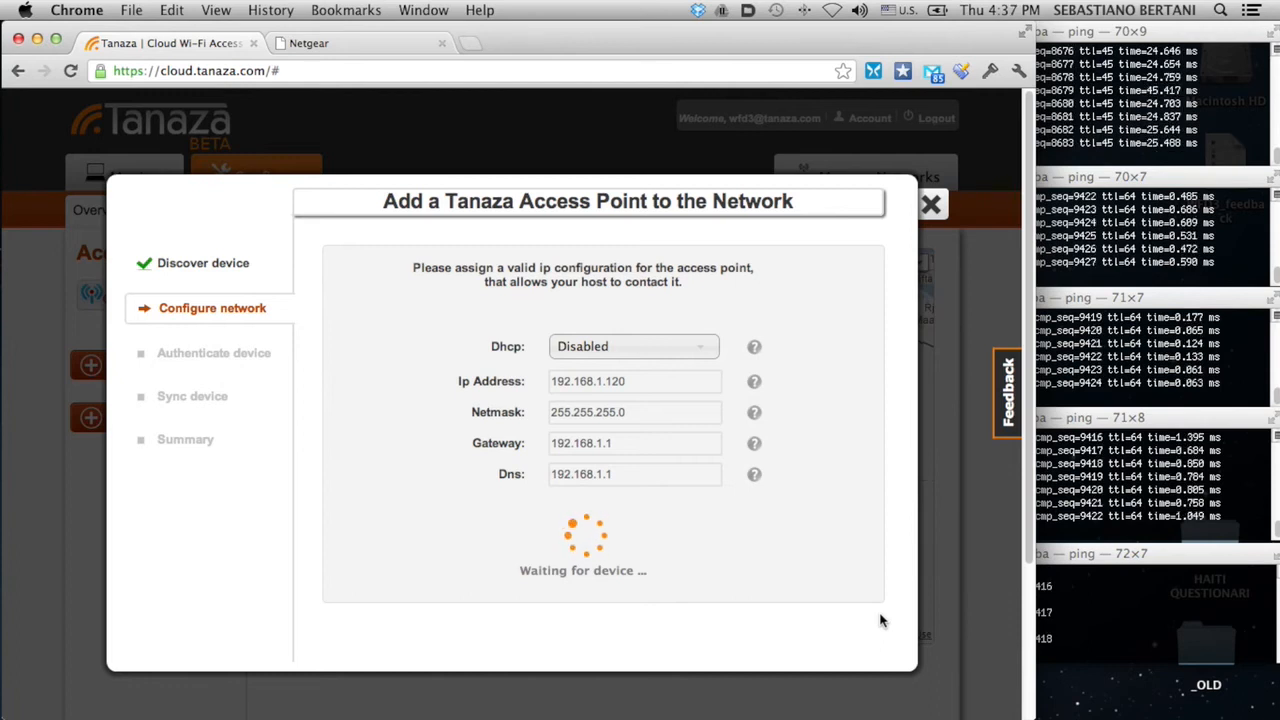
mouse_move(872, 622)
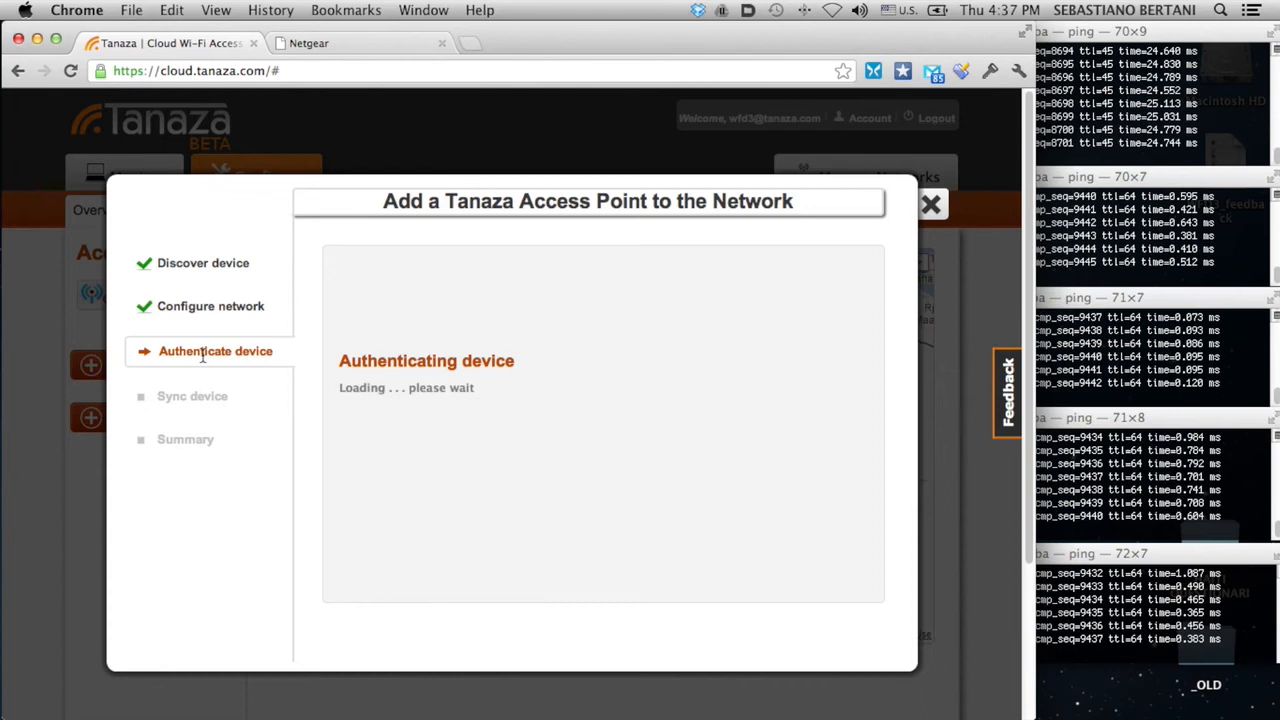
mouse_move(490, 544)
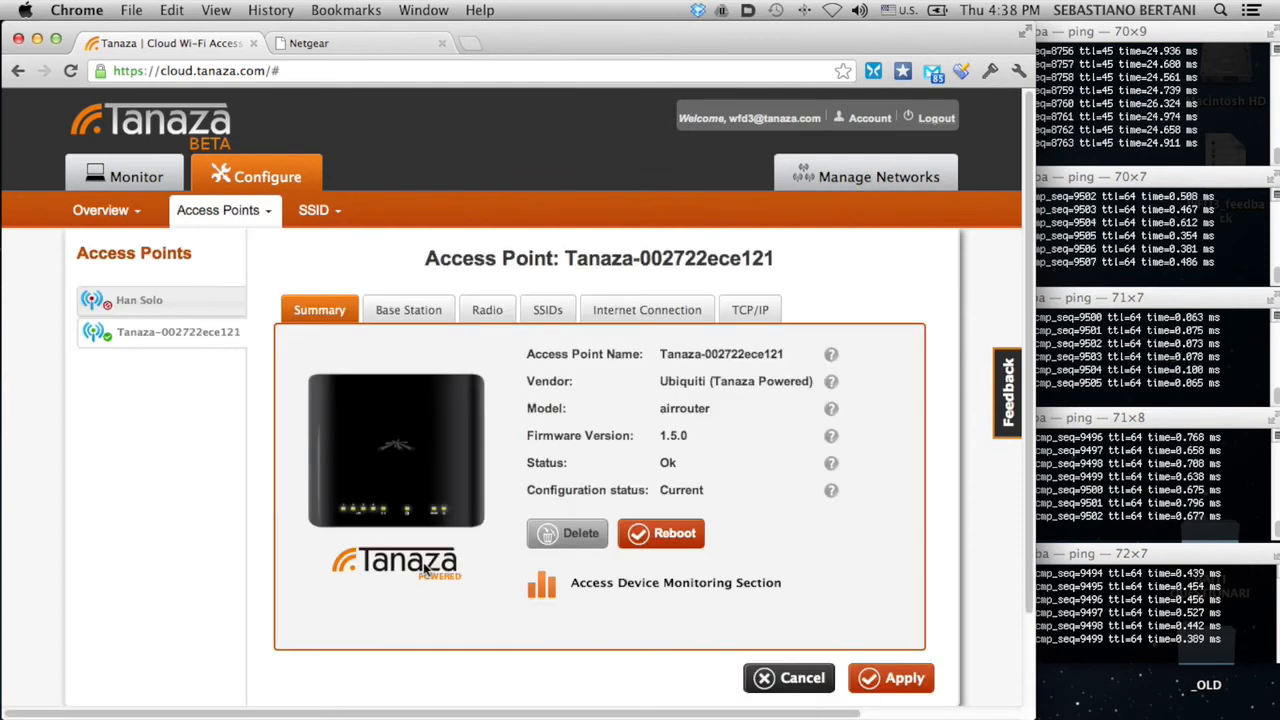
mouse_move(458, 488)
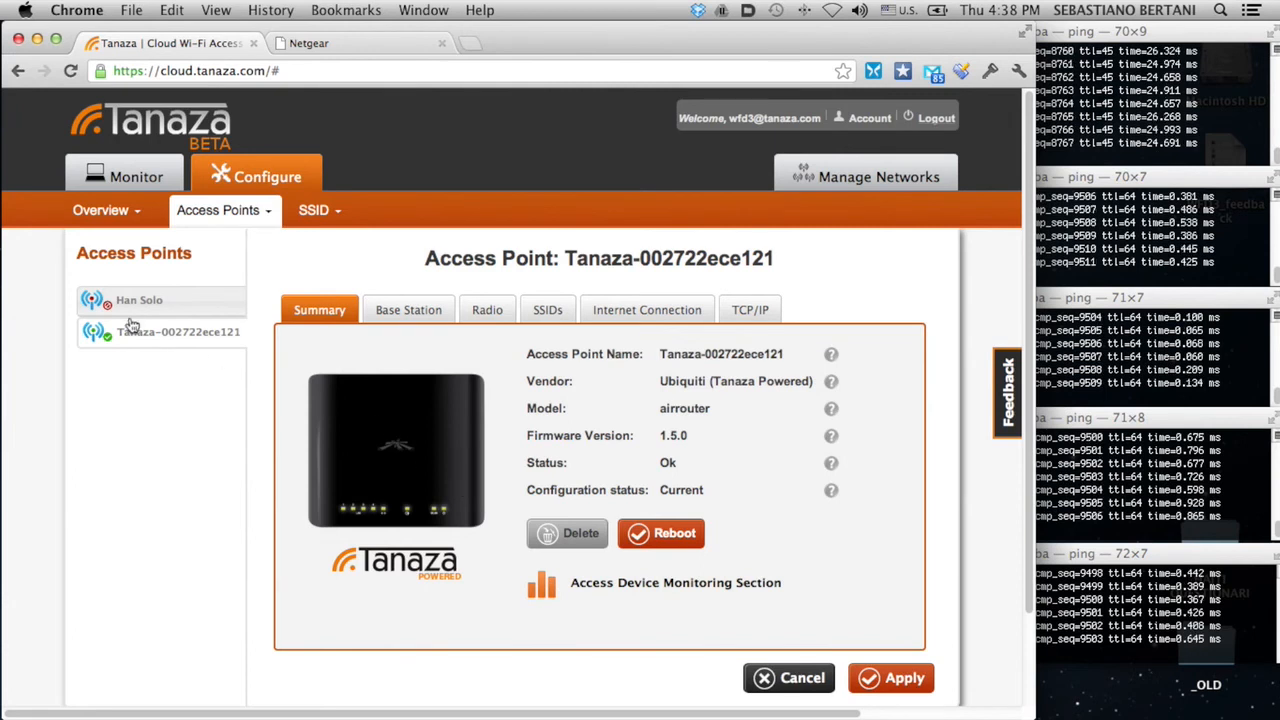
- Check Han Solo's AdminSSID and GuestSSID are shared SSIDs, then go to Tanaza-002722ece121
left_click(140, 300)
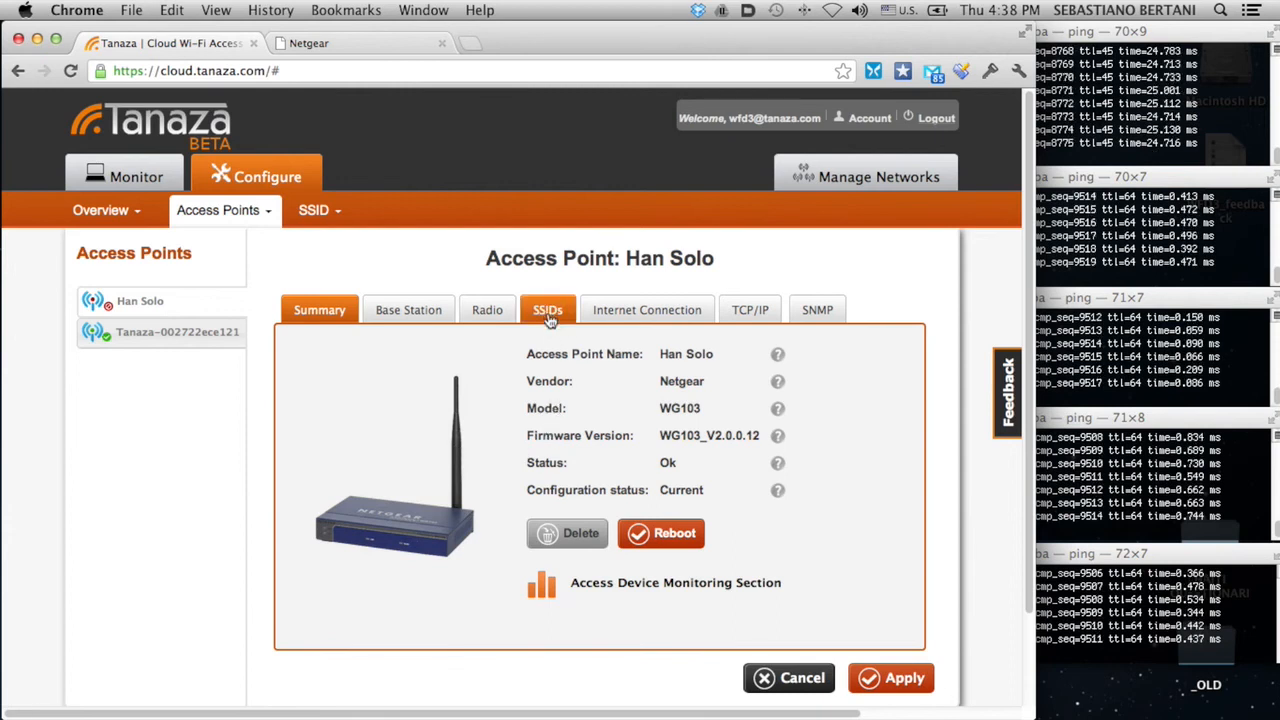
left_click(548, 308)
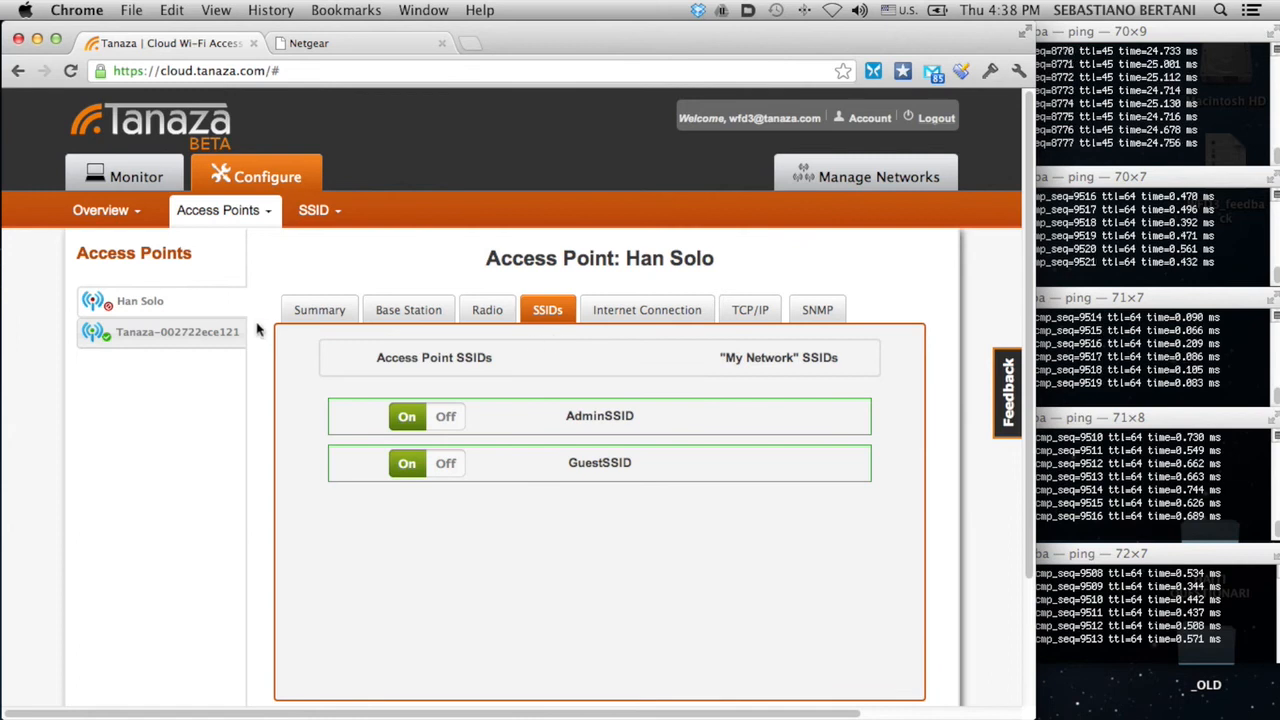
mouse_move(146, 386)
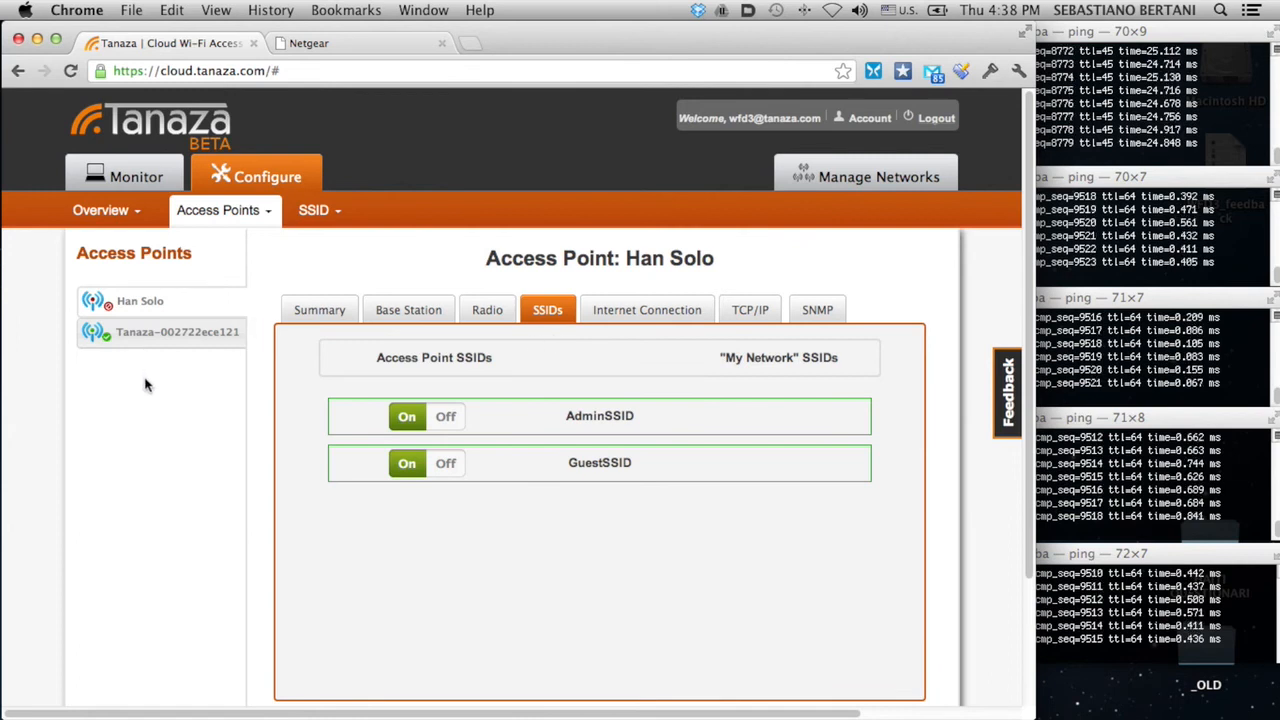
left_click(176, 332)
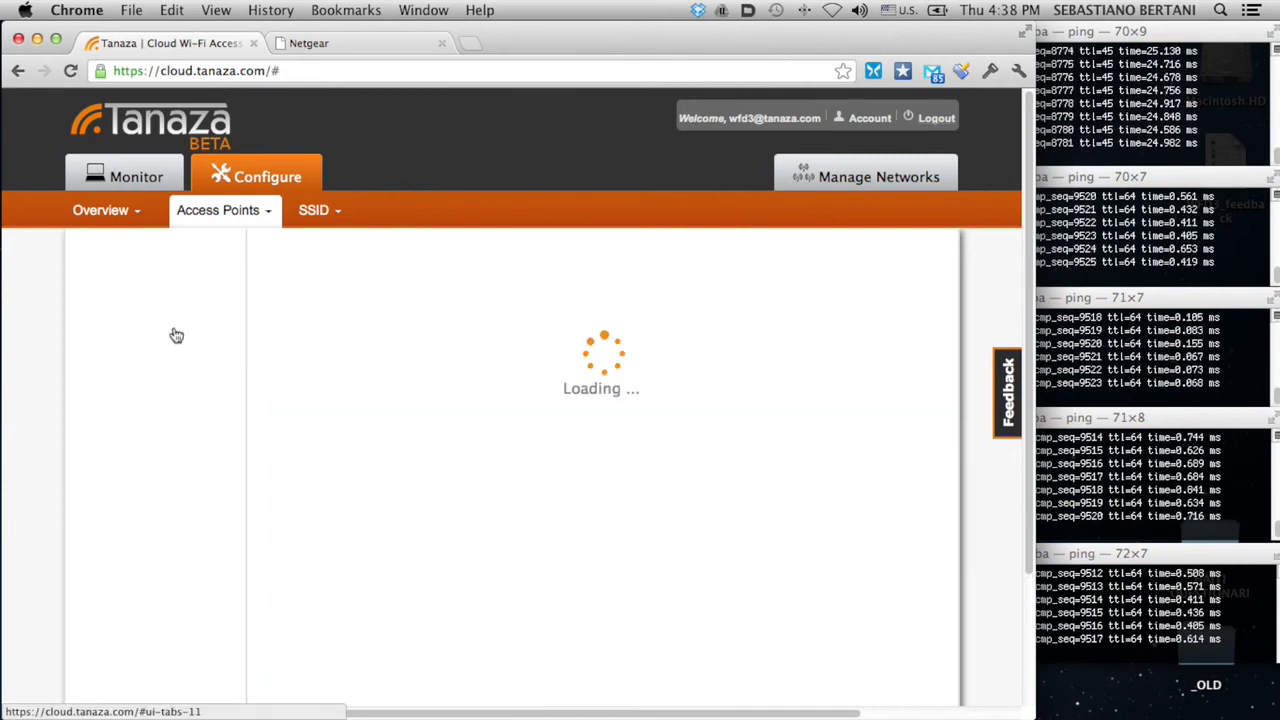
- Delete the conflicting Tanaza SSID from the airrouter and apply AdminSSID and GuestSSID On
left_click(178, 332)
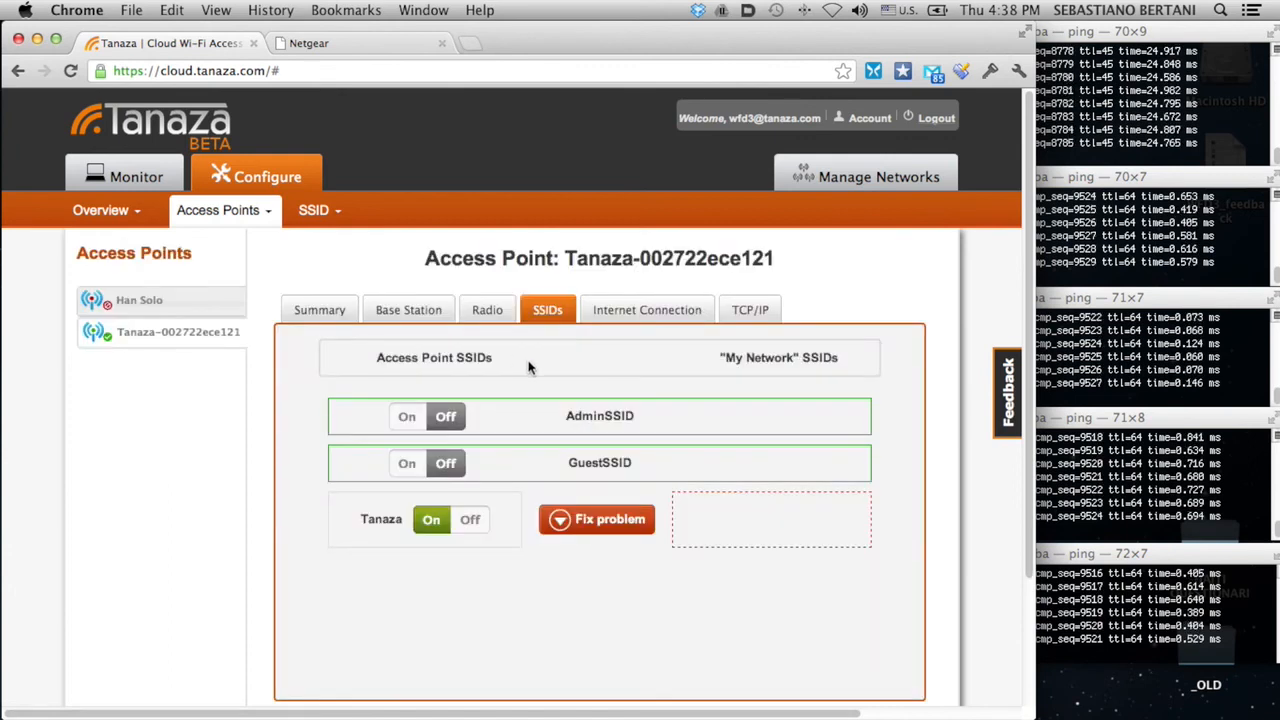
mouse_move(544, 340)
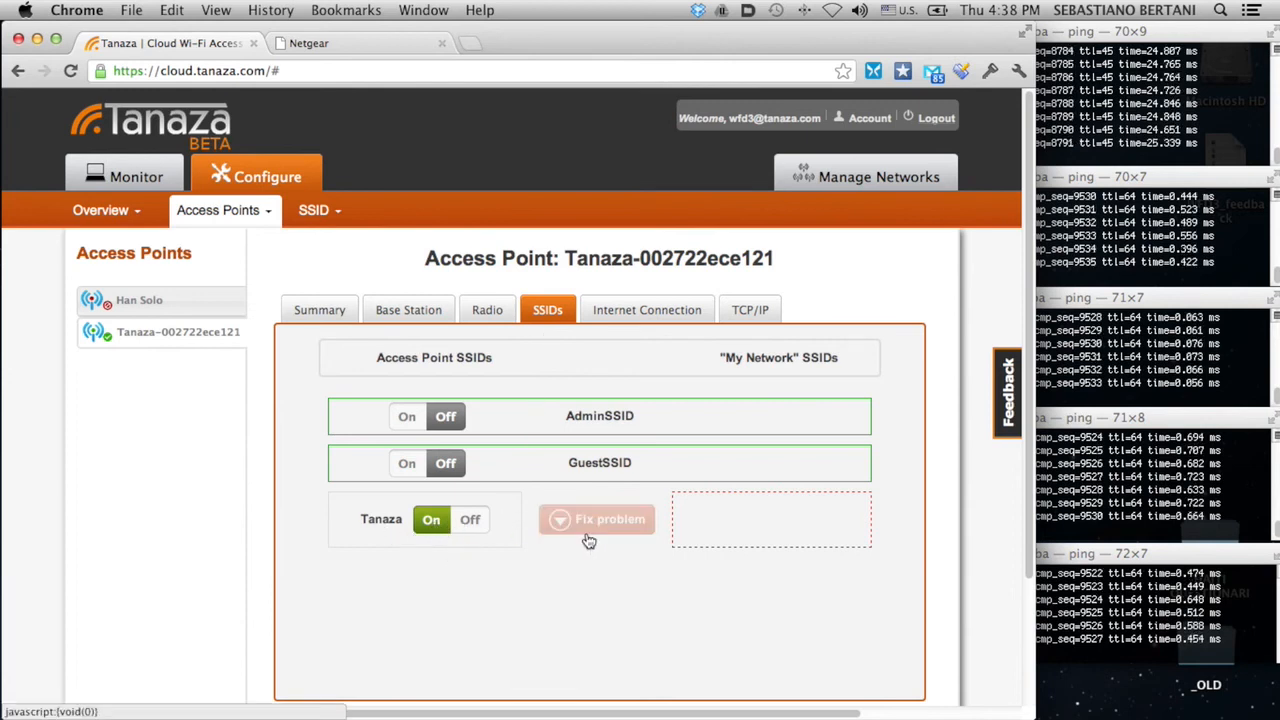
left_click(596, 520)
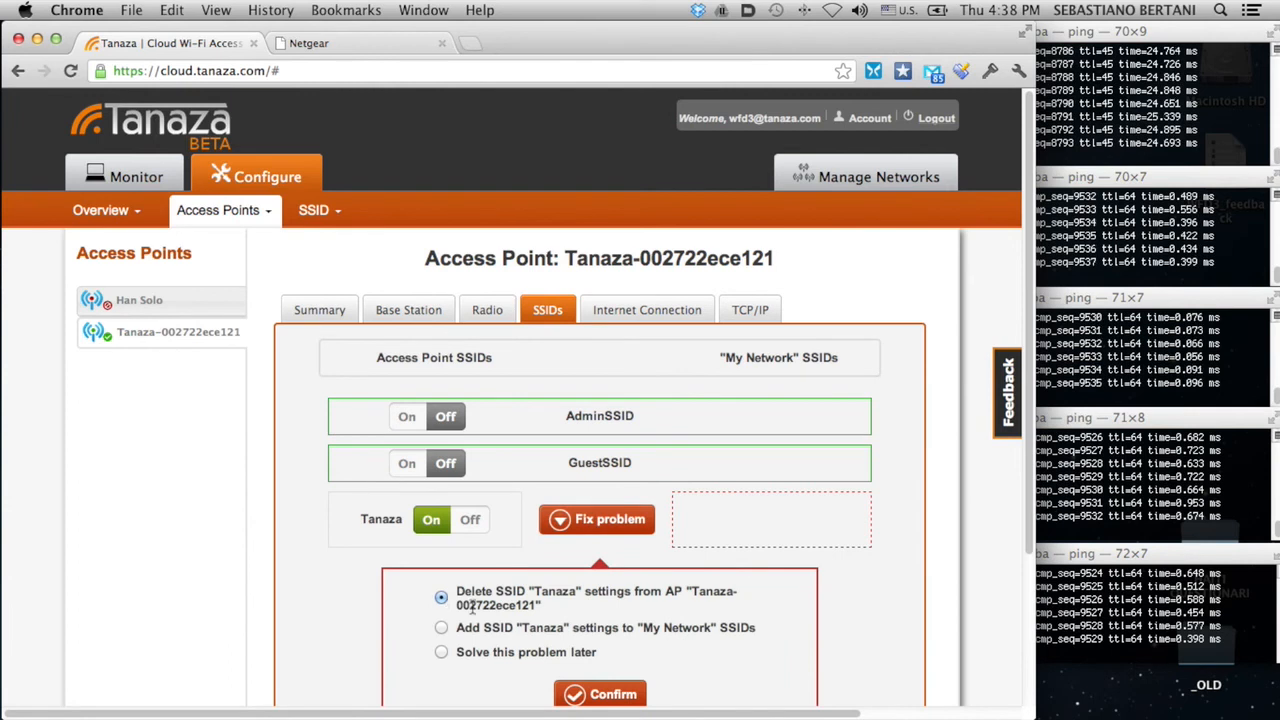
left_click(600, 694)
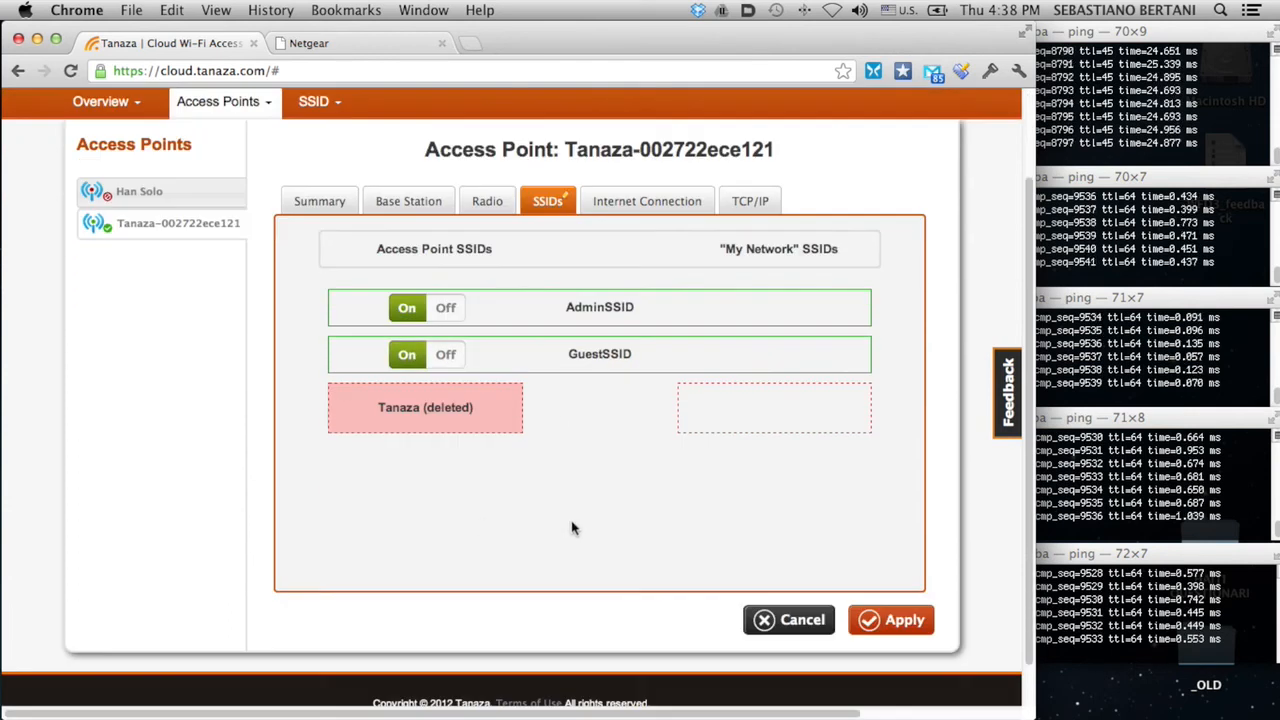
mouse_move(712, 248)
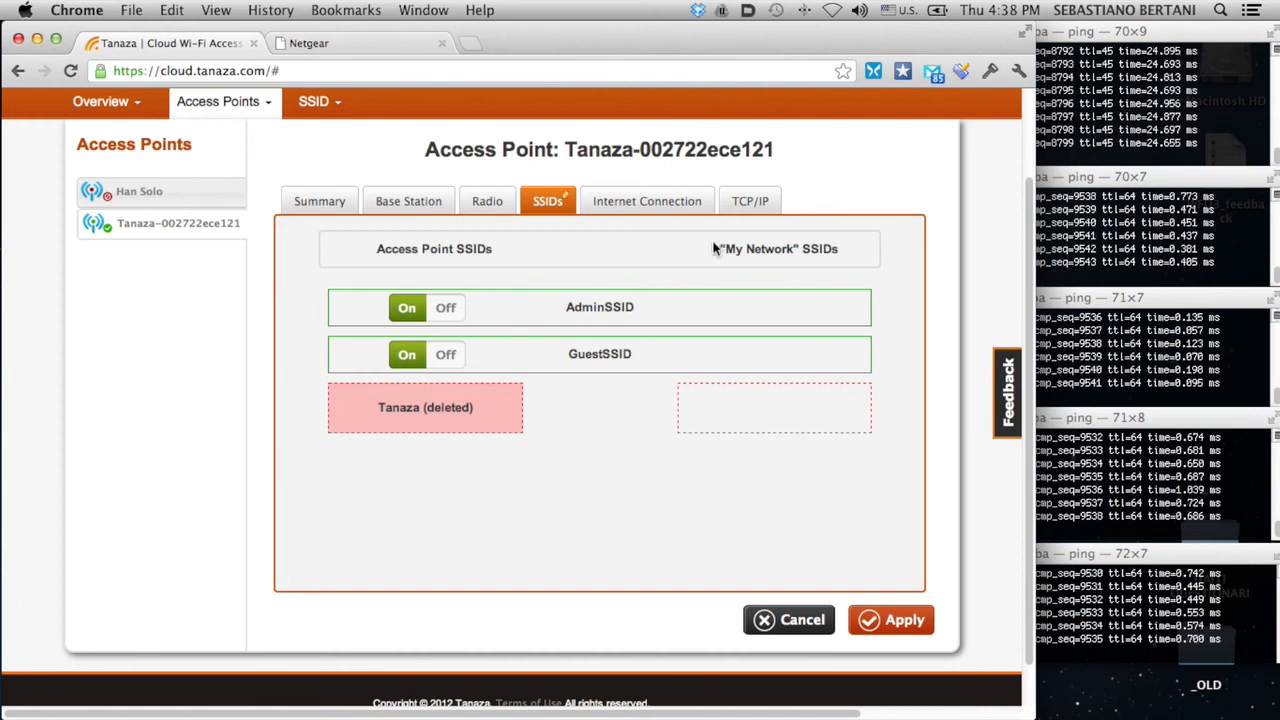
mouse_move(696, 404)
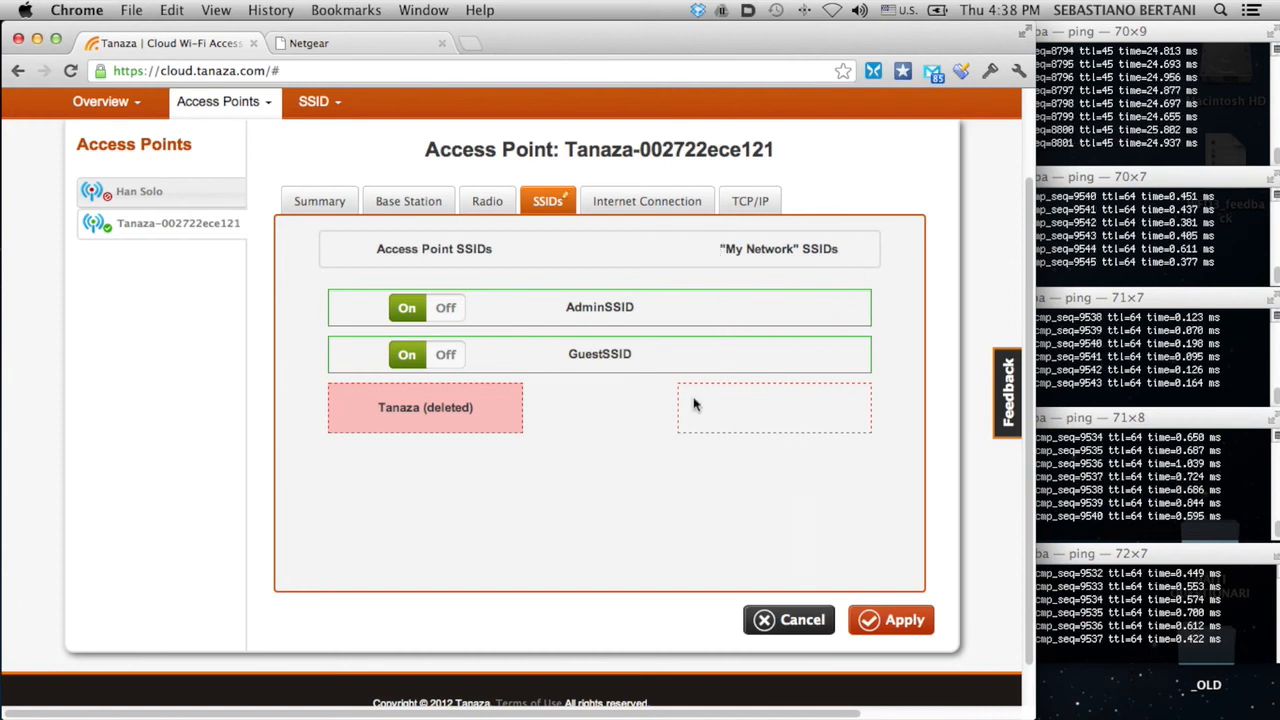
mouse_move(744, 496)
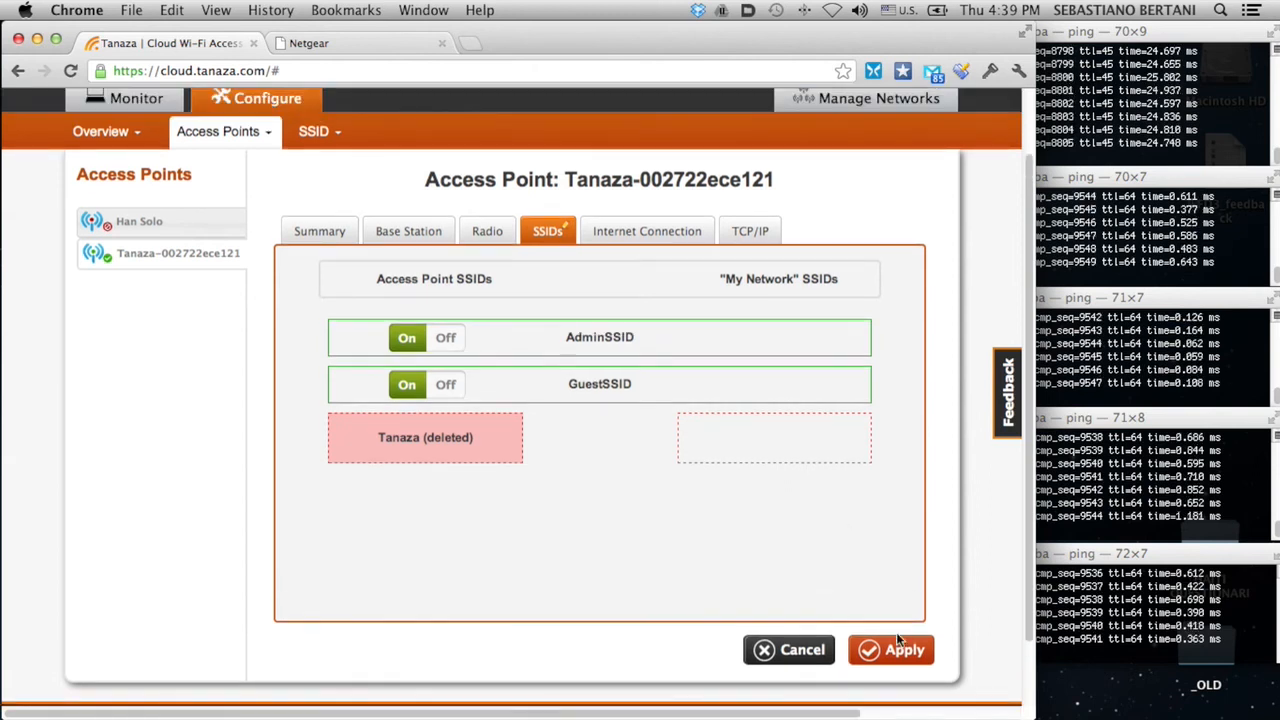
left_click(892, 648)
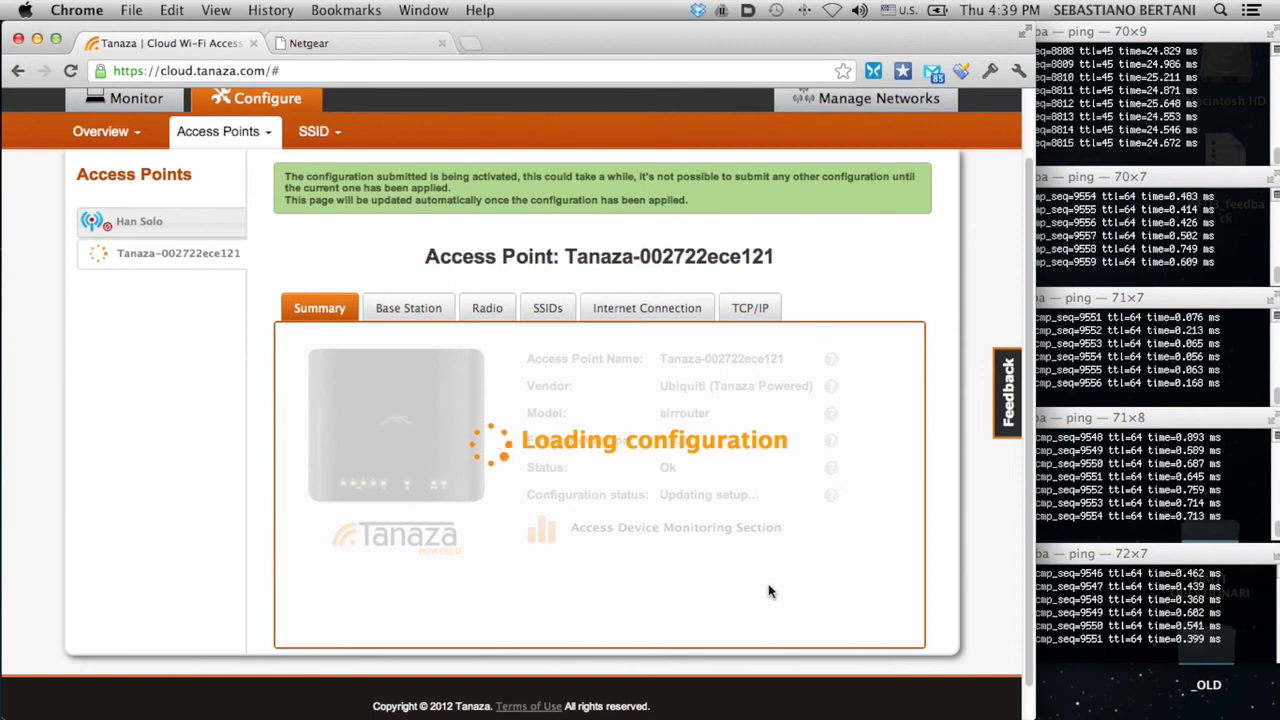
- Review the Tanaza access point's radio settings and Han Solo's summary and IP address settings
left_click(488, 308)
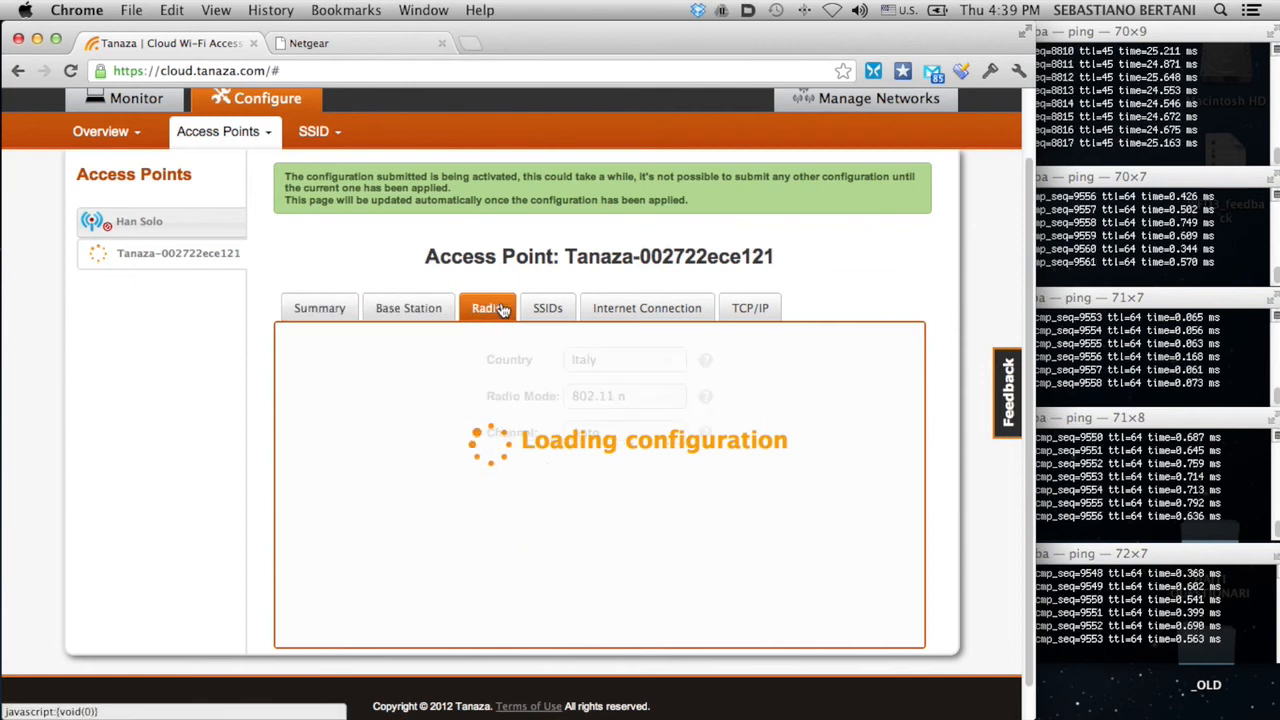
left_click(140, 220)
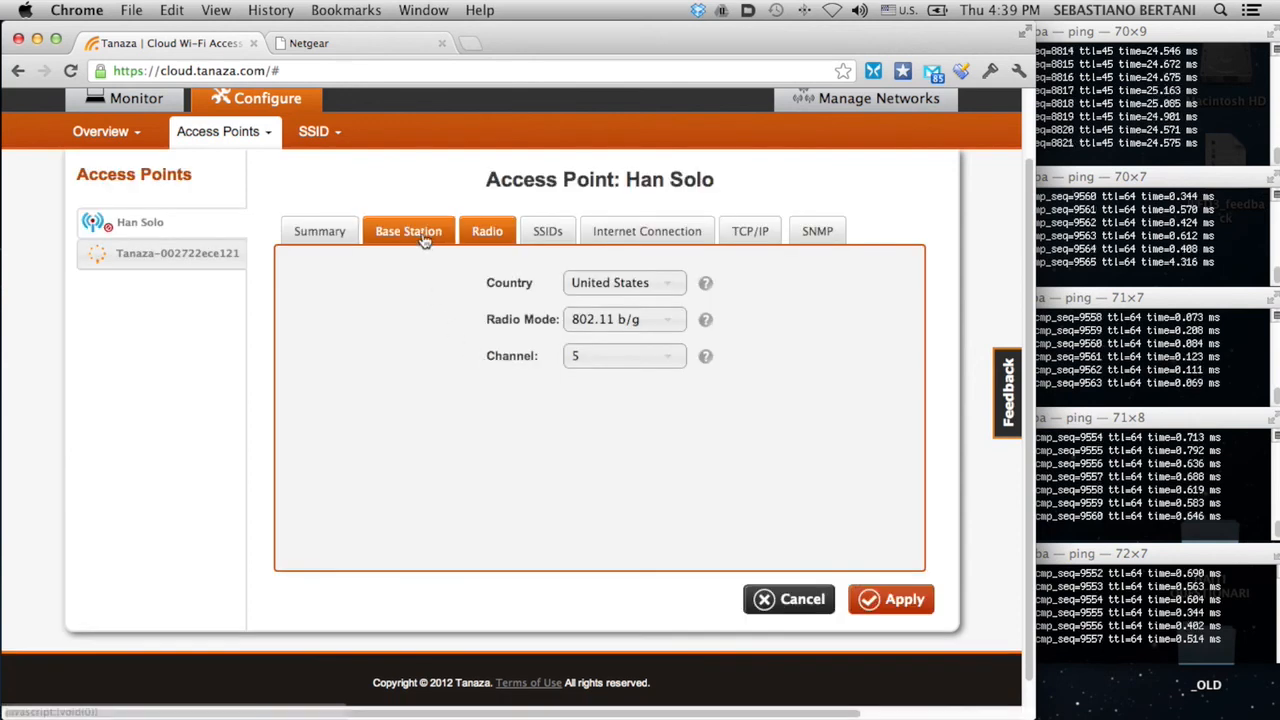
left_click(320, 232)
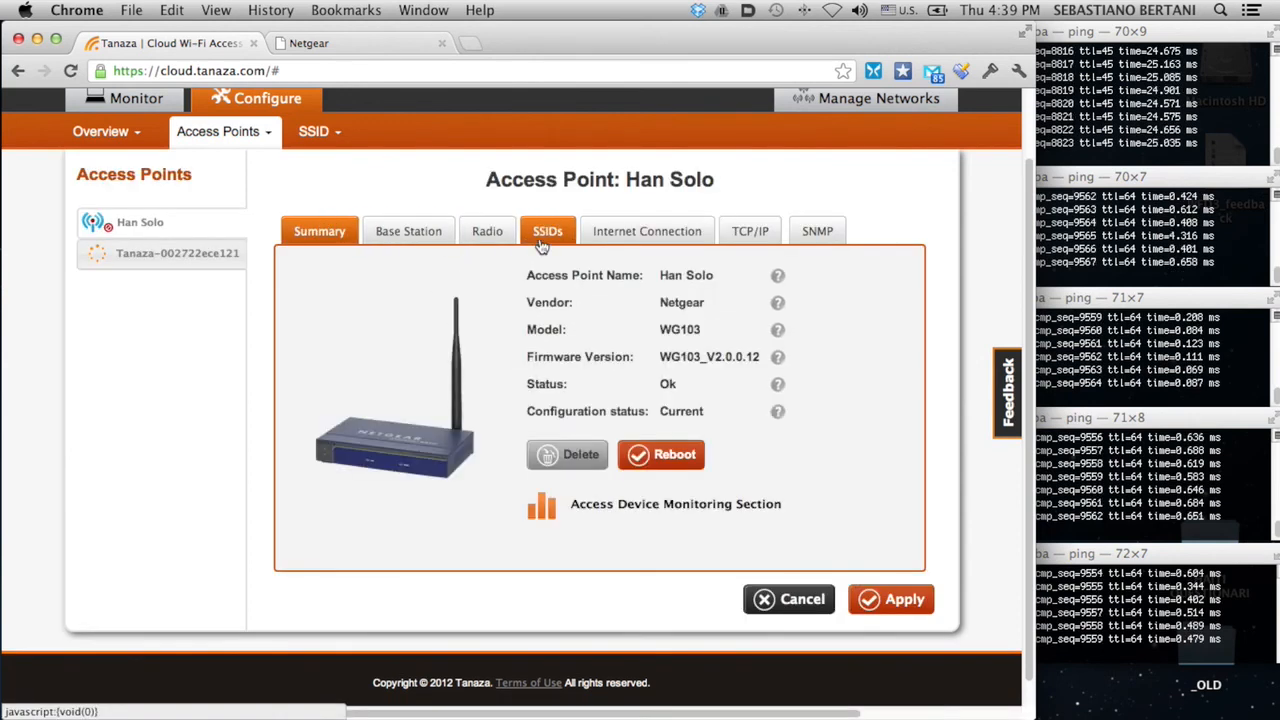
left_click(750, 232)
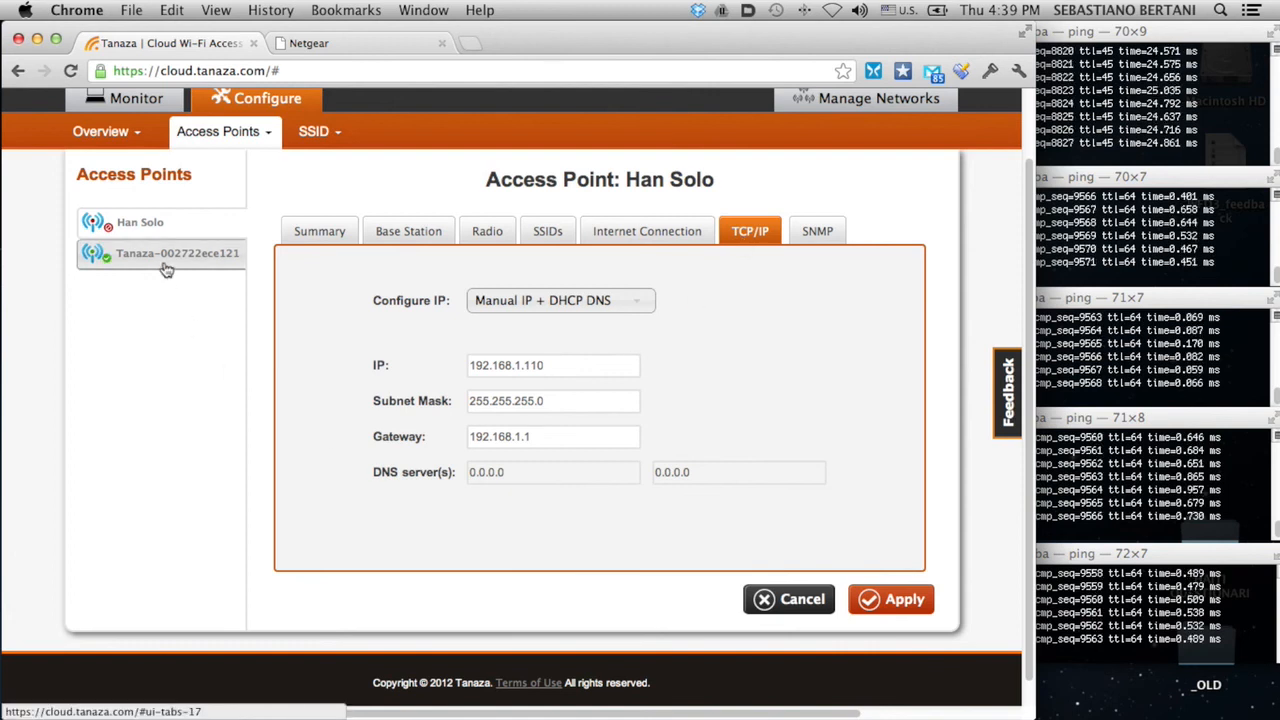
- Check the Tanaza-002722ece121 access point's internet settings and that it broadcasts only AdminSSID and GuestSSID
left_click(176, 252)
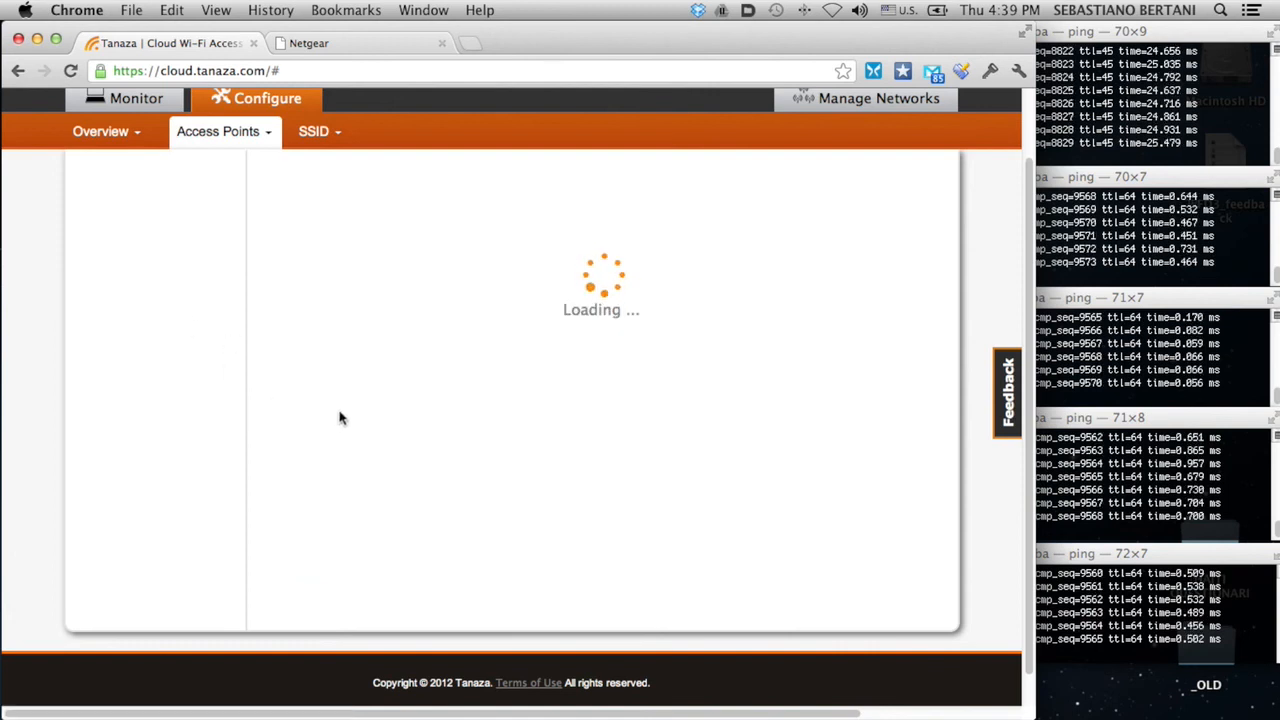
left_click(648, 232)
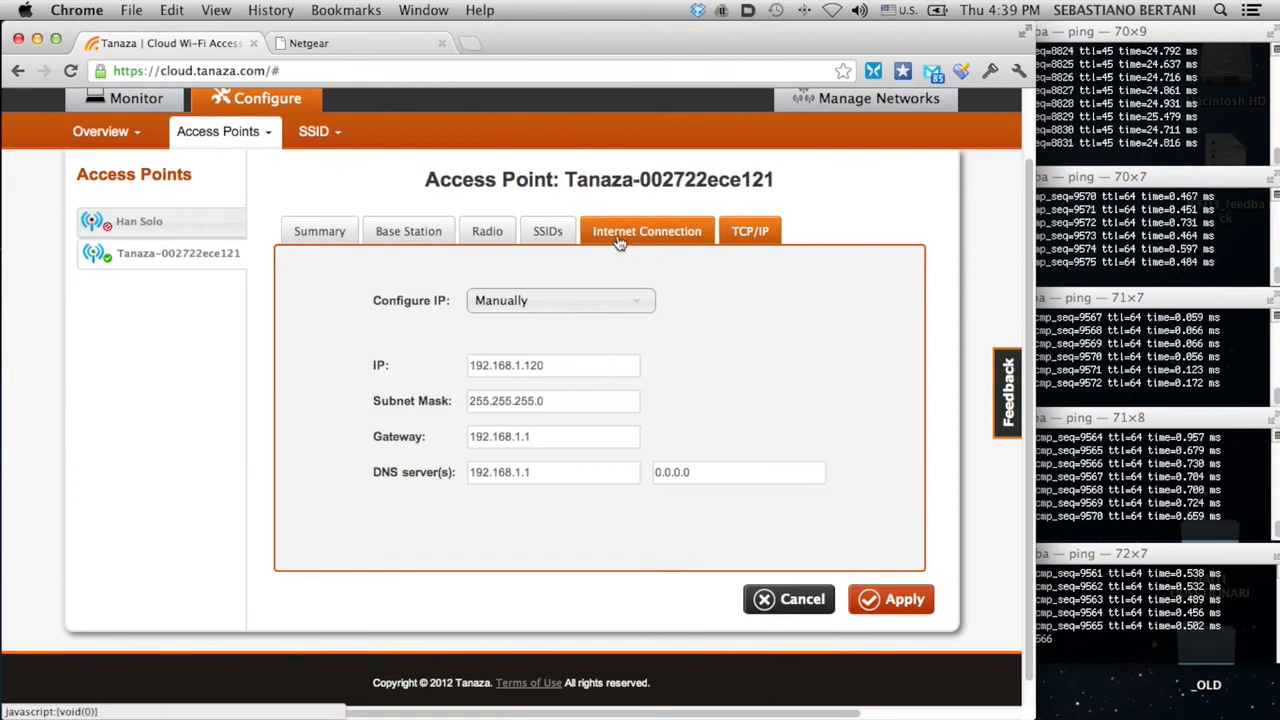
left_click(548, 232)
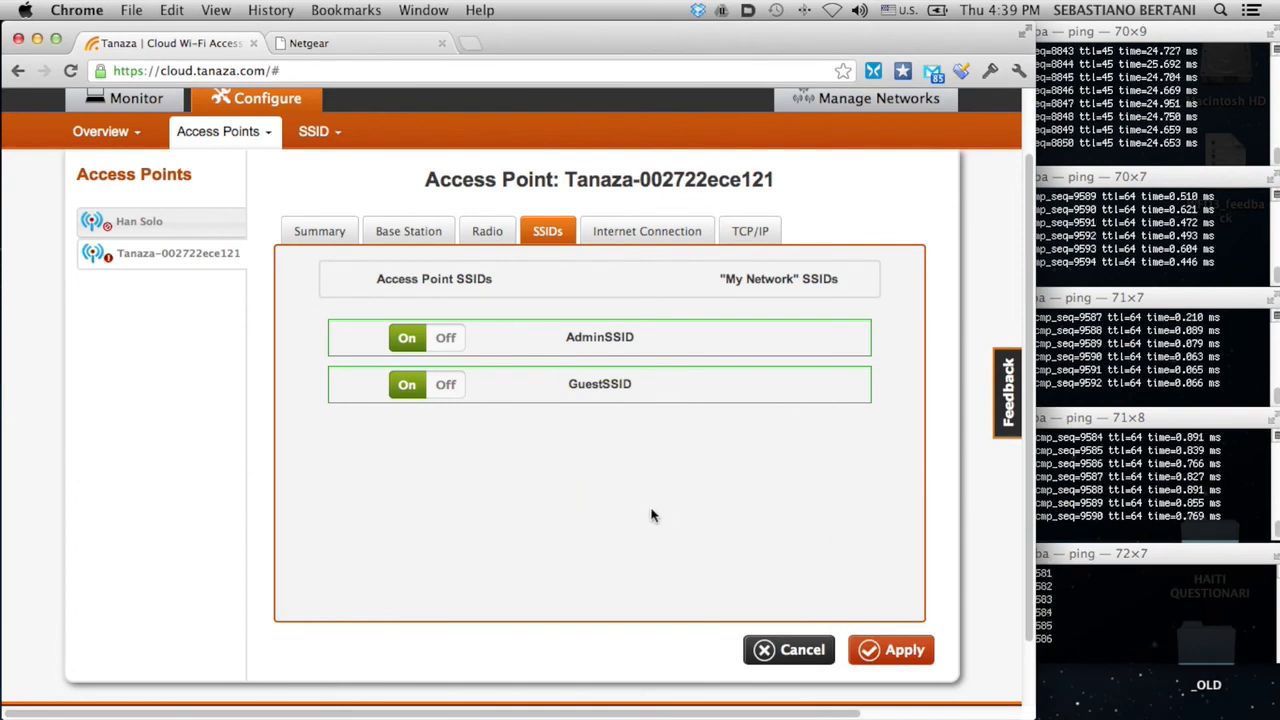
mouse_move(586, 504)
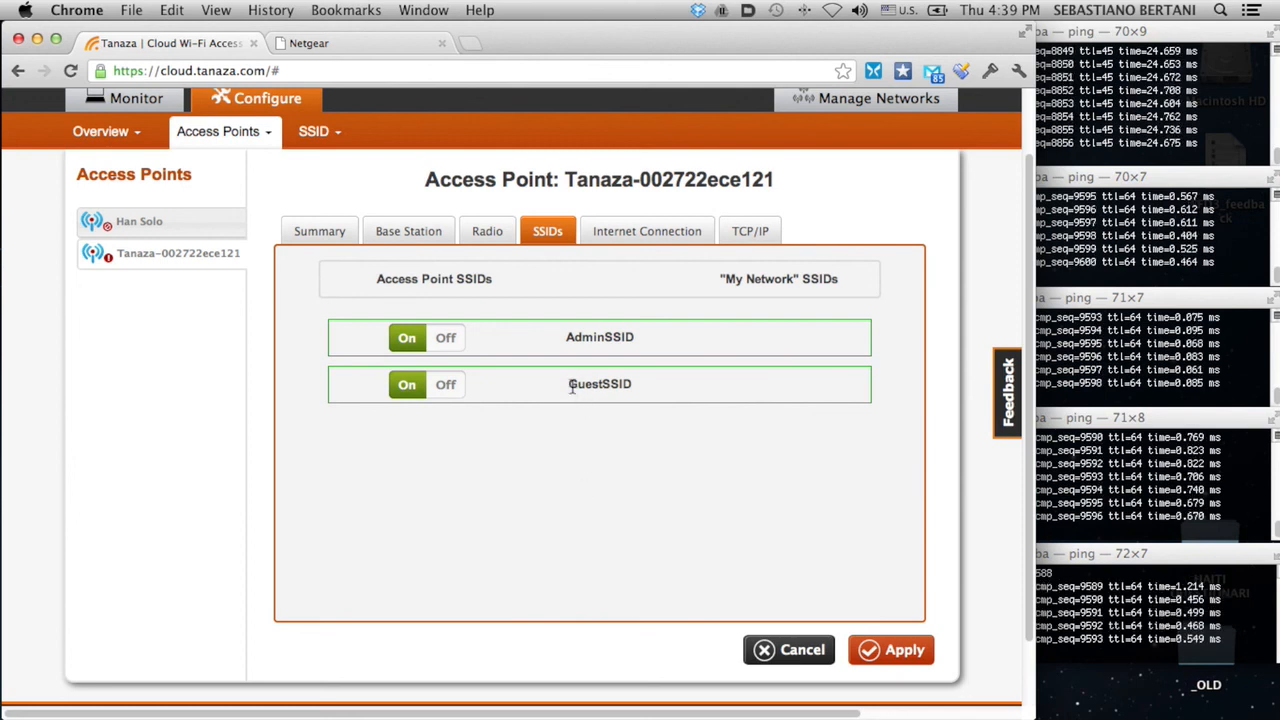
mouse_move(620, 428)
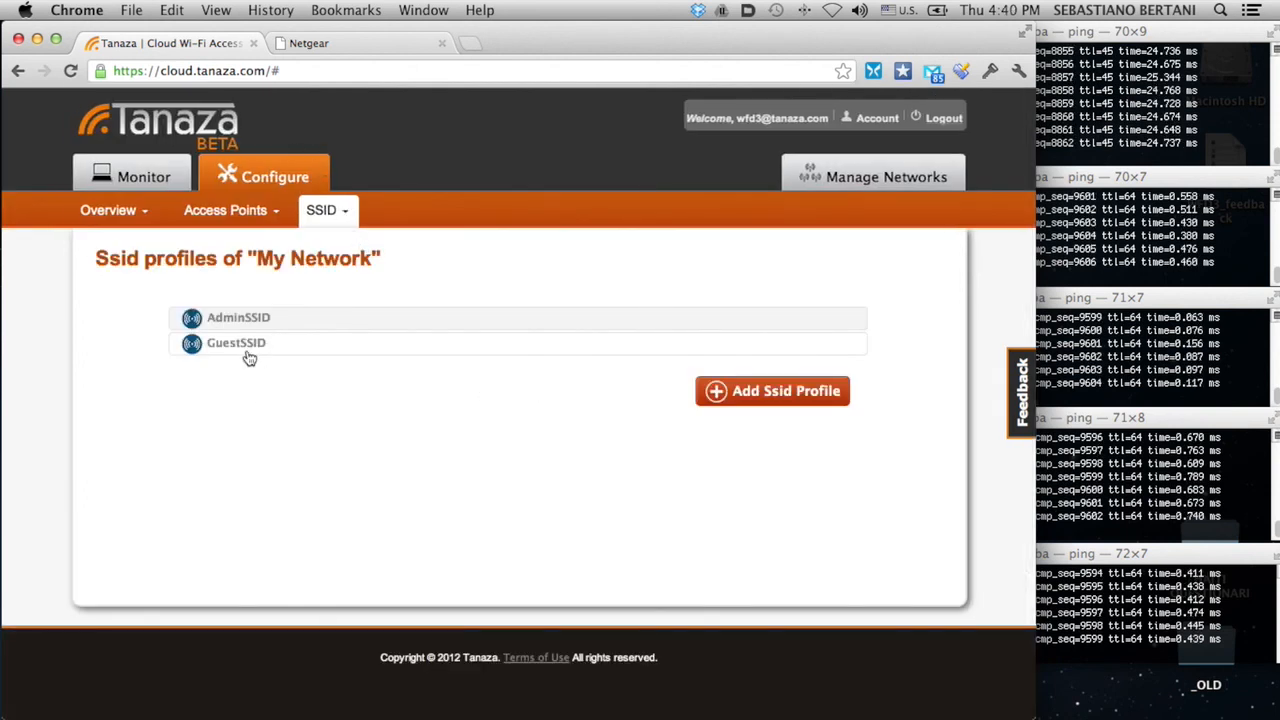
left_click(236, 342)
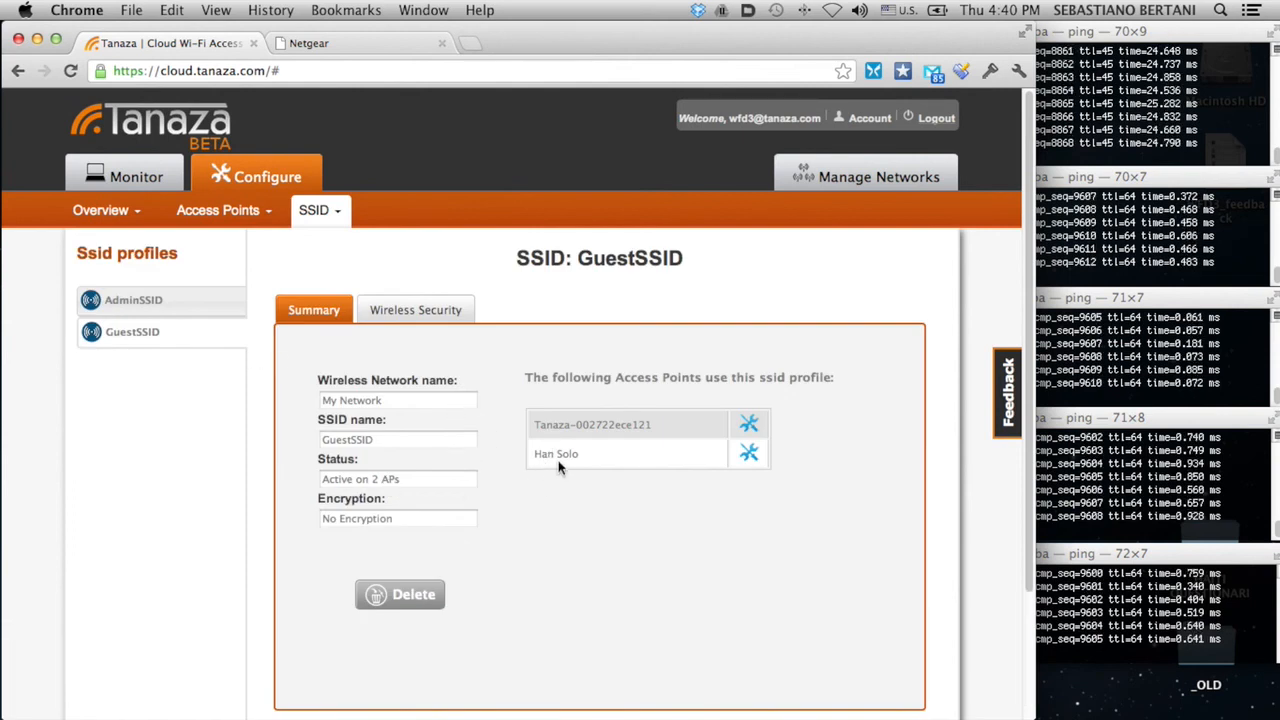
left_click(416, 308)
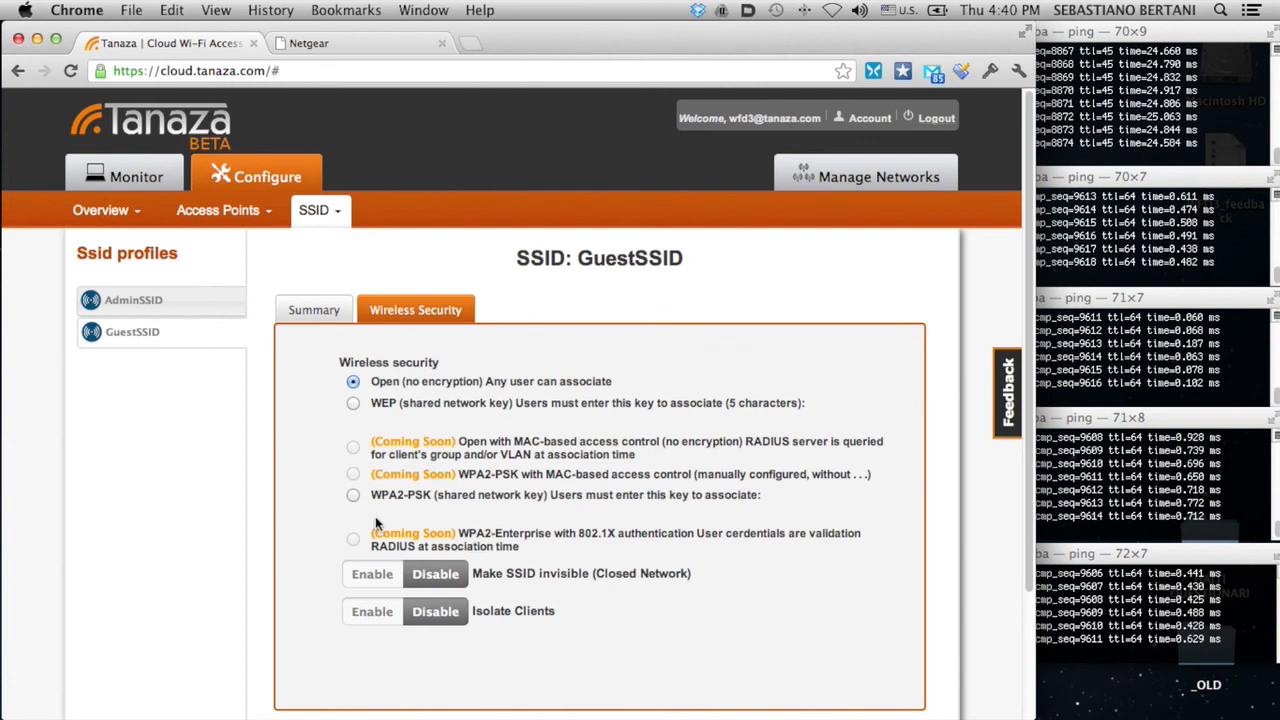
left_click(352, 496)
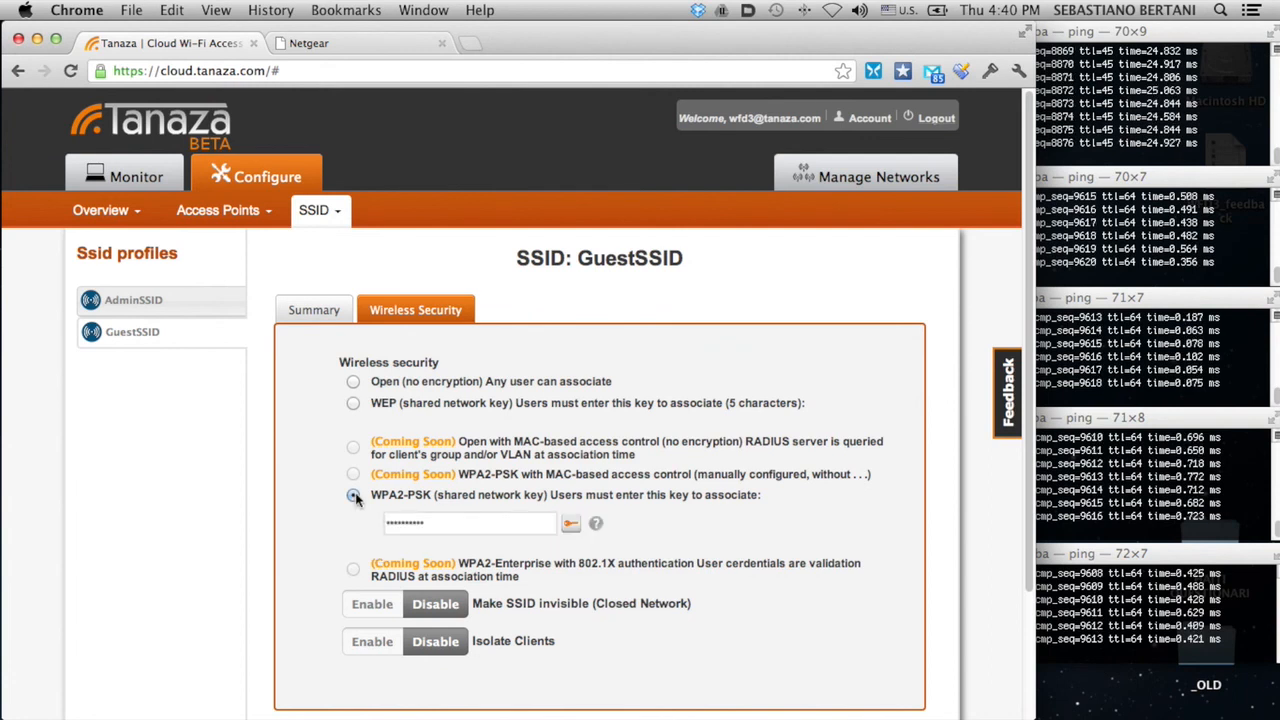
left_click(570, 524)
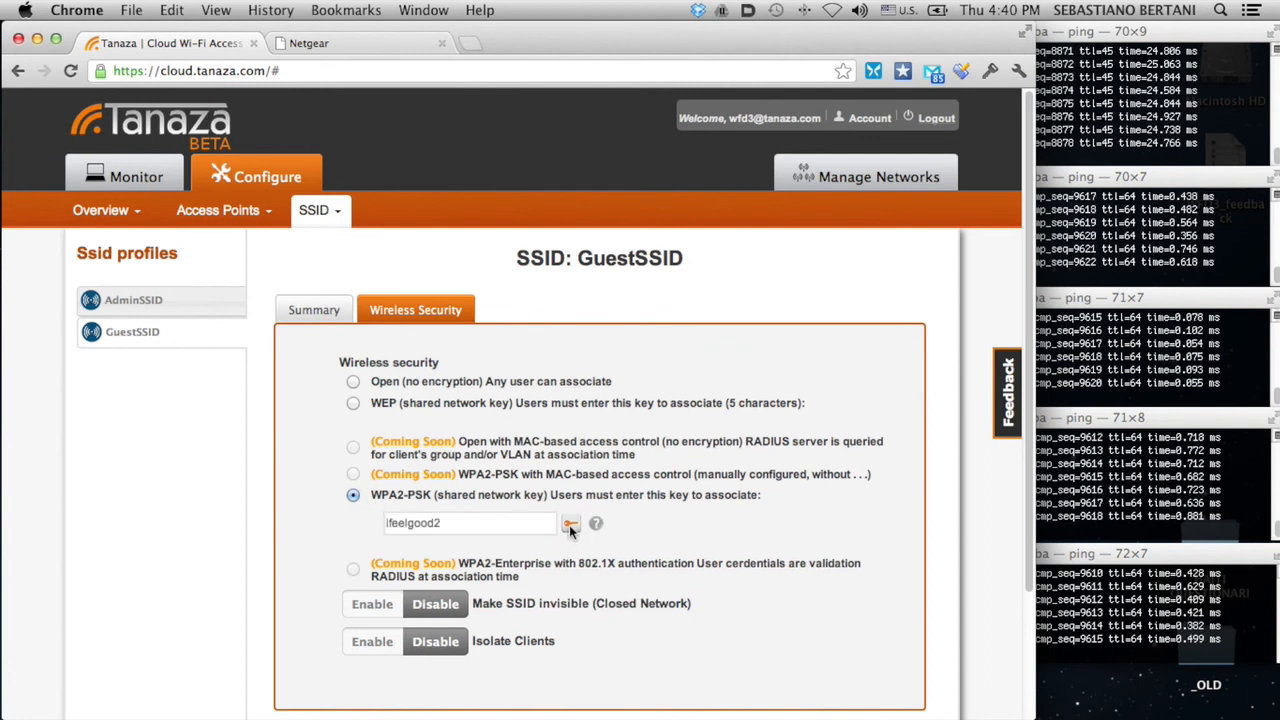
key("backspace")
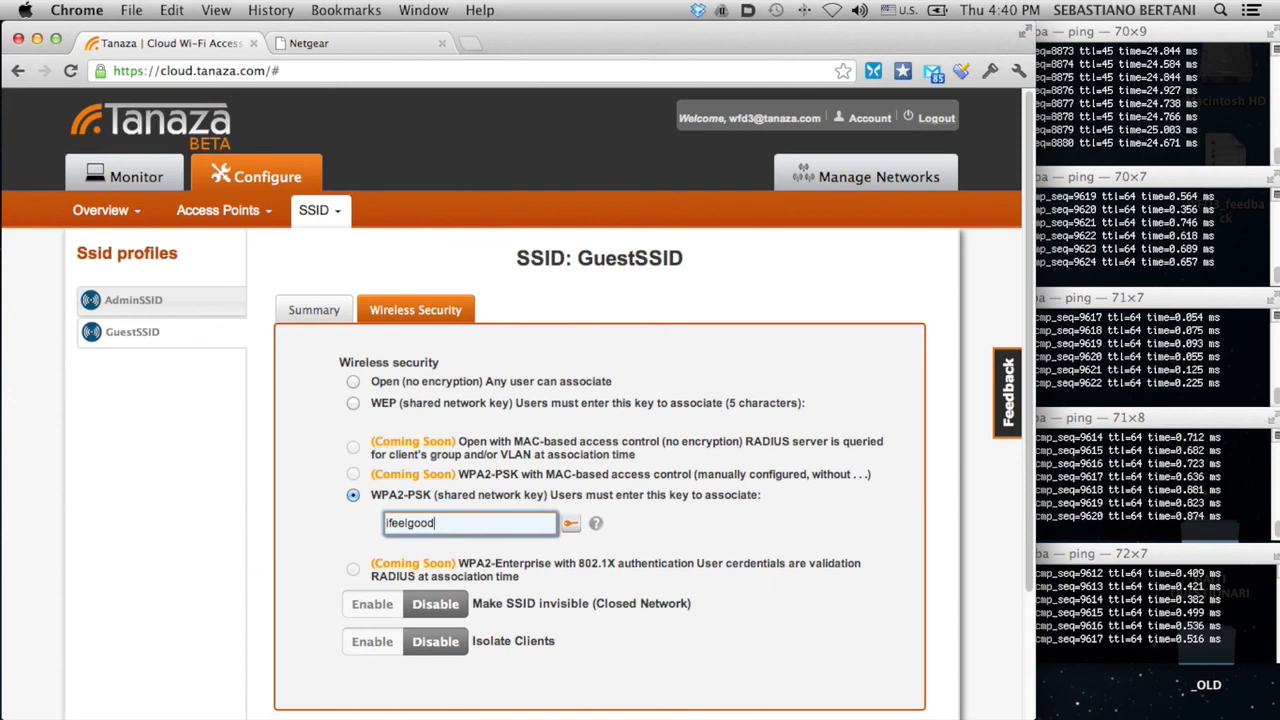
scroll("down", 3)
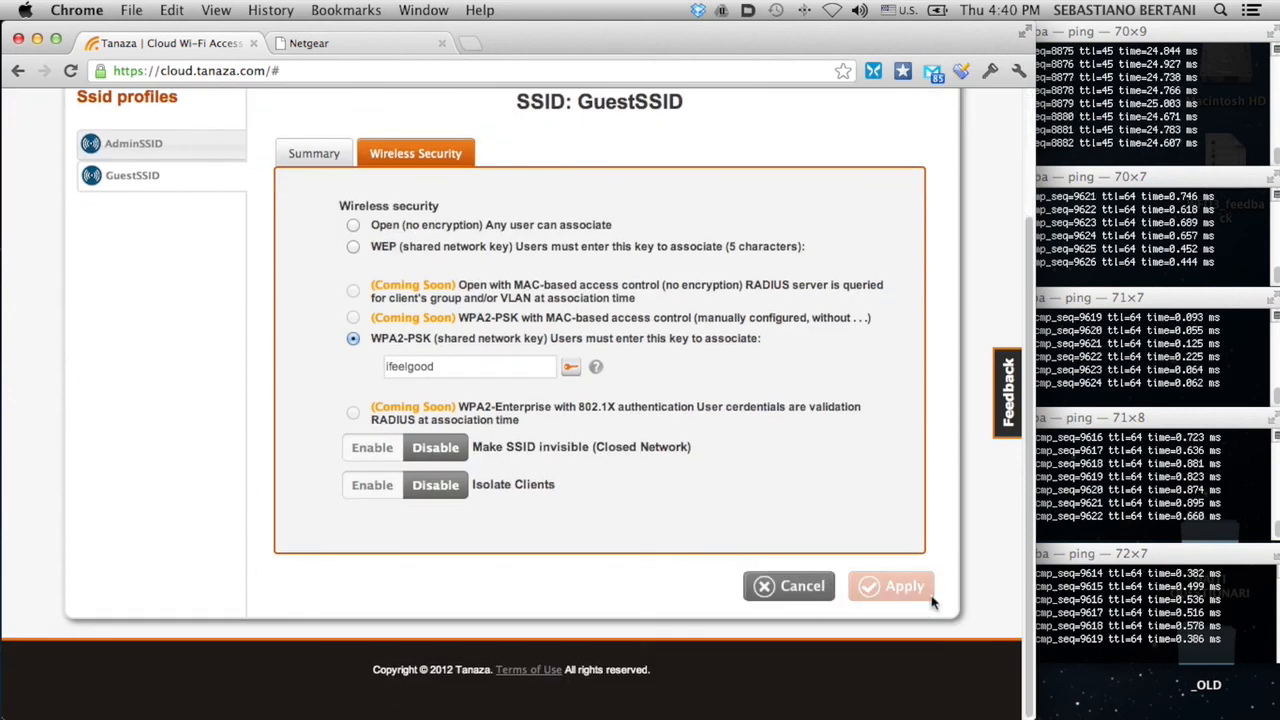
left_click(904, 586)
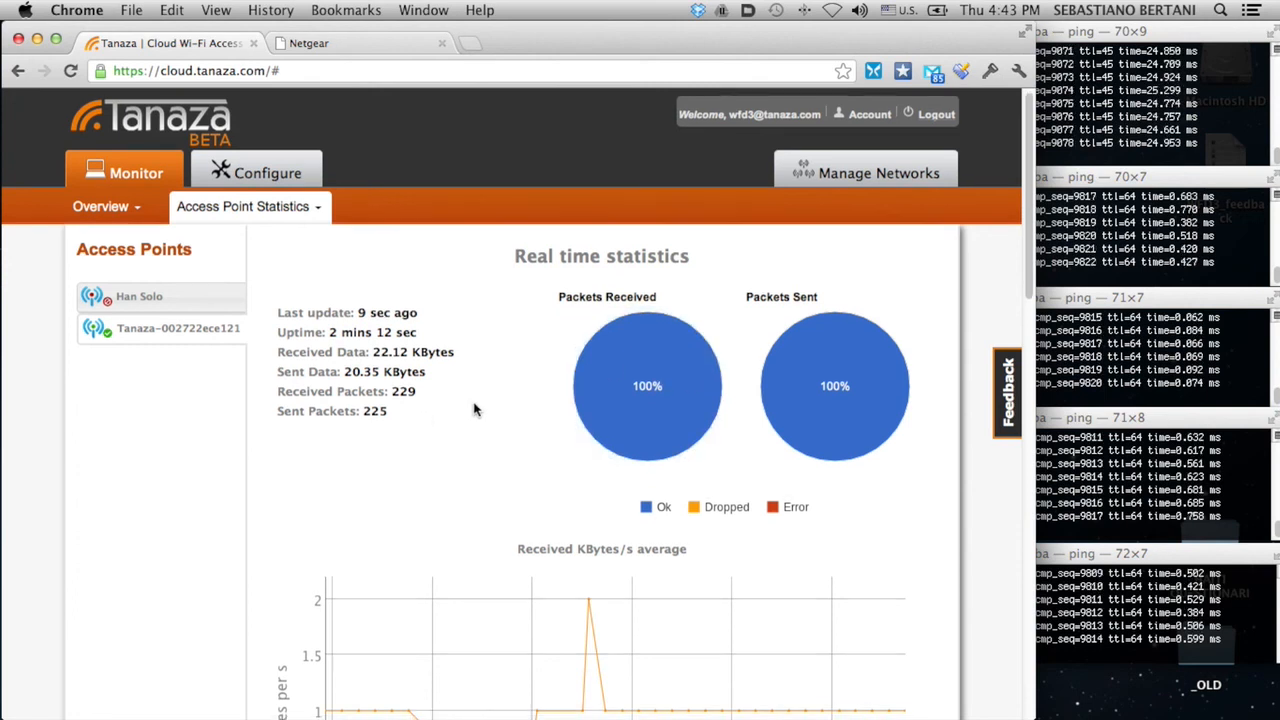
scroll("down", 3)
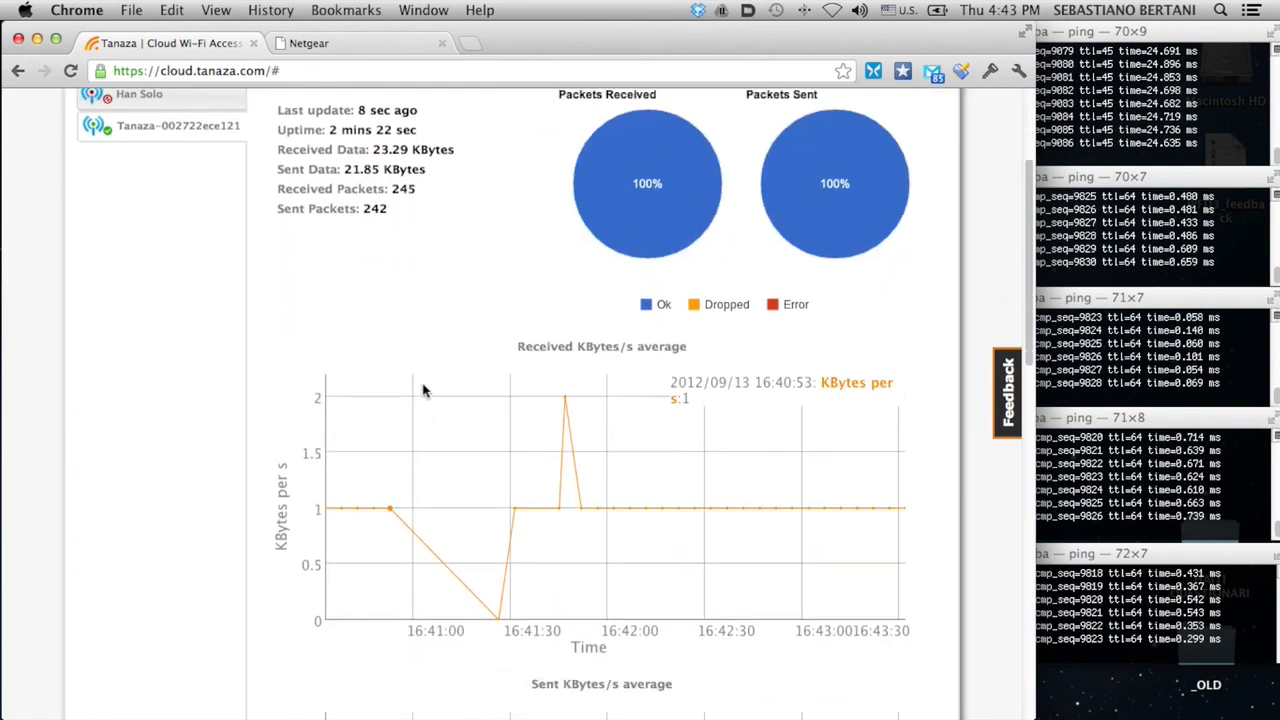
scroll("down", 3)
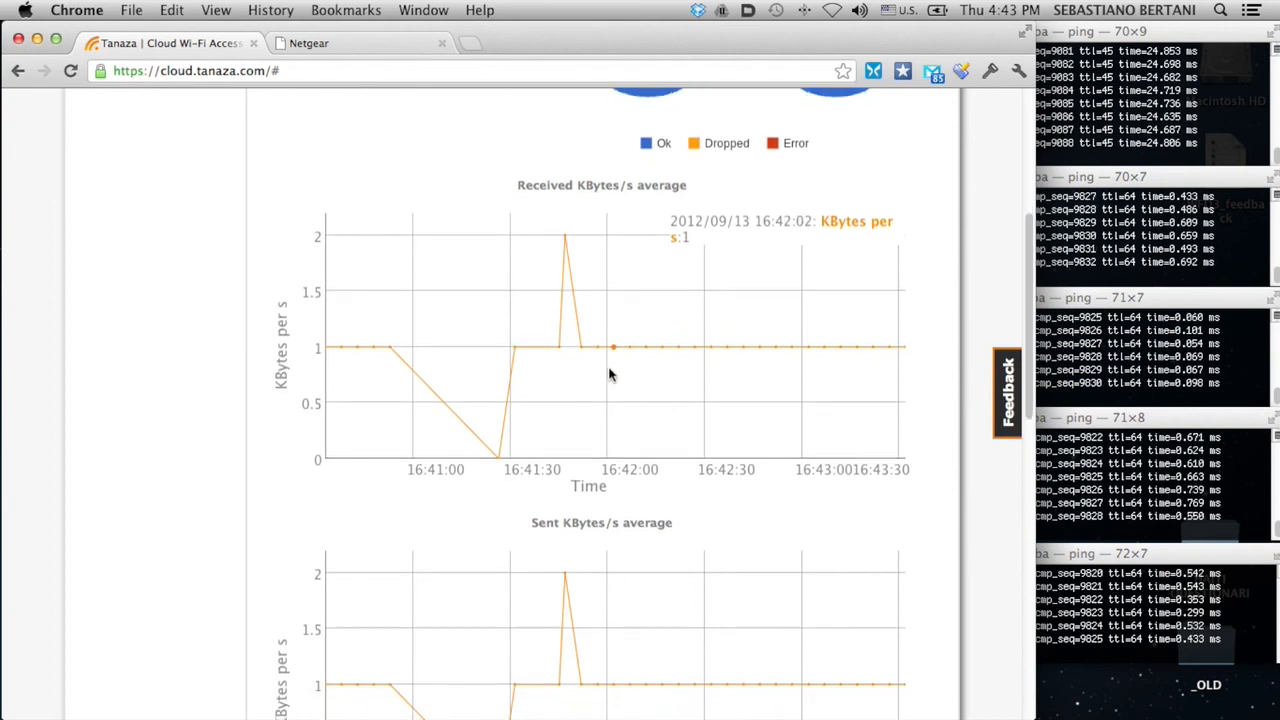
scroll("down", 3)
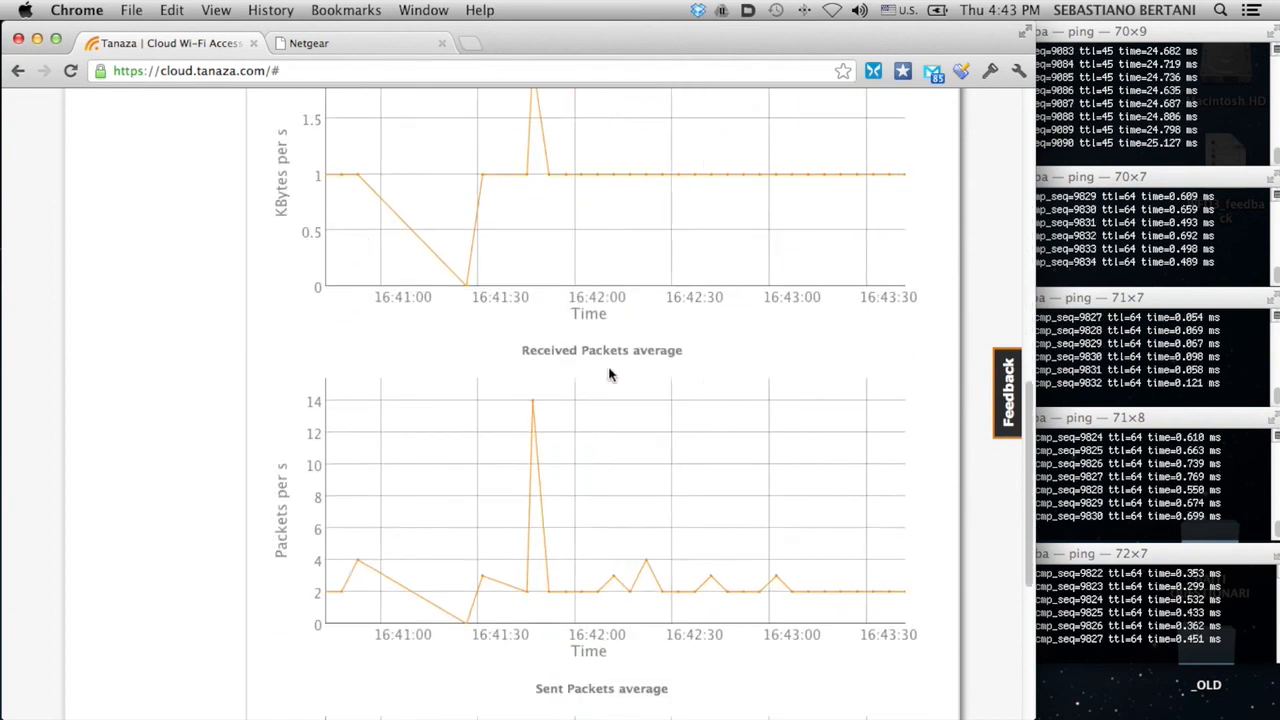
scroll("down", 3)
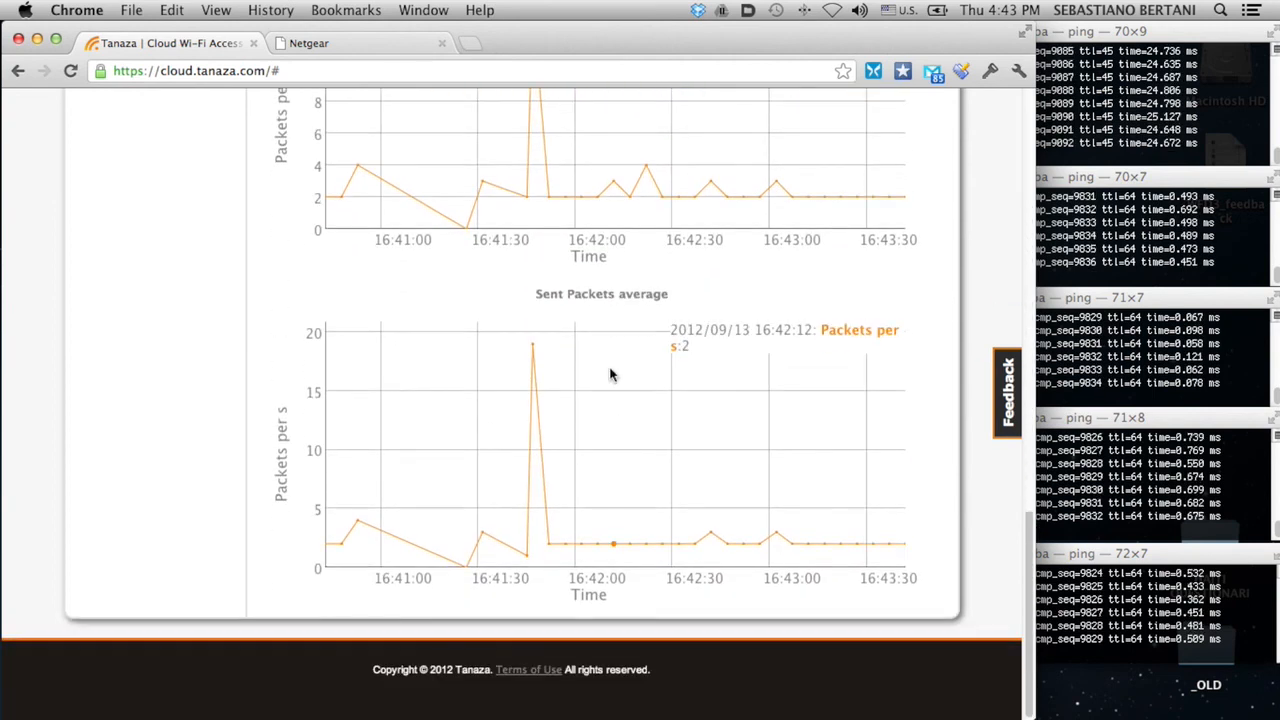
scroll("down", 3)
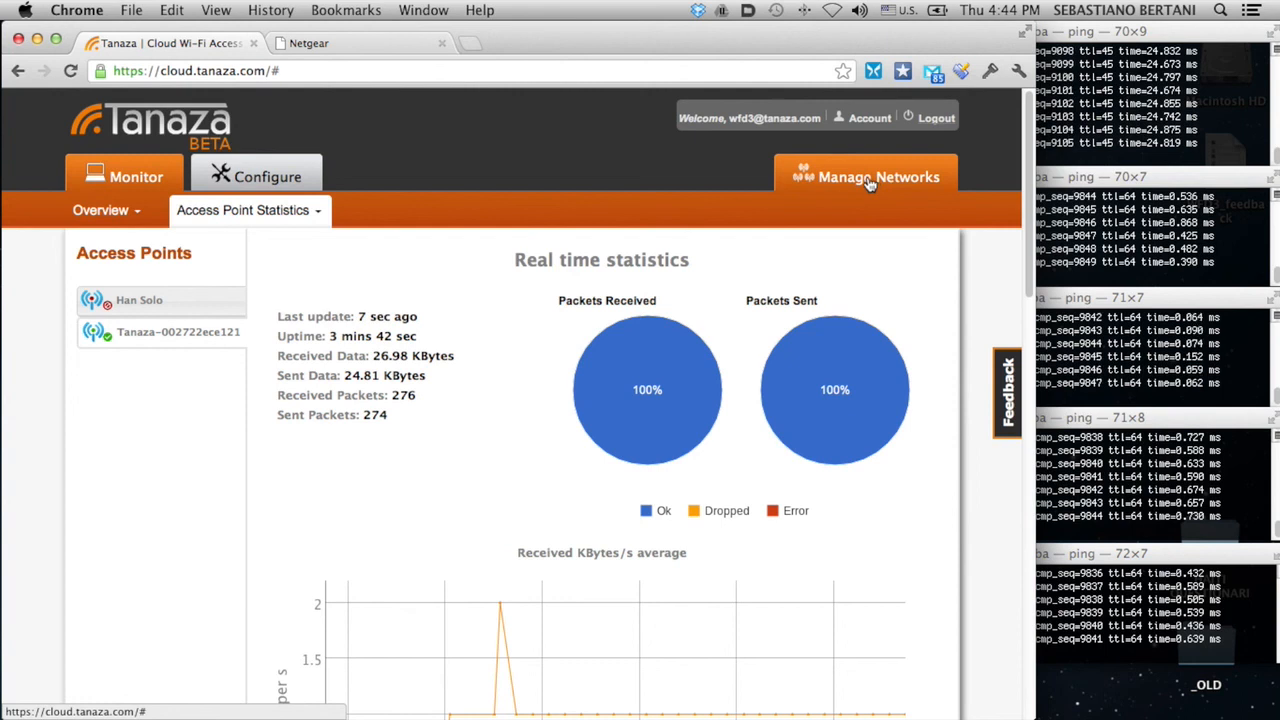
- Add a new network named Westwood Hotel from Manage Networks
left_click(876, 176)
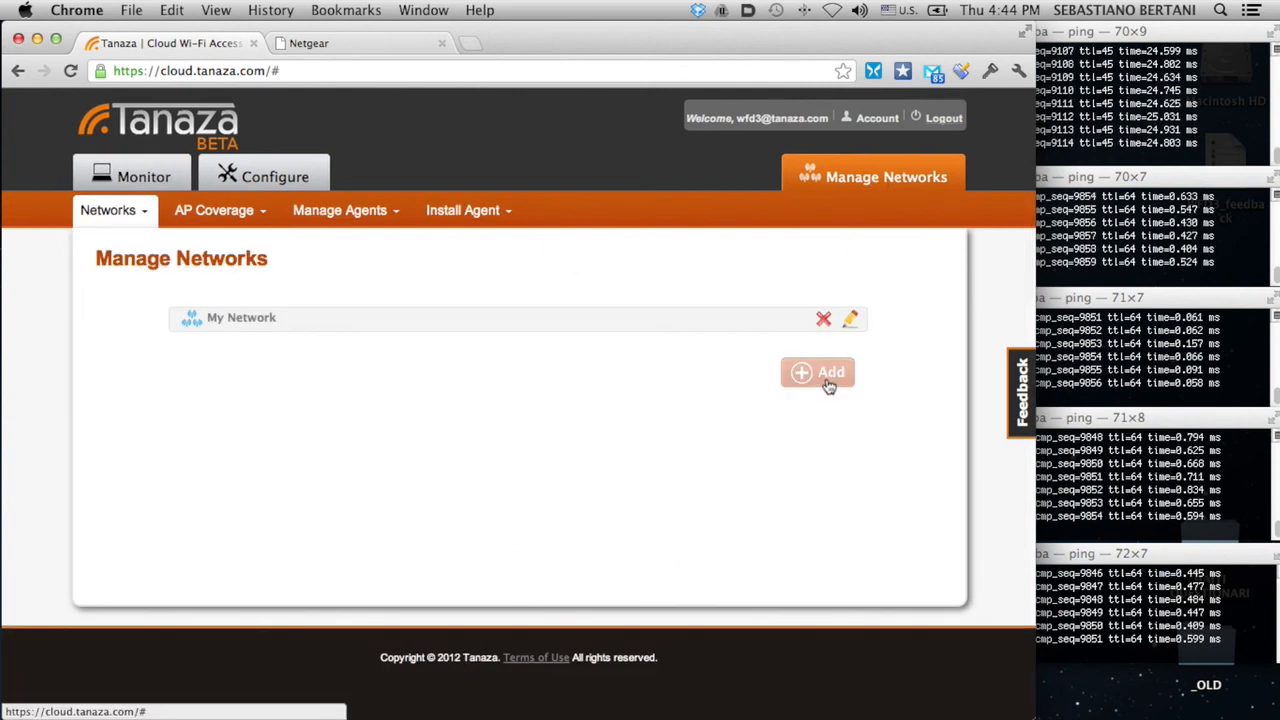
left_click(816, 372)
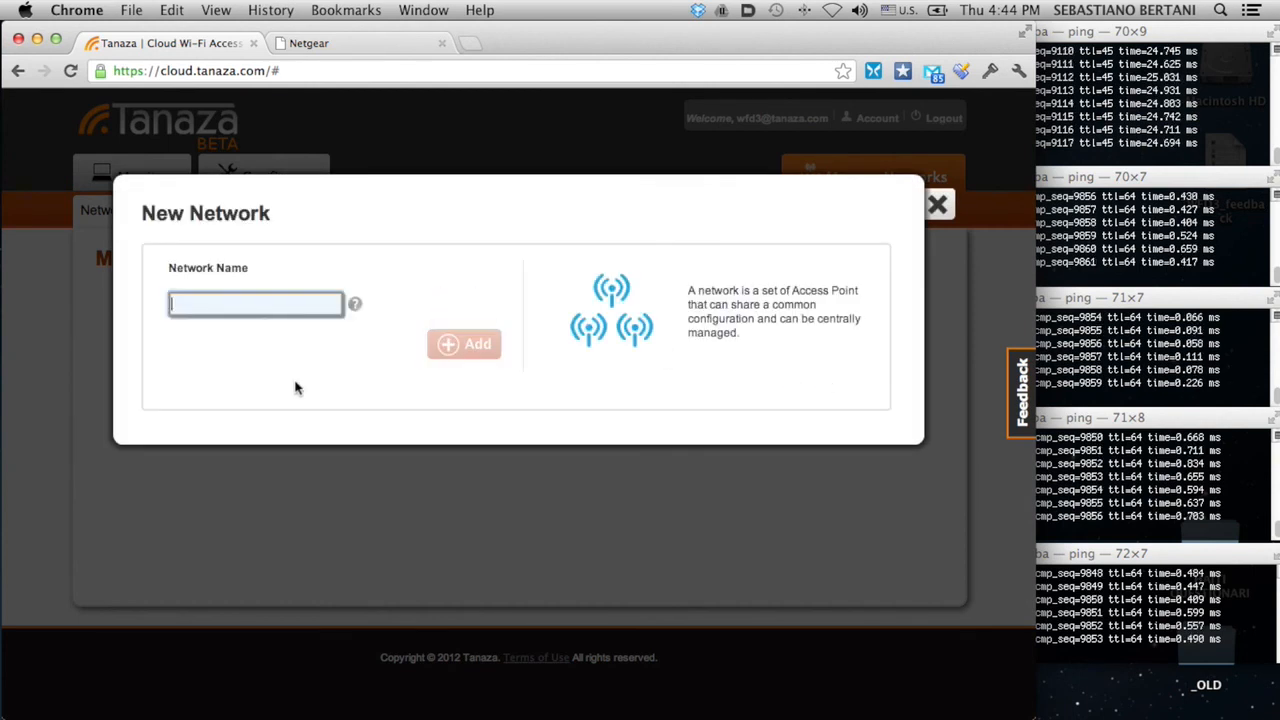
left_click(464, 344)
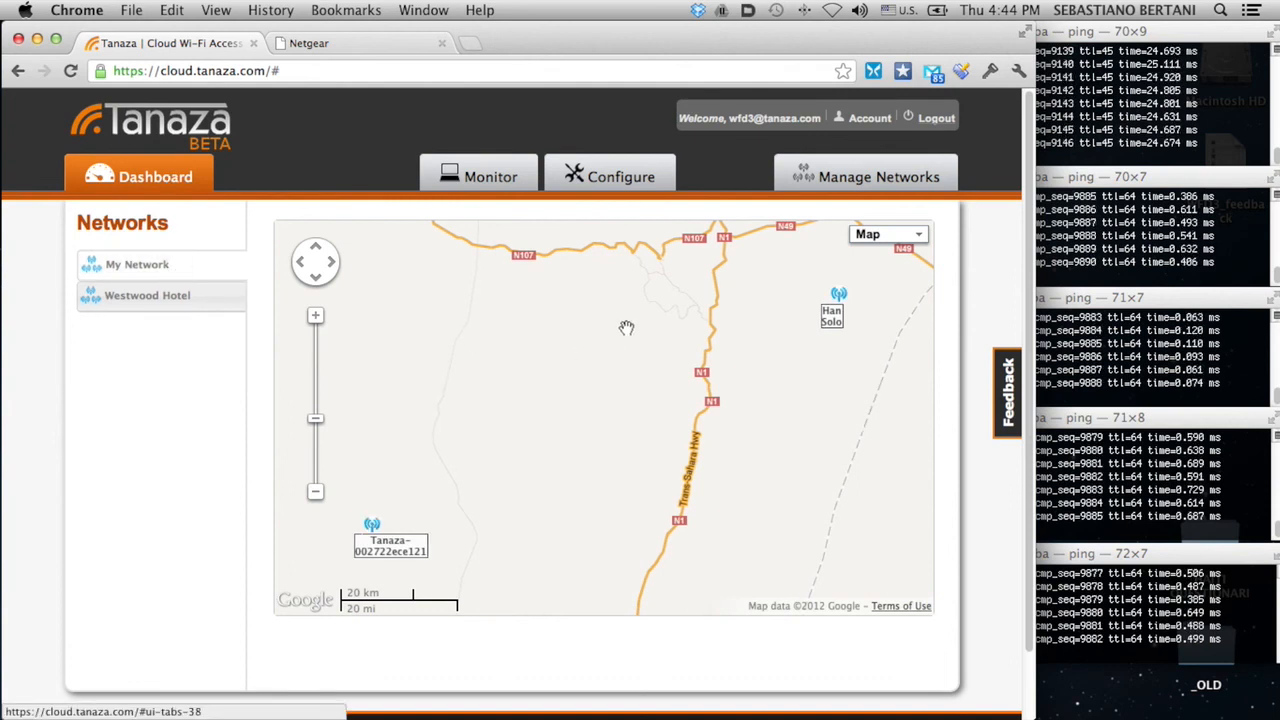
- Return to My Network's Configure Overview mapping Han Solo and Tanaza-002722ece121
left_click(610, 176)
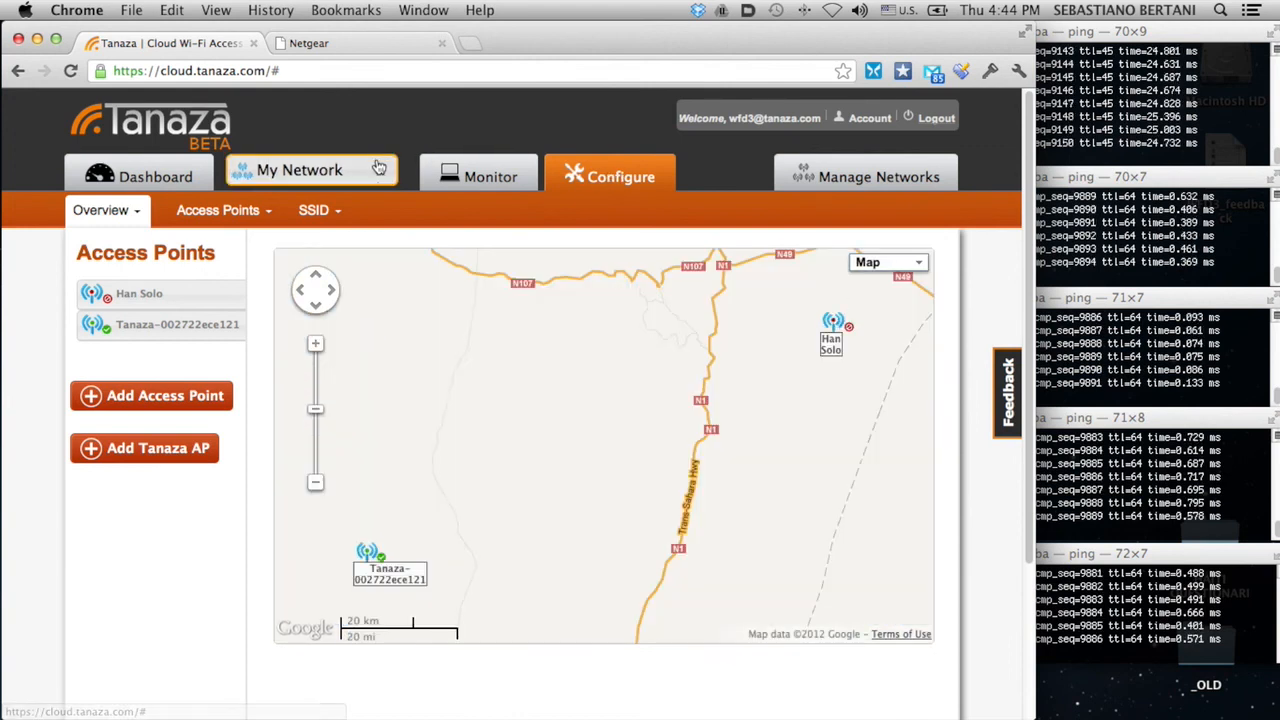
left_click(300, 168)
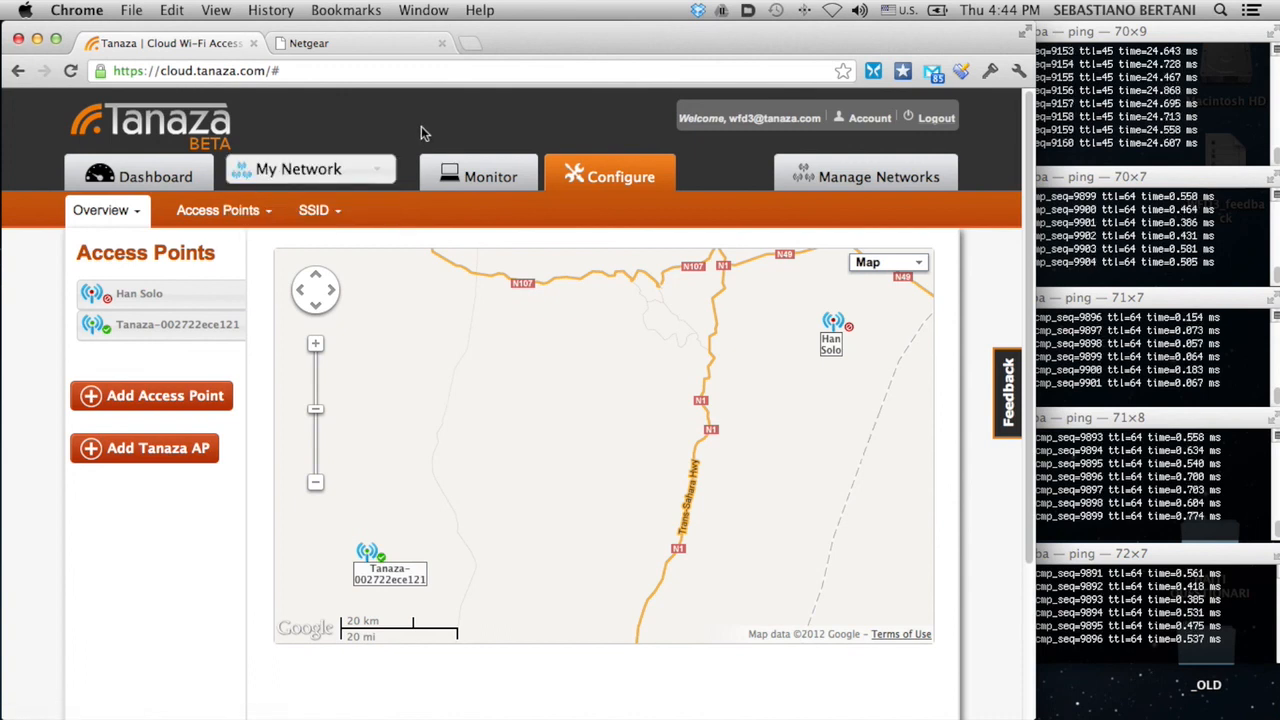
mouse_move(500, 124)
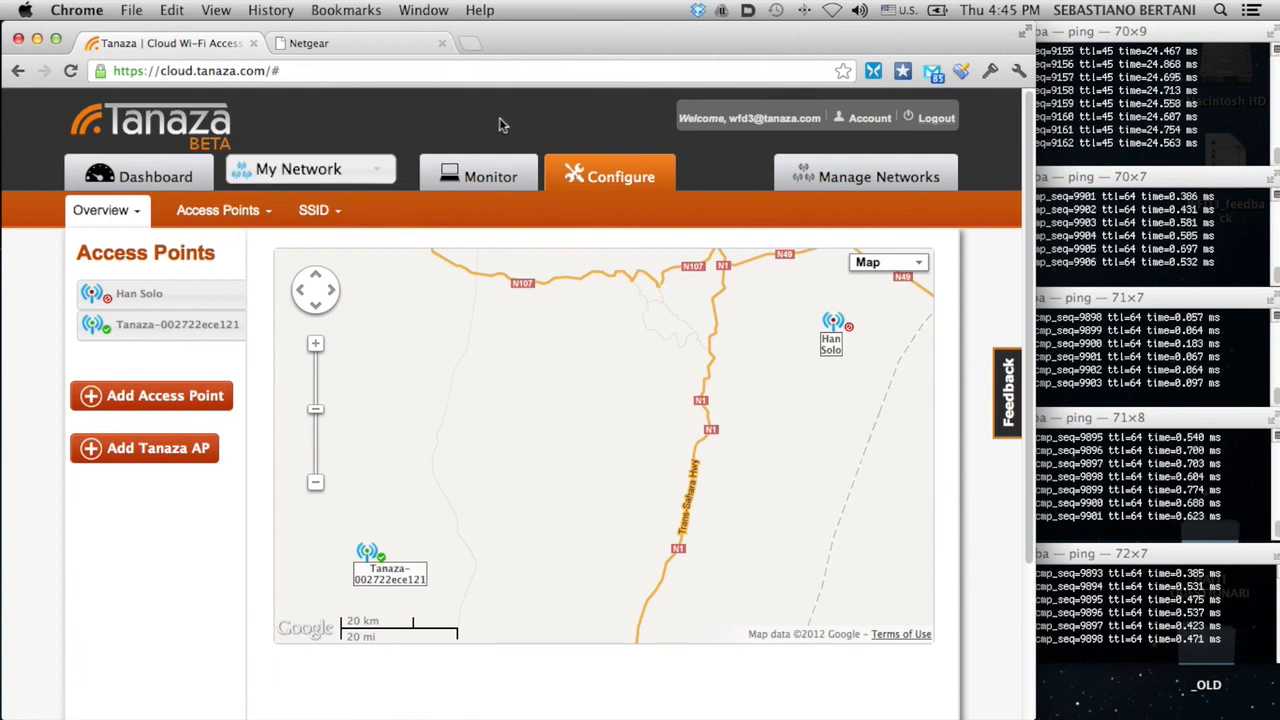